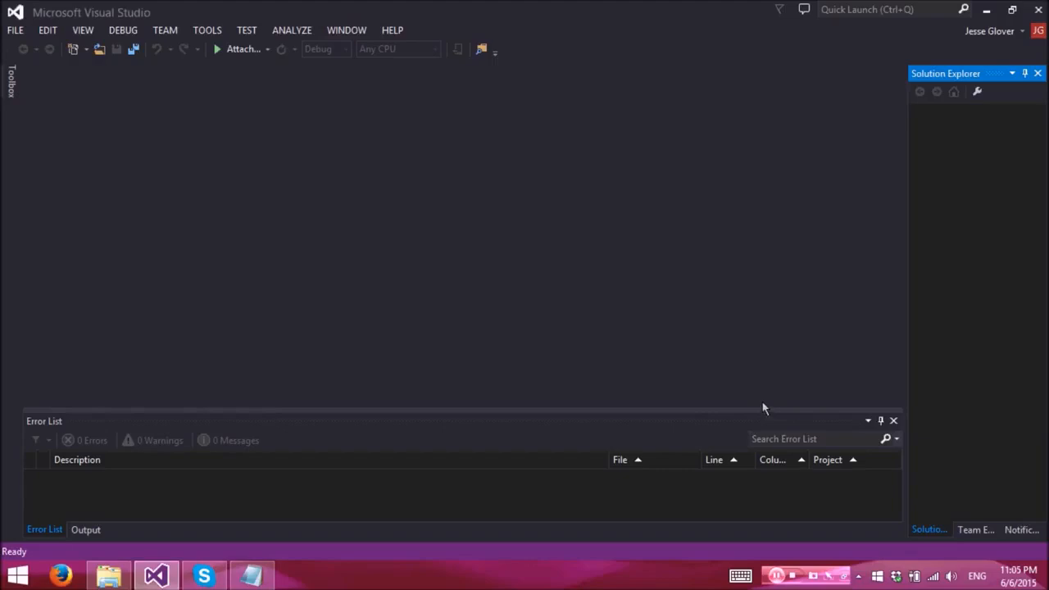
- Create a new Visual C# WPF Application project named SpeechTutorial
click(15, 30)
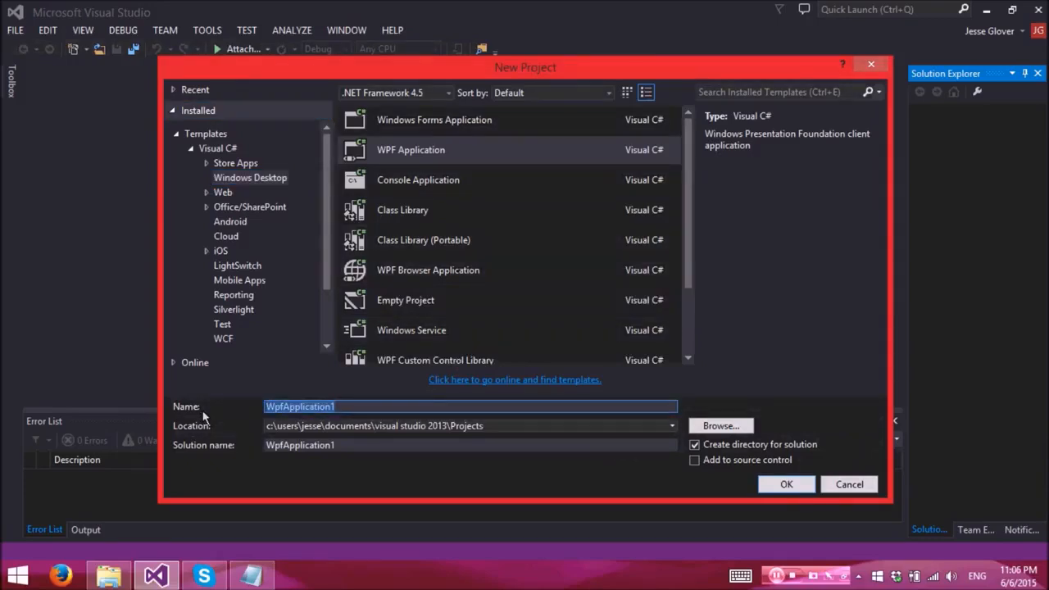
text(SpeechT)
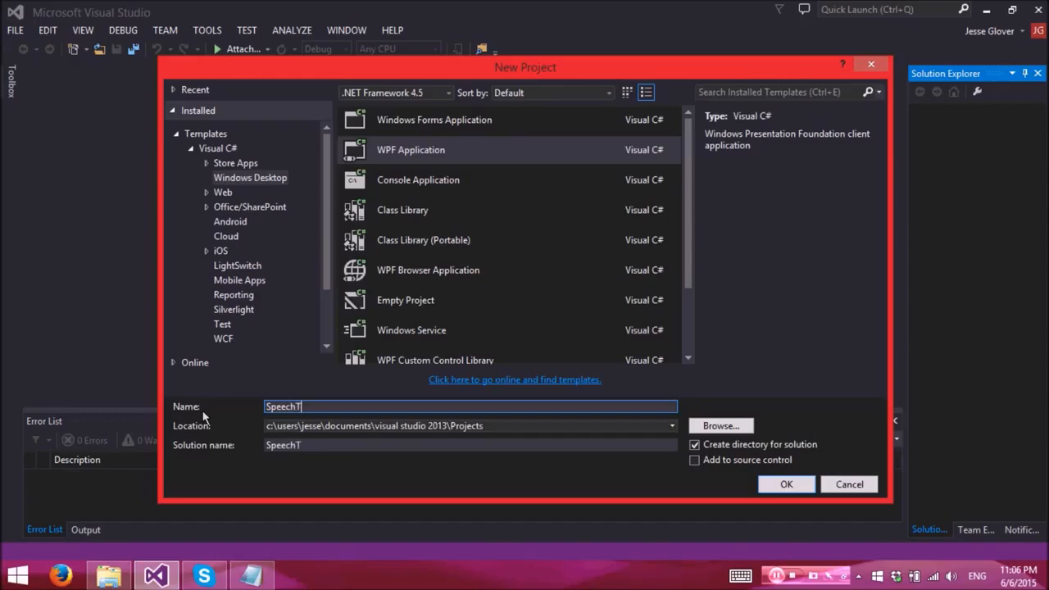
click(785, 483)
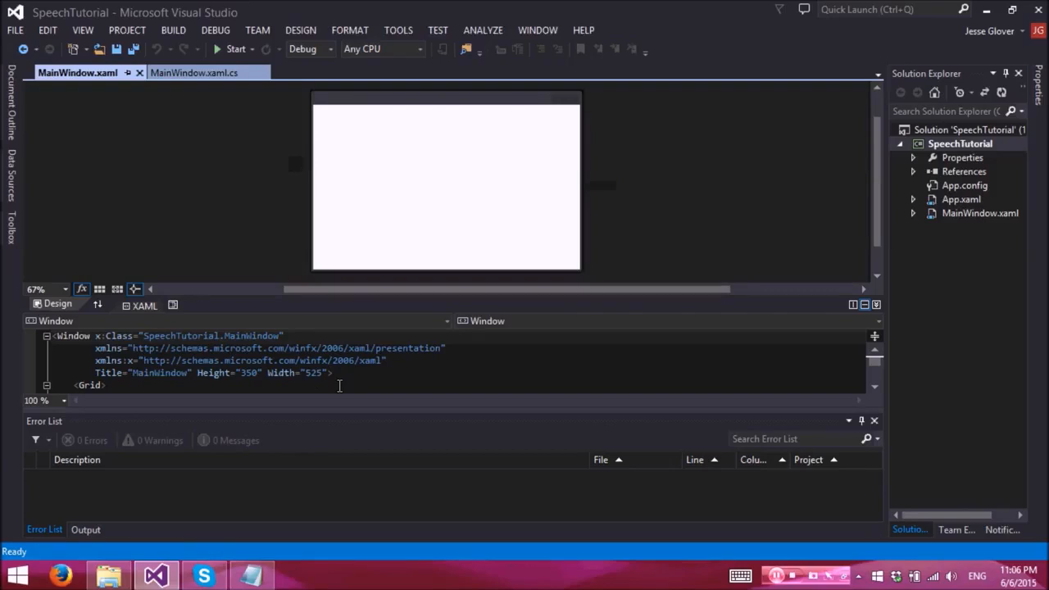
- Add WPF windows Window1, Window2 and Window3 to the project, then return to MainWindow.xaml
right_click(959, 143)
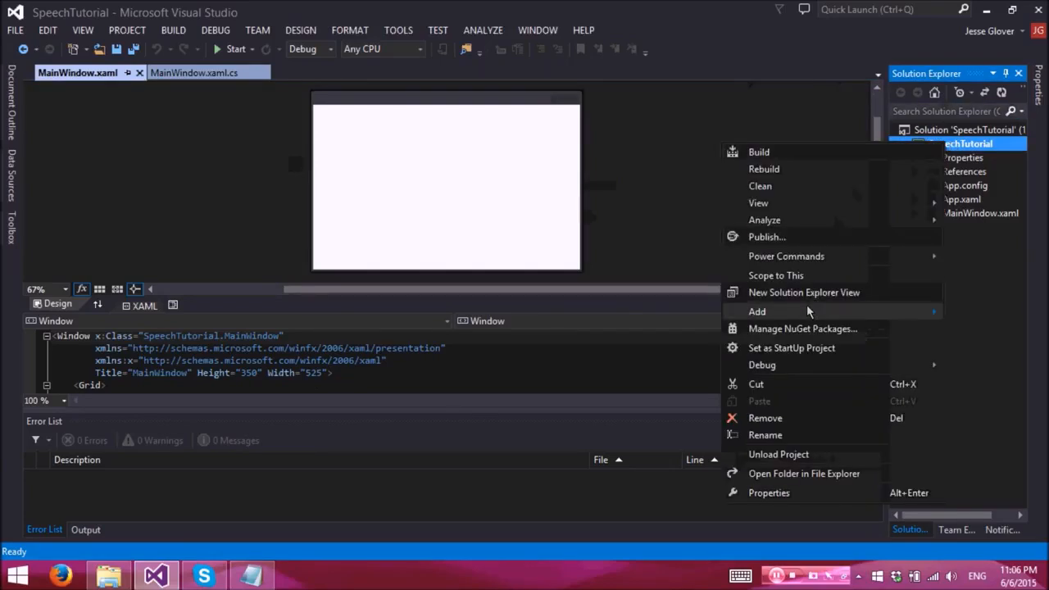
click(756, 310)
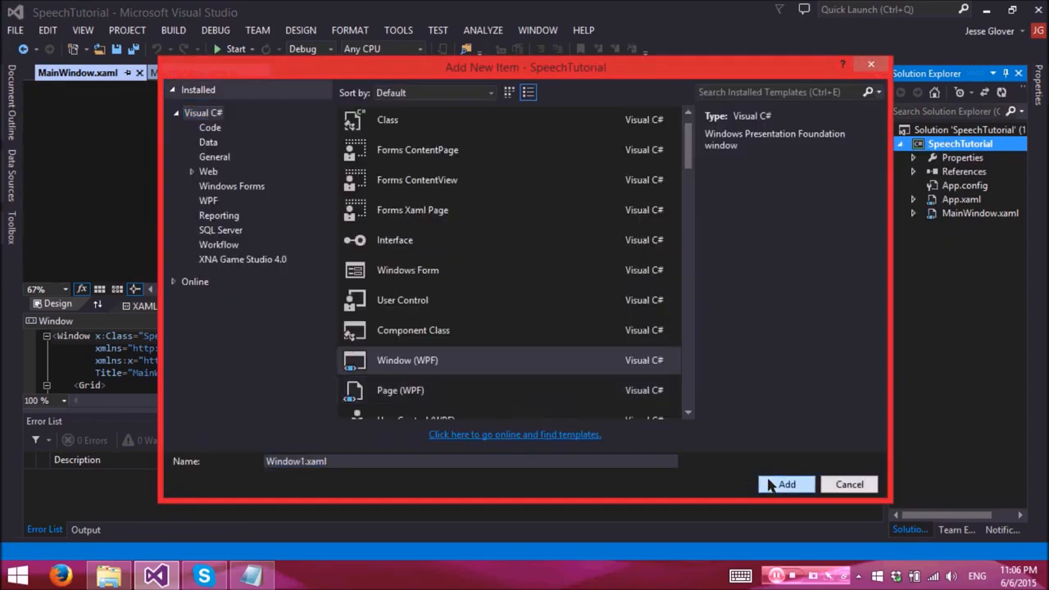
click(785, 484)
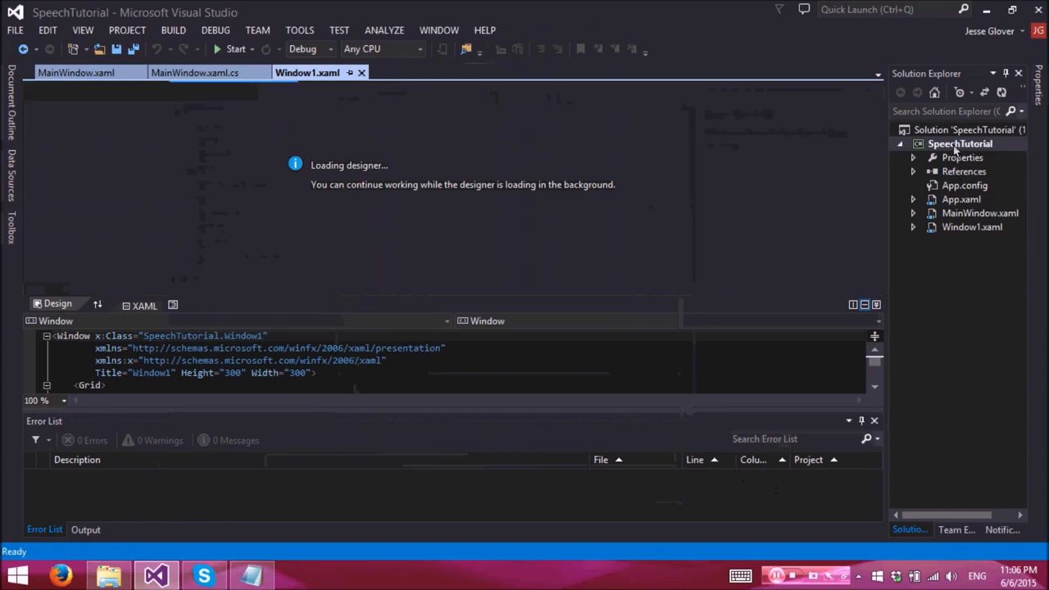
right_click(959, 143)
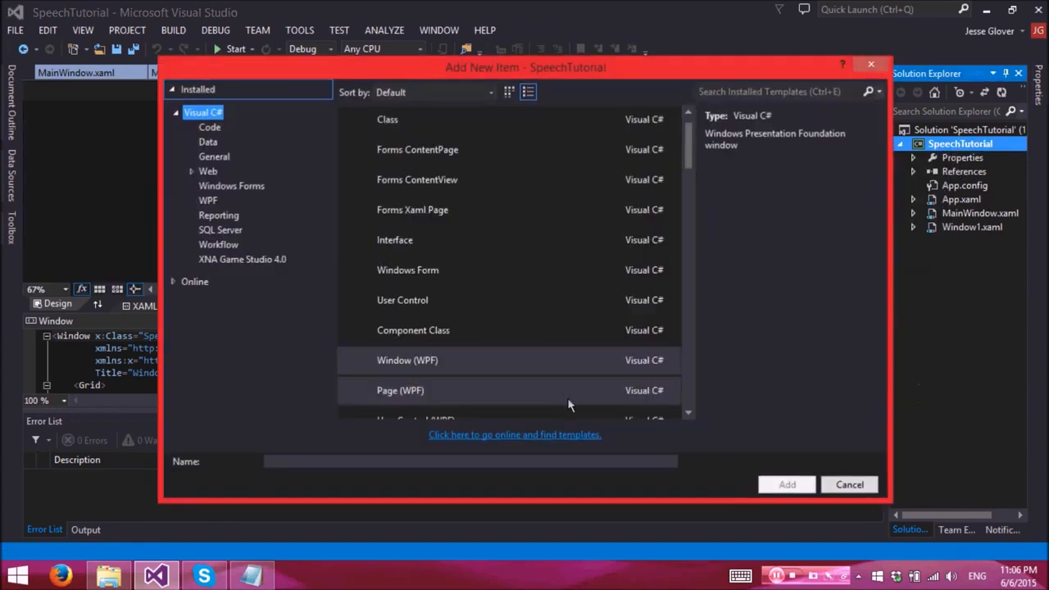
click(786, 485)
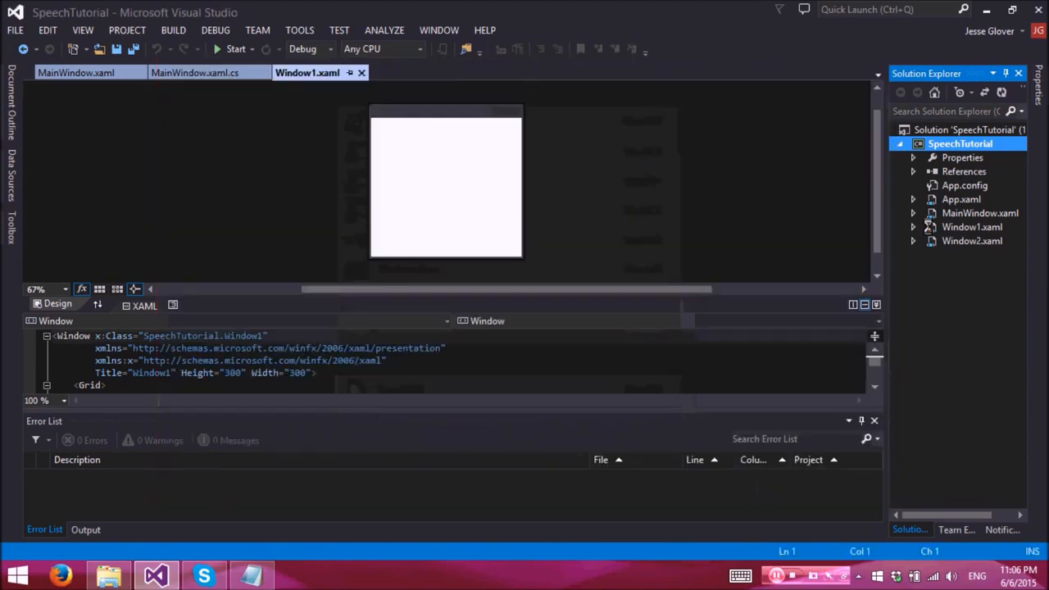
right_click(960, 143)
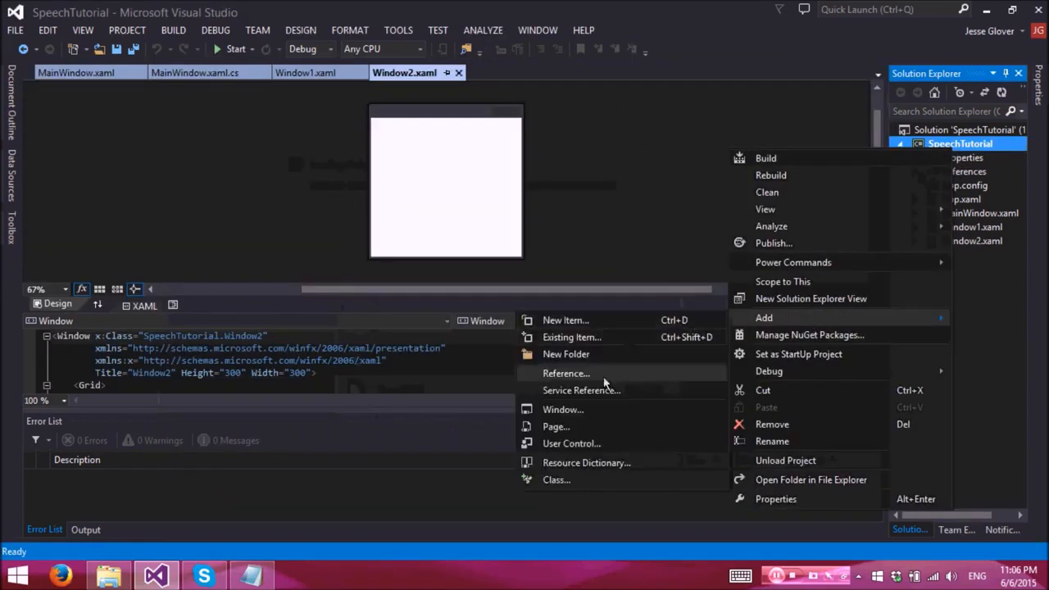
click(565, 319)
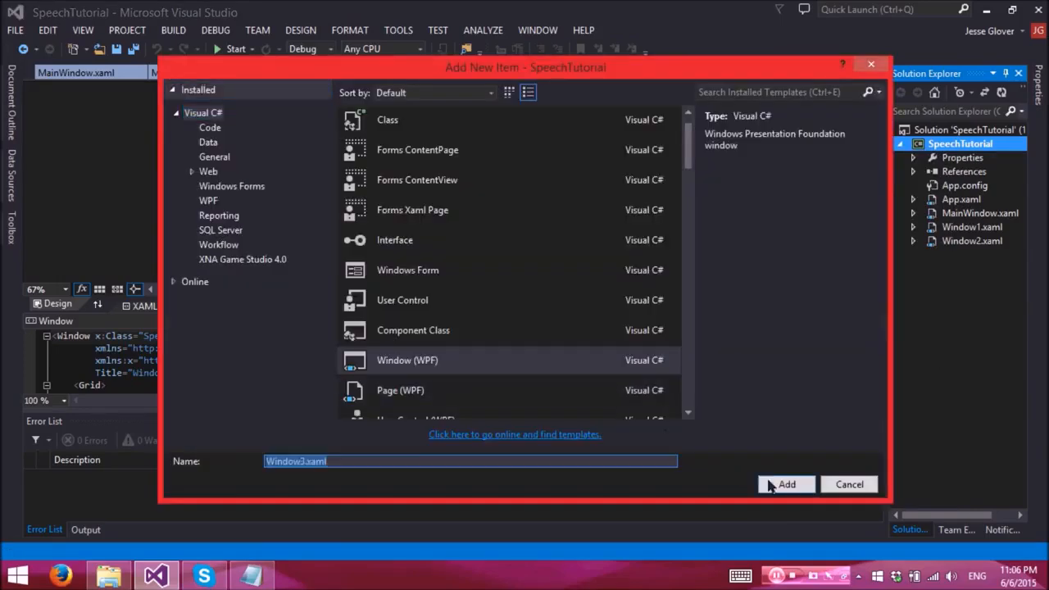
click(785, 485)
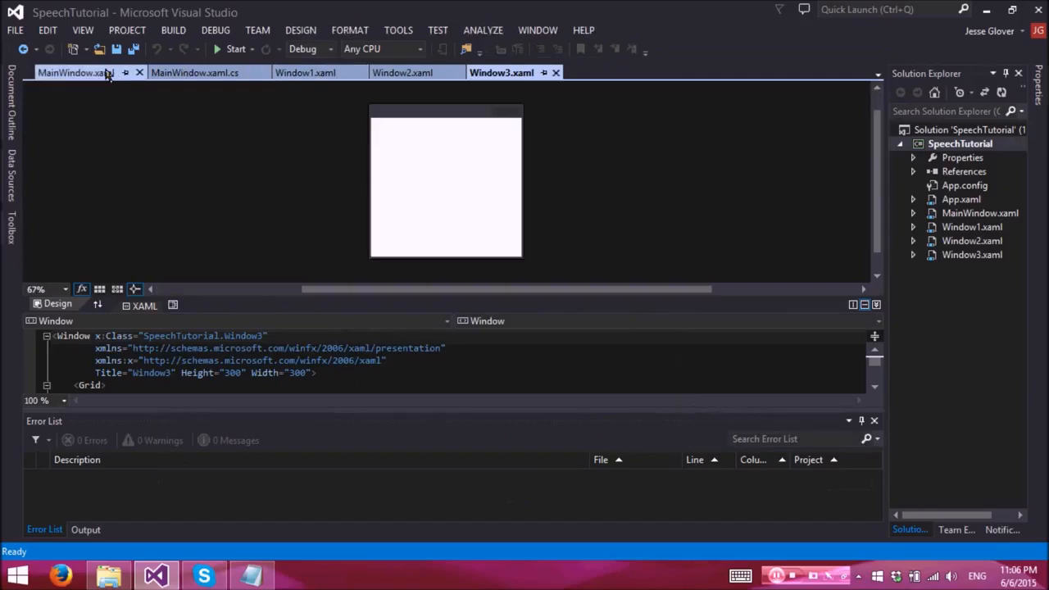
click(77, 72)
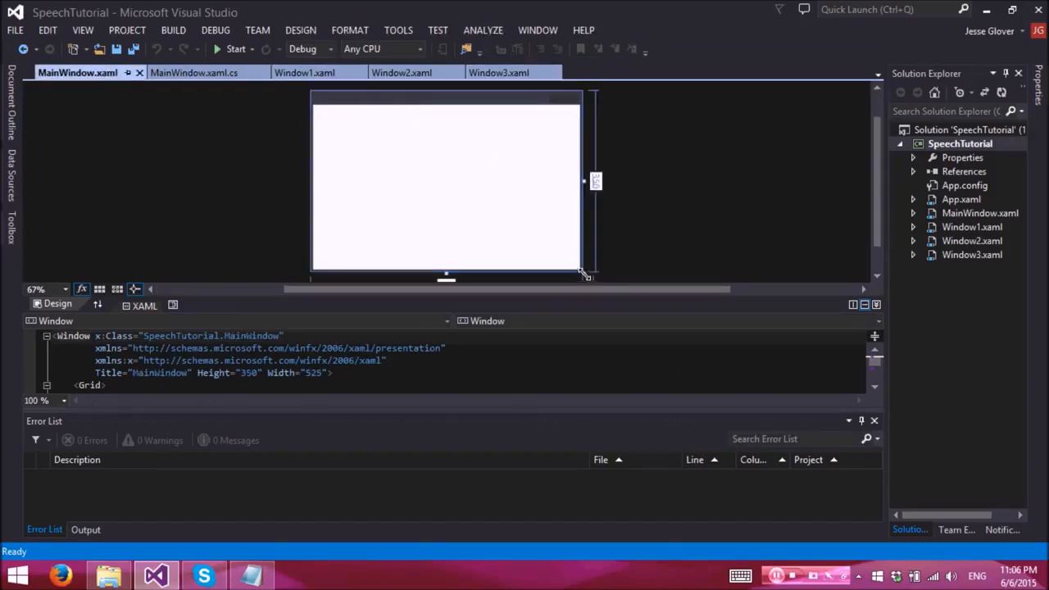
- Shrink MainWindow to a short window holding a ComboBox stretched across it
drag(581, 270, 520, 168)
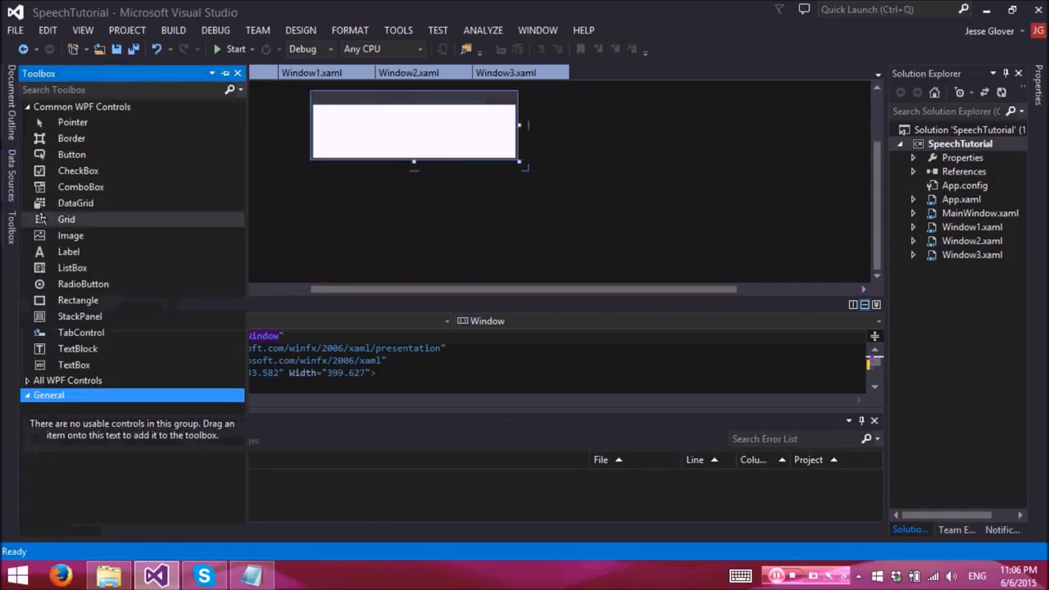
double_click(980, 213)
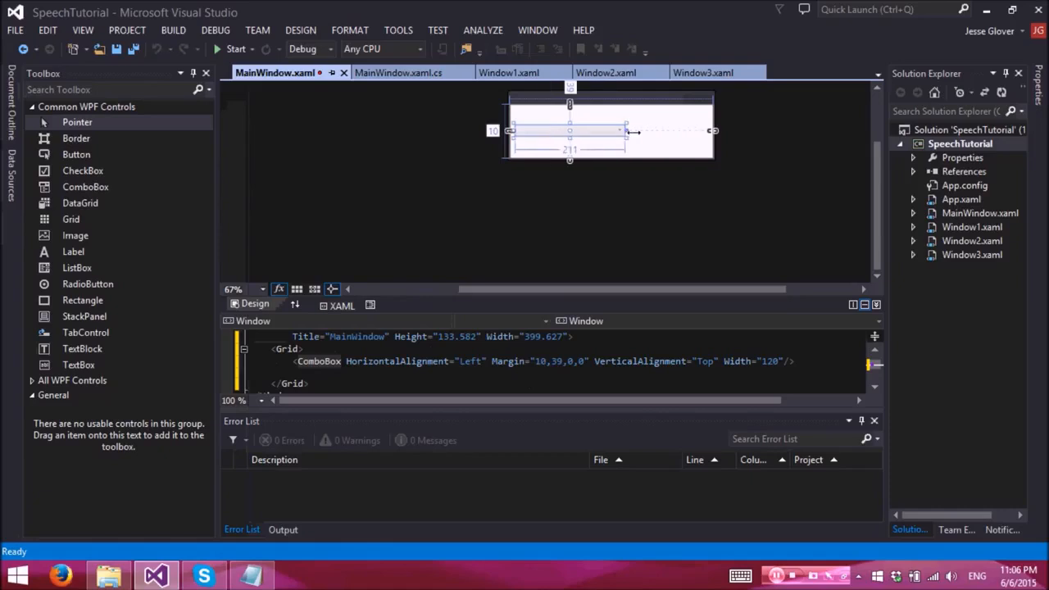
drag(625, 130, 645, 131)
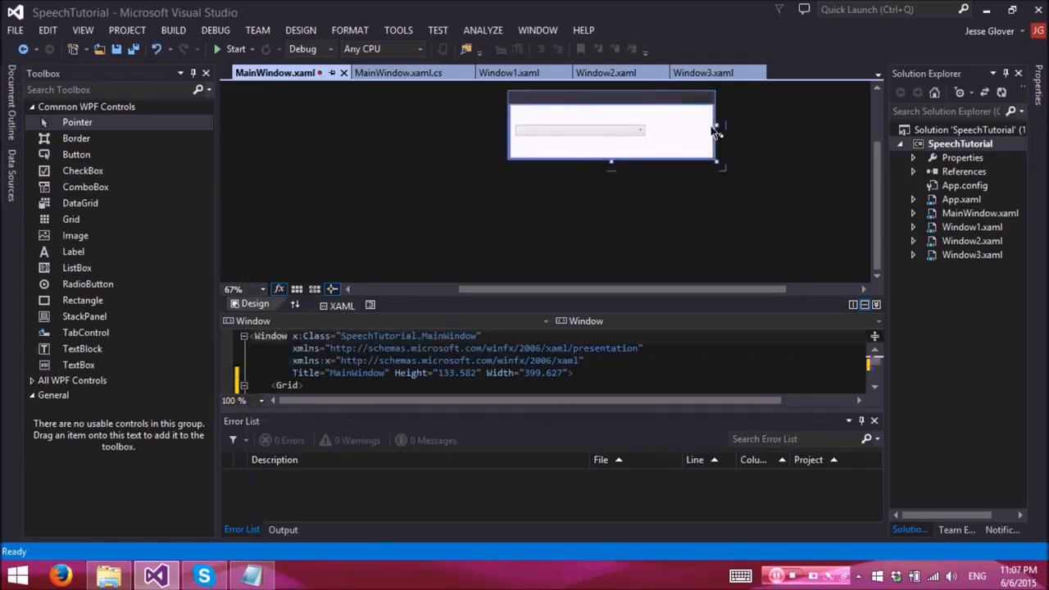
drag(719, 131, 668, 131)
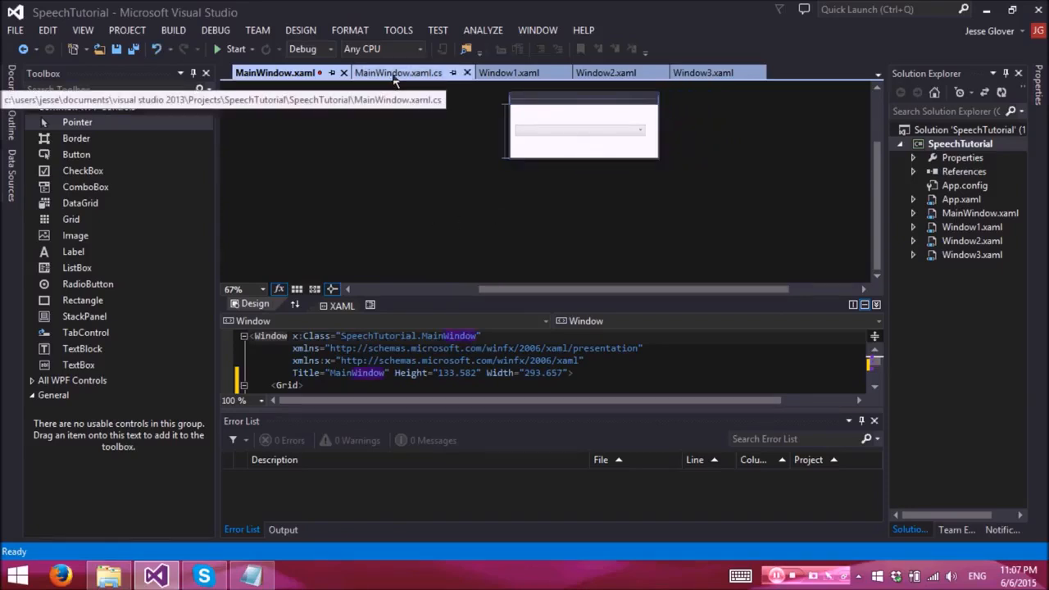
click(397, 72)
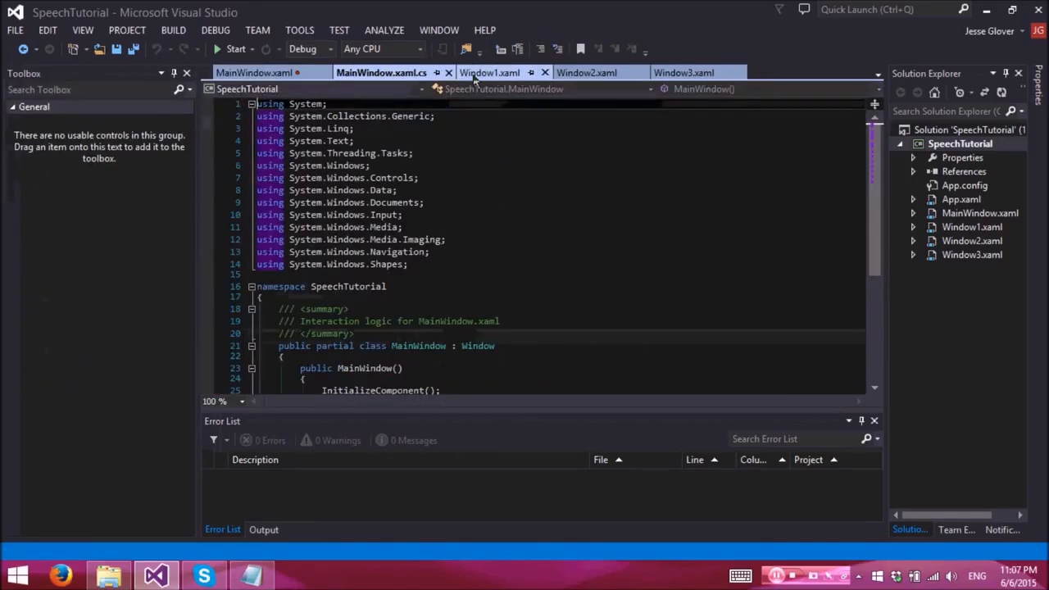
click(489, 72)
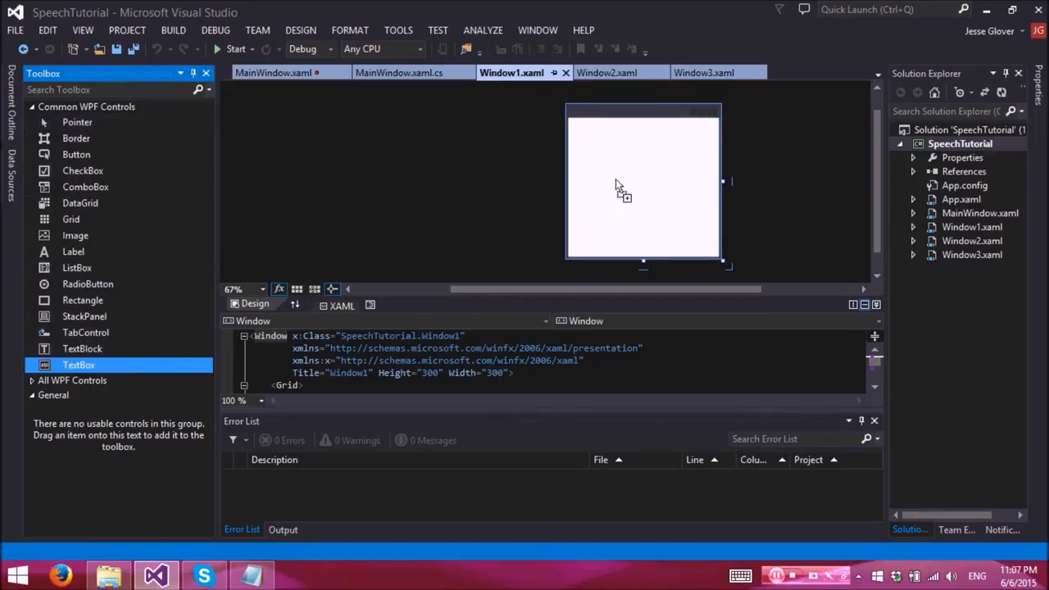
- Add a read-only TextBox to Window1 reading 'This is Window 1, and I speak with an American Accent'
drag(79, 365, 614, 143)
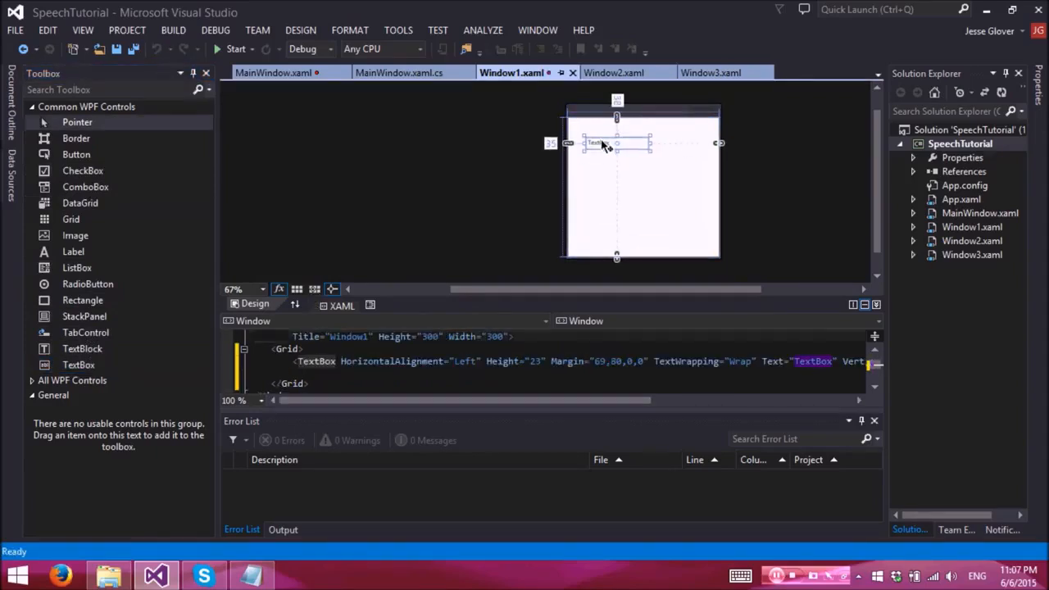
drag(617, 142, 604, 128)
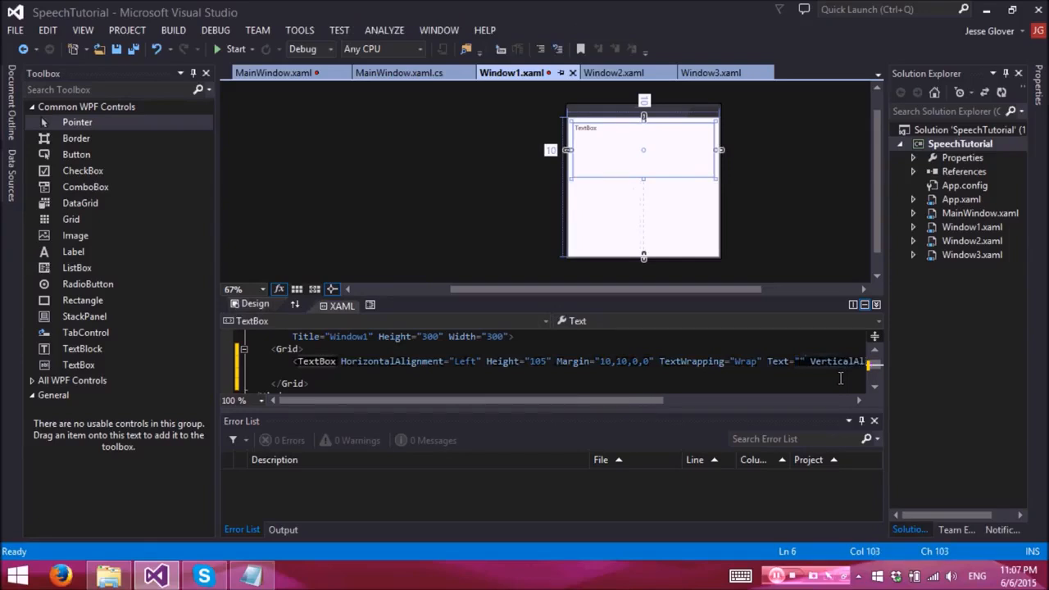
text(his is Window 1)
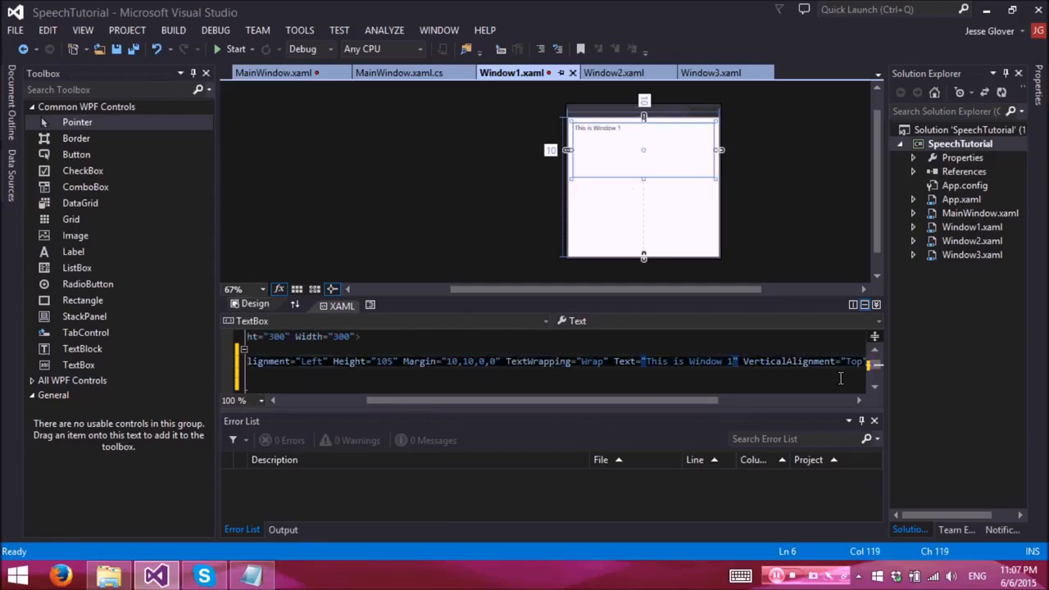
text(, and I speak with an American Accent)
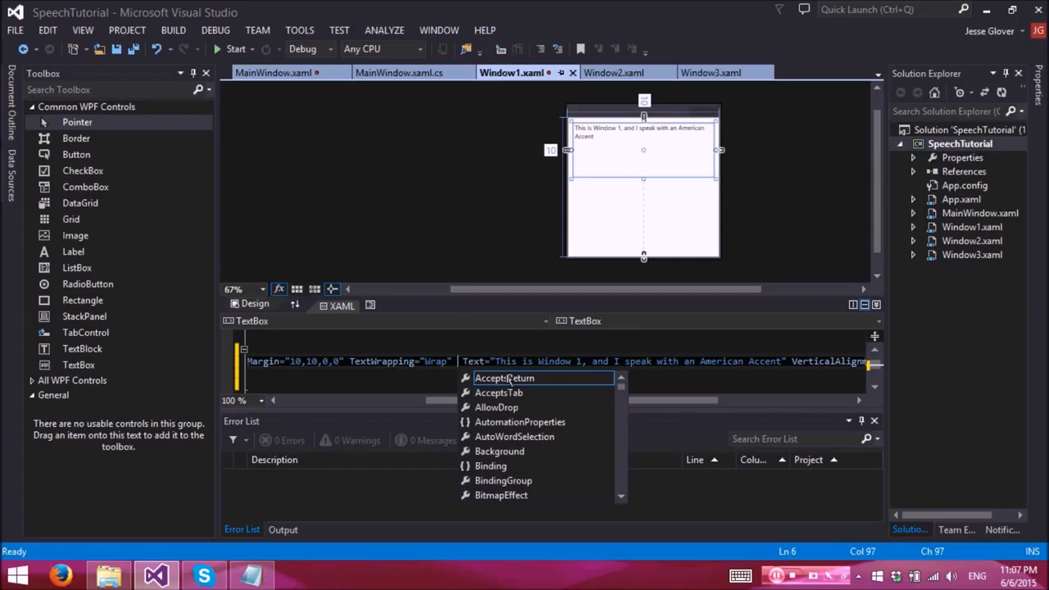
text(IsReadOnly=")
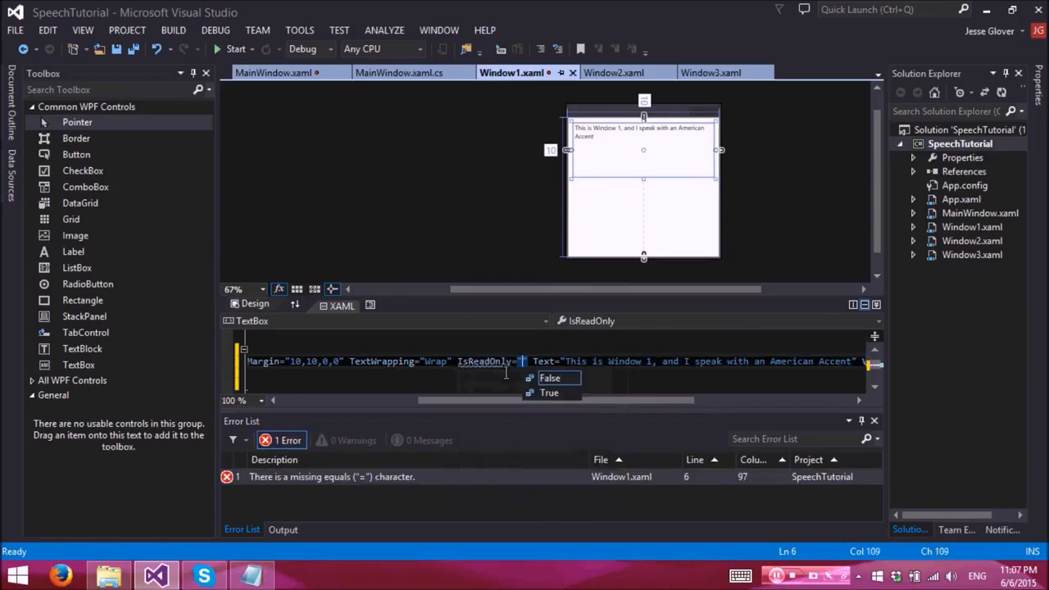
click(549, 392)
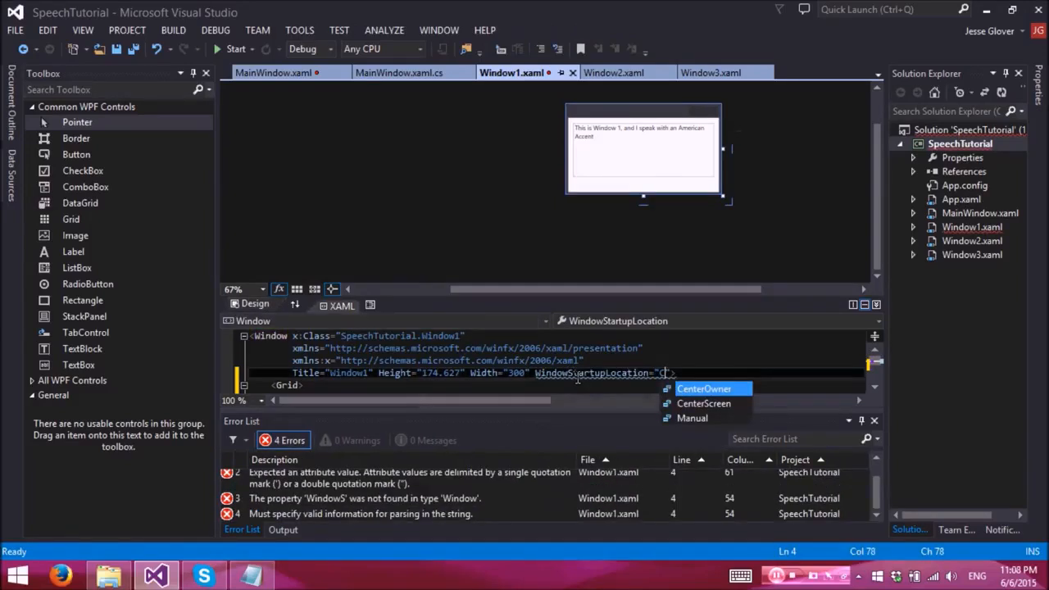
- Pick a WindowStartupLocation value for Window1 from the IntelliSense list
click(703, 389)
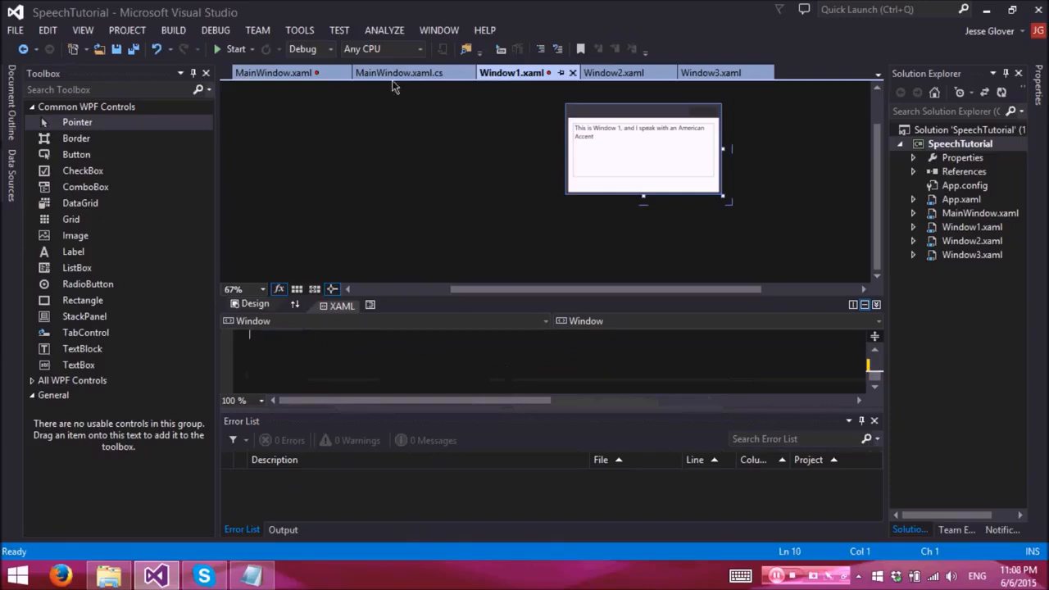
- Change Window2's text to 'This is Window 2, and I speak with a Japanese Accent'
click(614, 72)
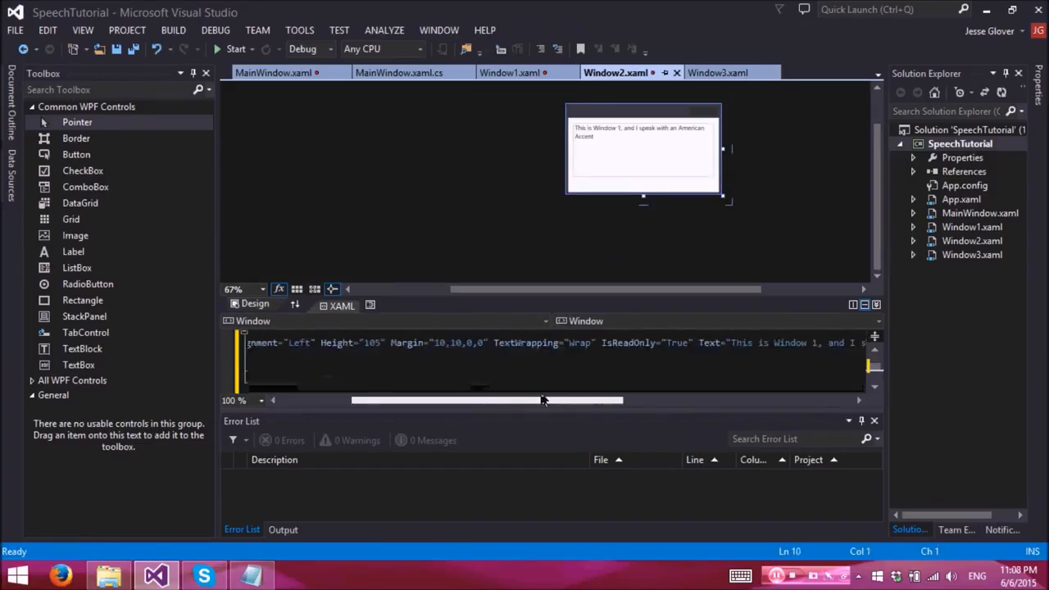
click(643, 150)
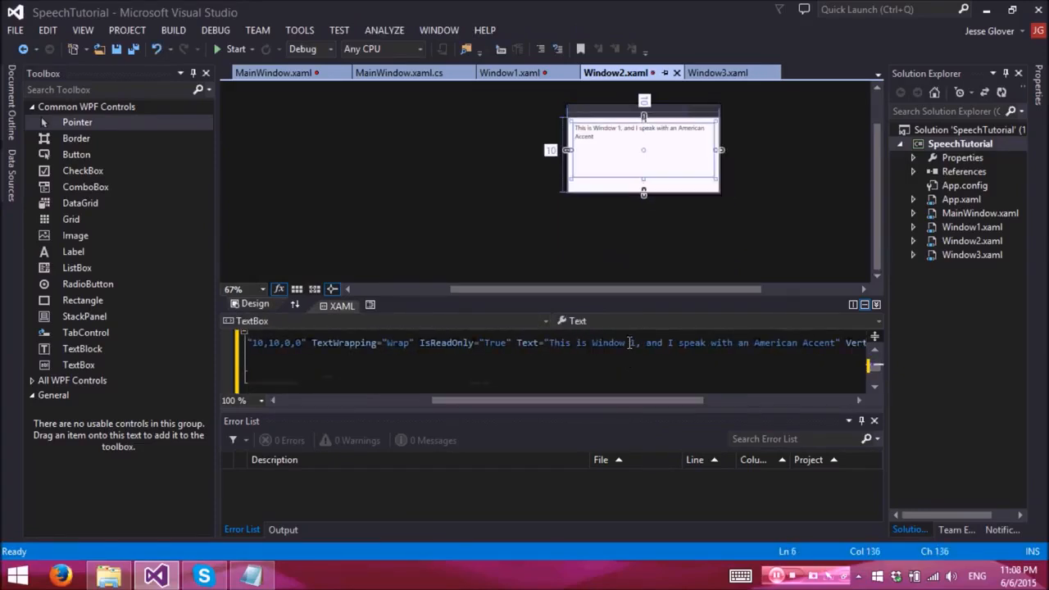
text(2)
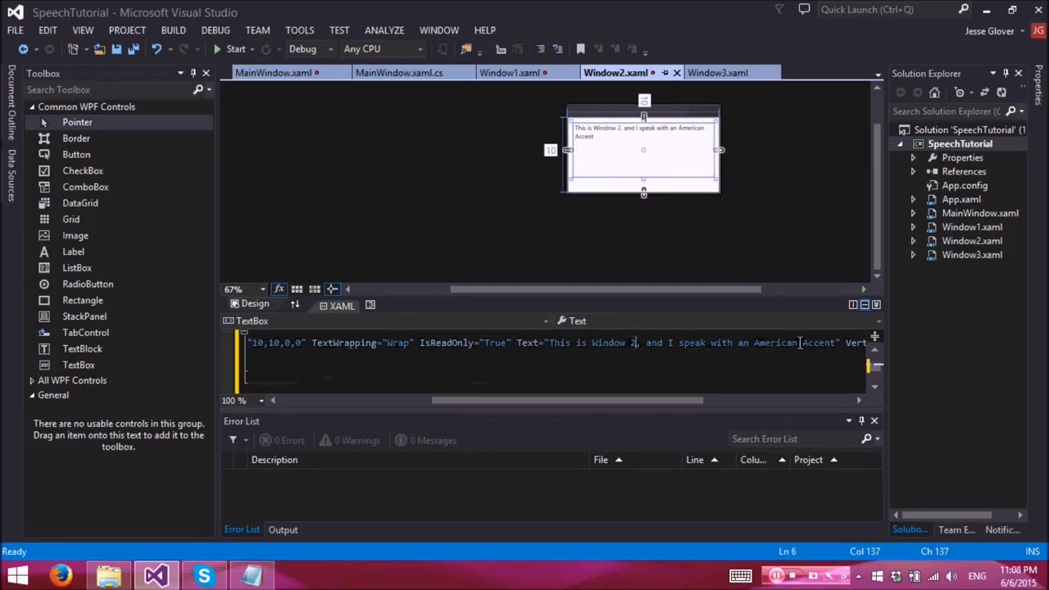
double_click(772, 343)
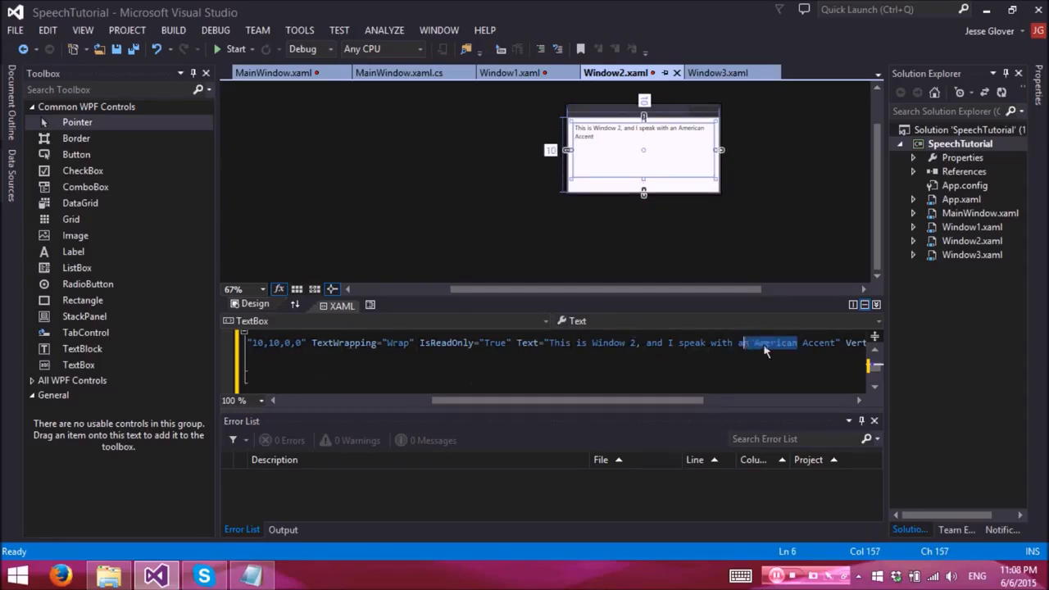
text(Japanese)
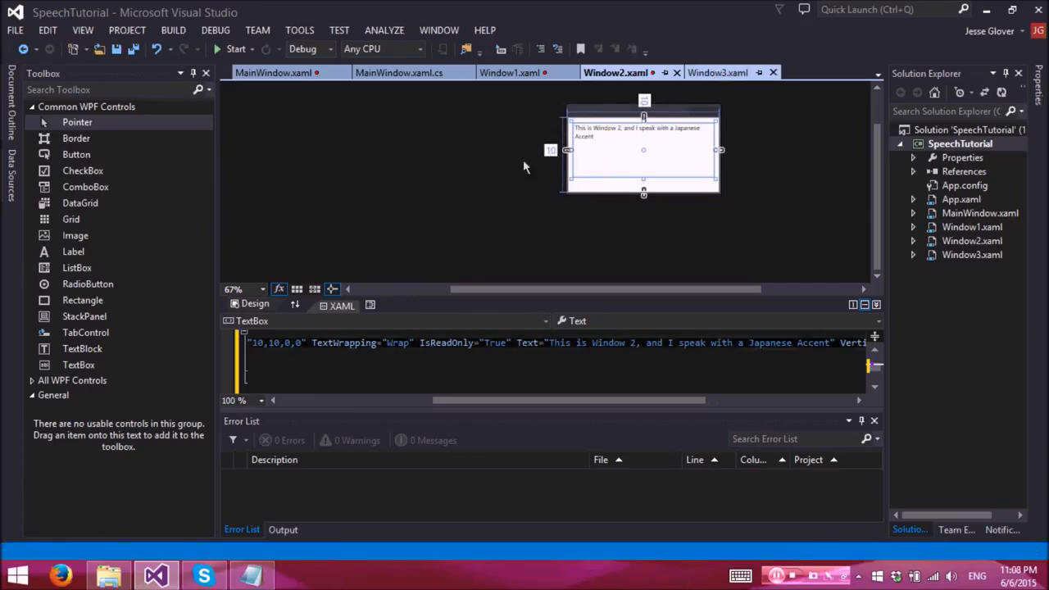
click(718, 72)
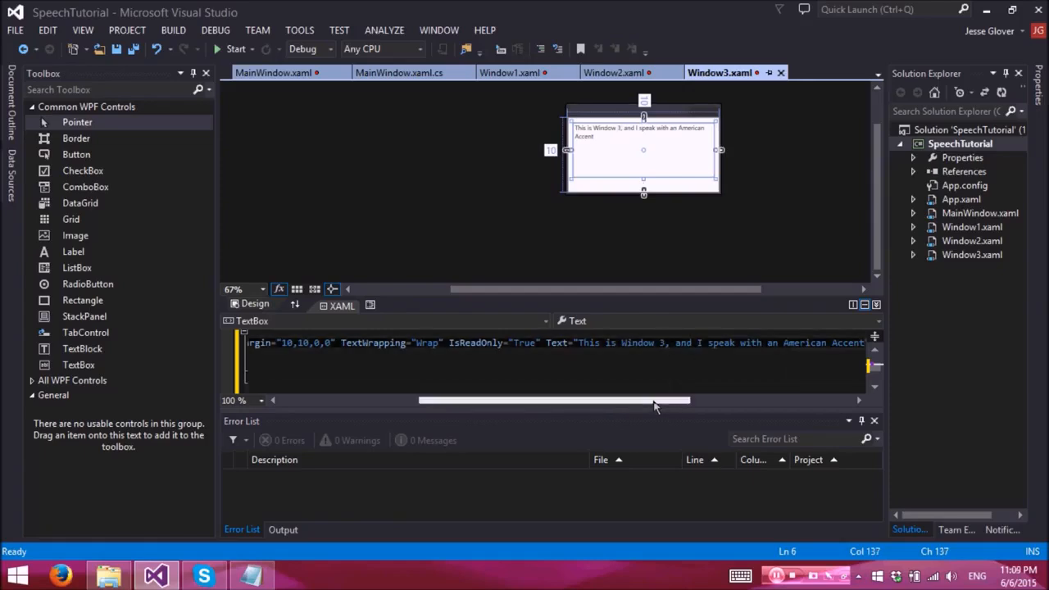
- Replace 'American' with 'British' in Window3's text box text
scroll(right, 3)
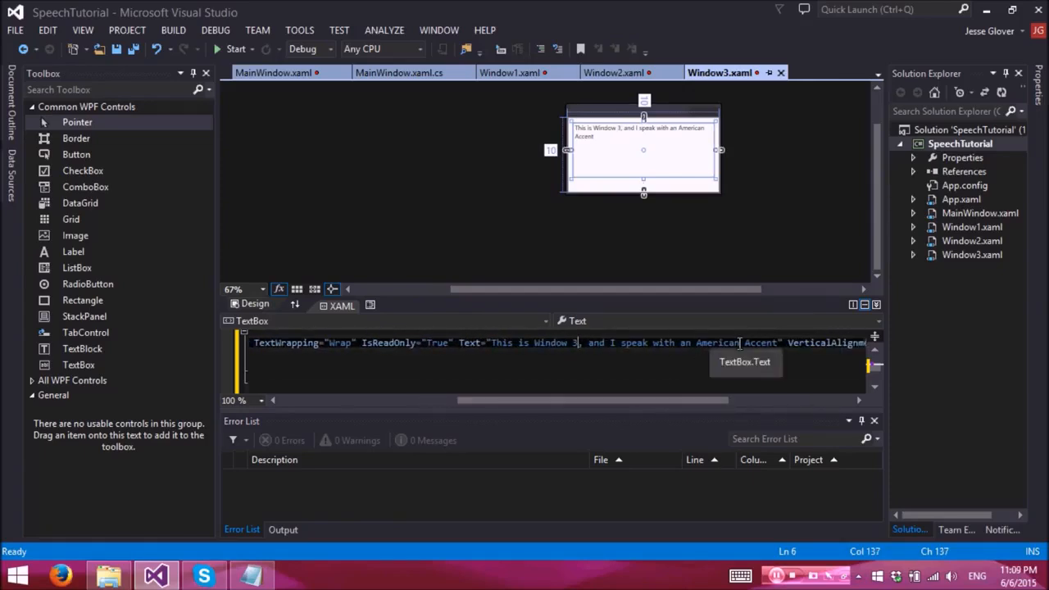
text(B)
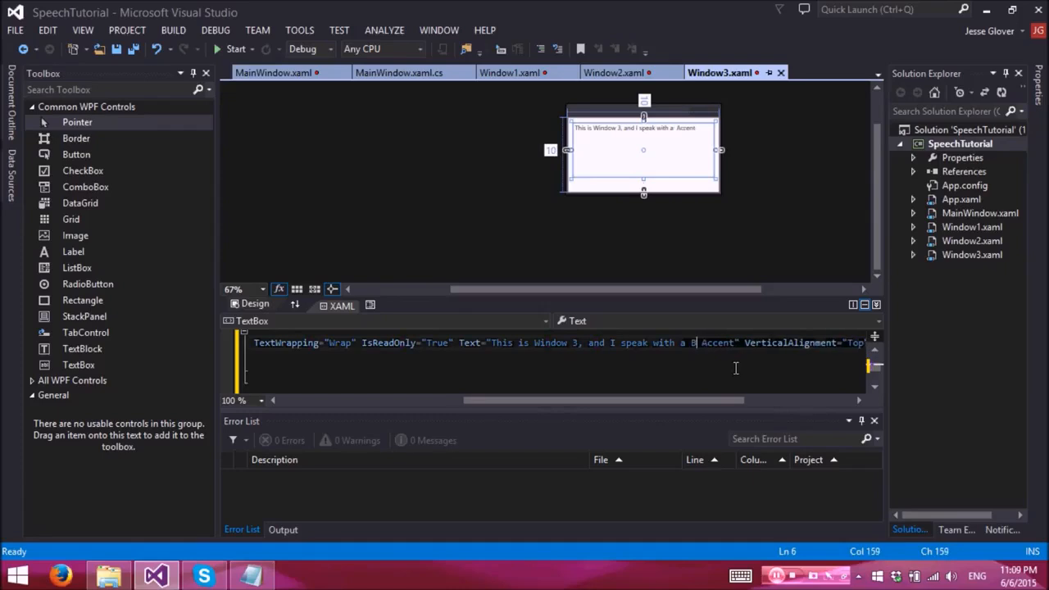
text(ritish)
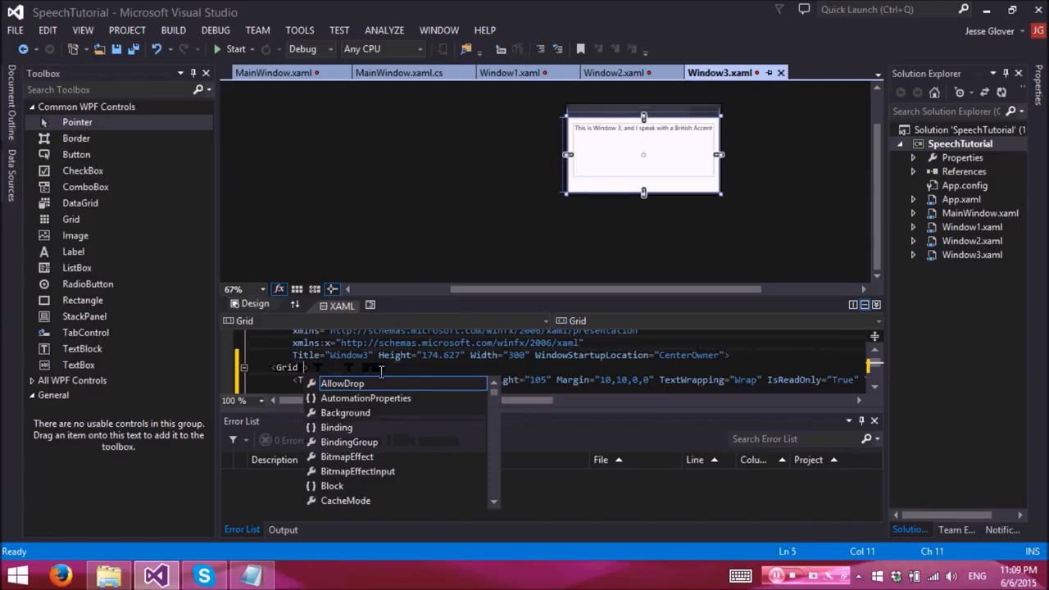
- Add GotFocus="Grid_GotFocus" and Name="textBox" to Window3's XAML, then close and save it
text(GotFocus="Grid_GotFocus)
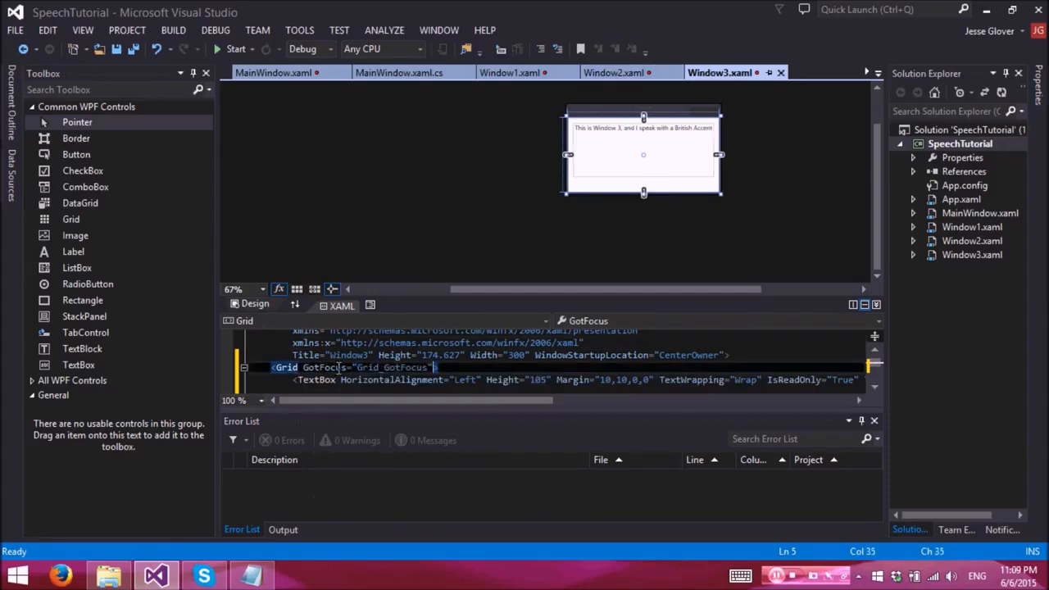
text(T)
click(576, 380)
text( Name=")
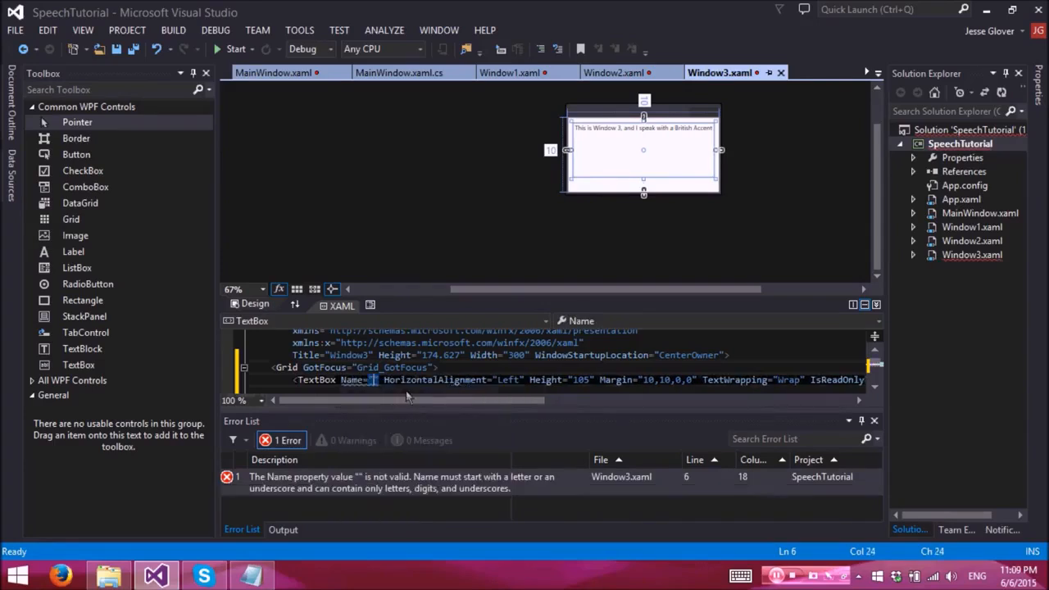
text(textBox)
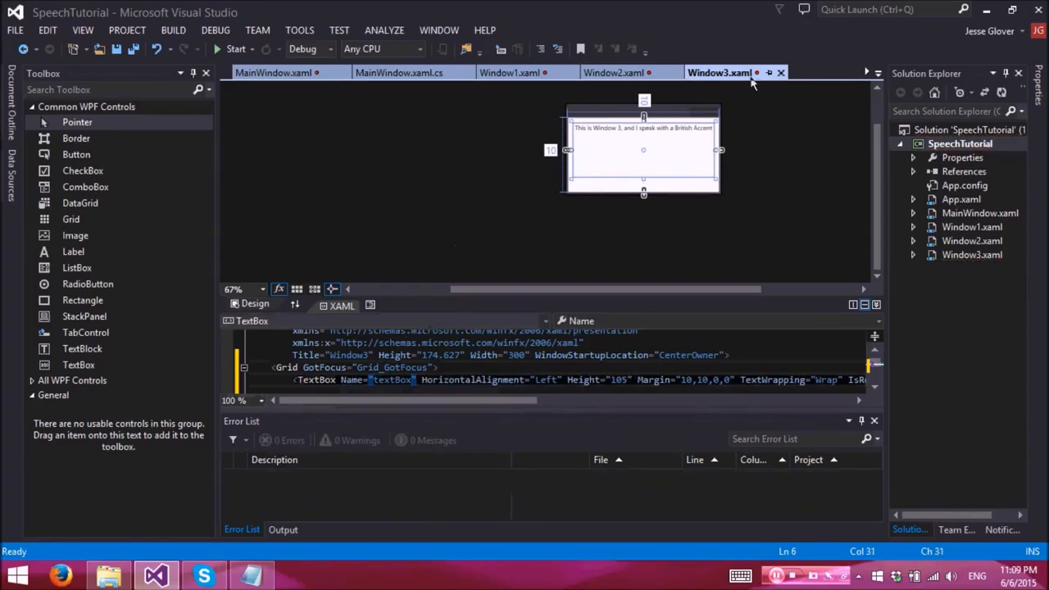
click(780, 72)
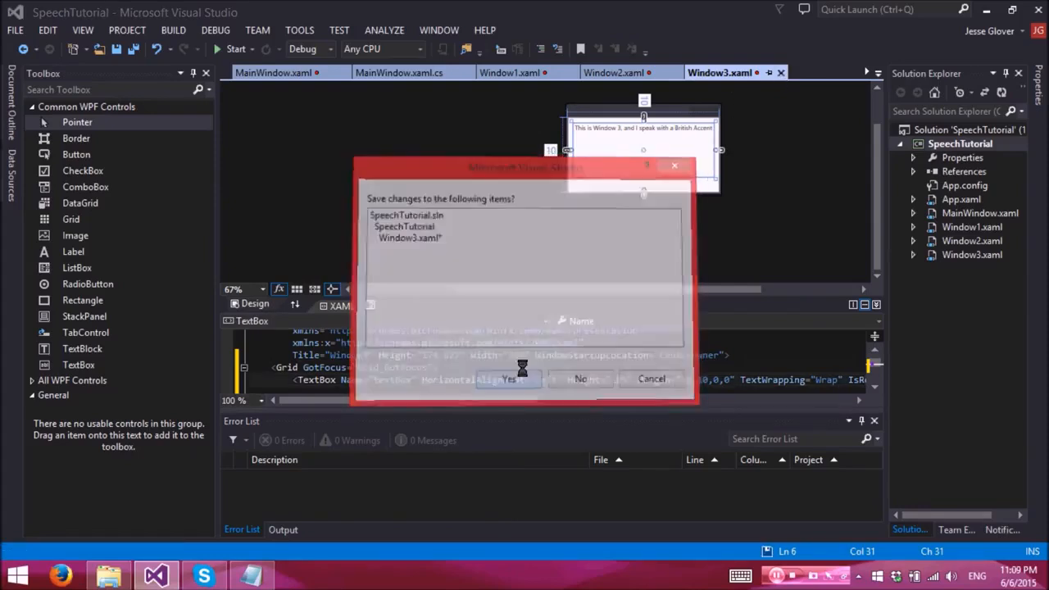
click(508, 378)
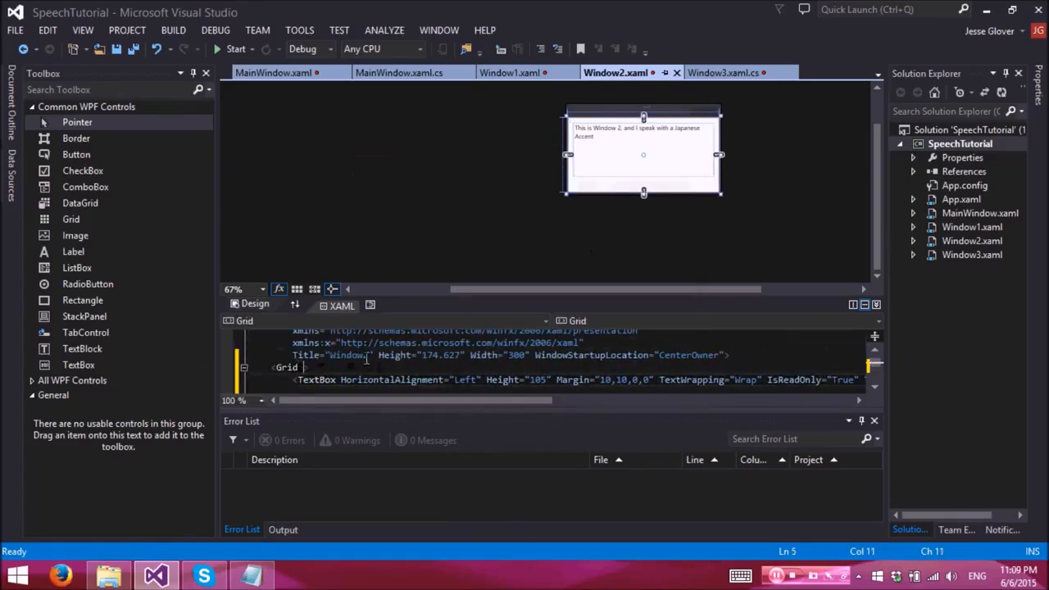
- Give Window2's grid the GotFocus handler and name its text box, then close it
text(GotFocus="")
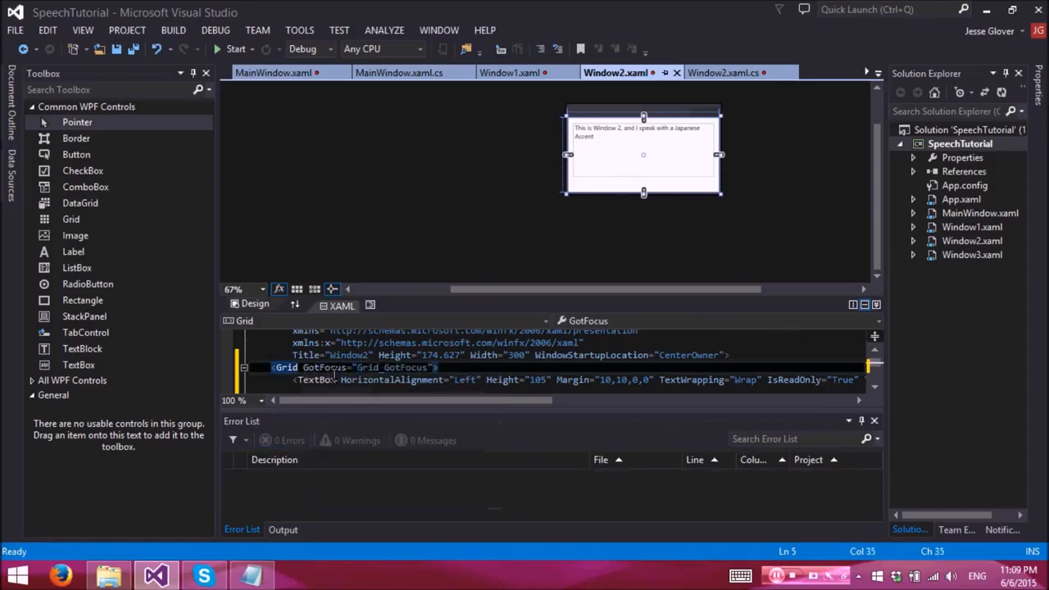
click(335, 380)
text( Name="textBox)
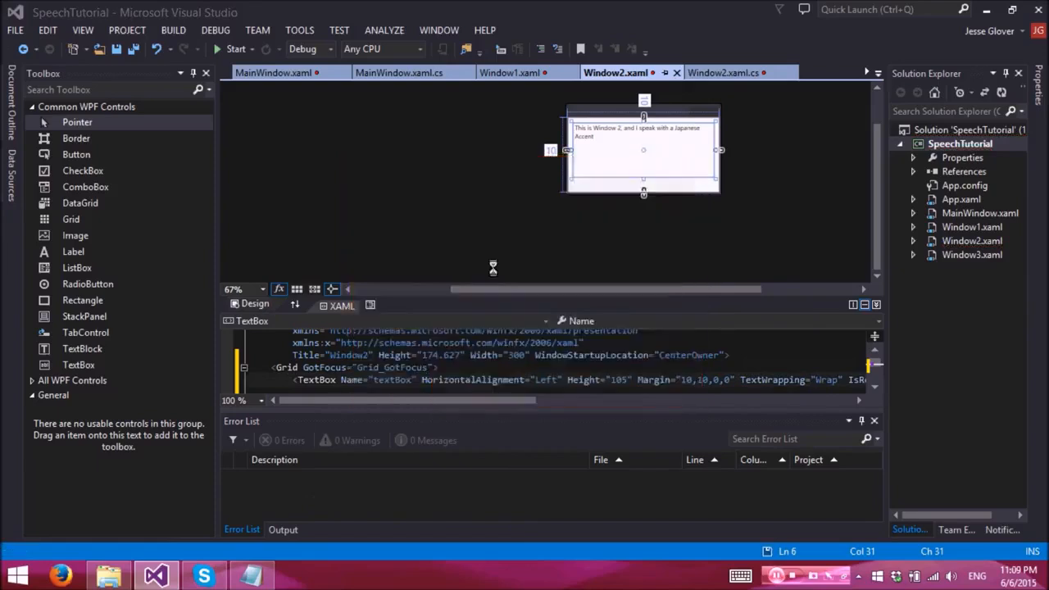
click(509, 72)
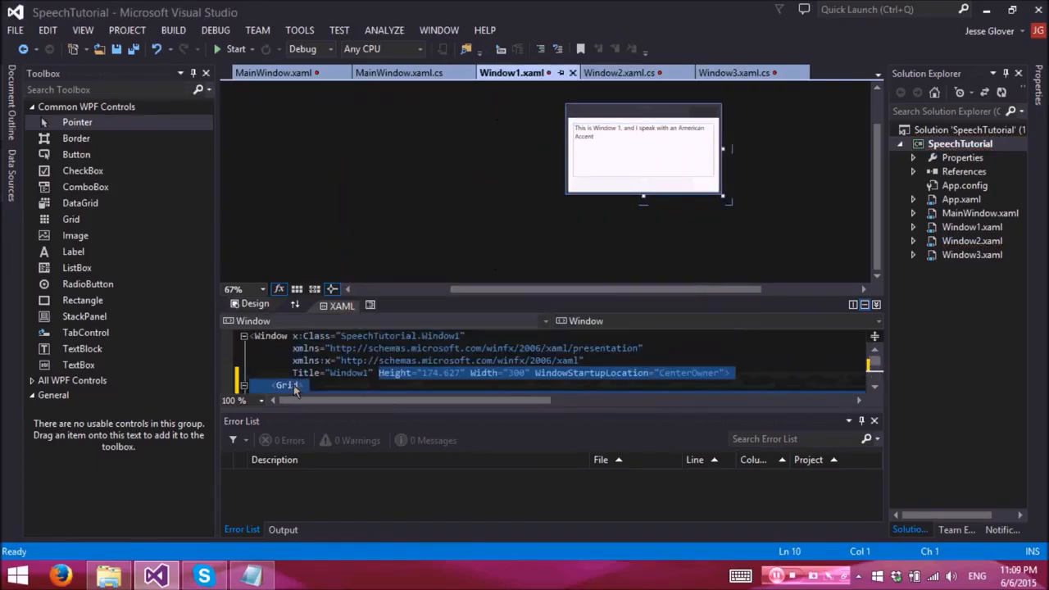
- Give Window1's grid the GotFocus handler and name its text box textBox, then close it
text(GotFocus="Grid_GotFocus)
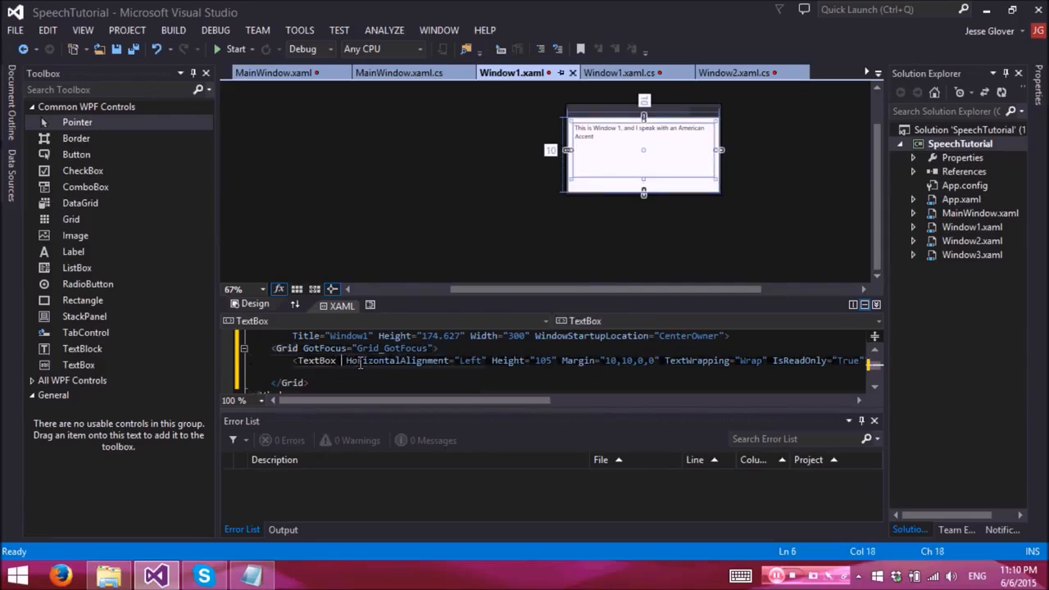
text(Name="")
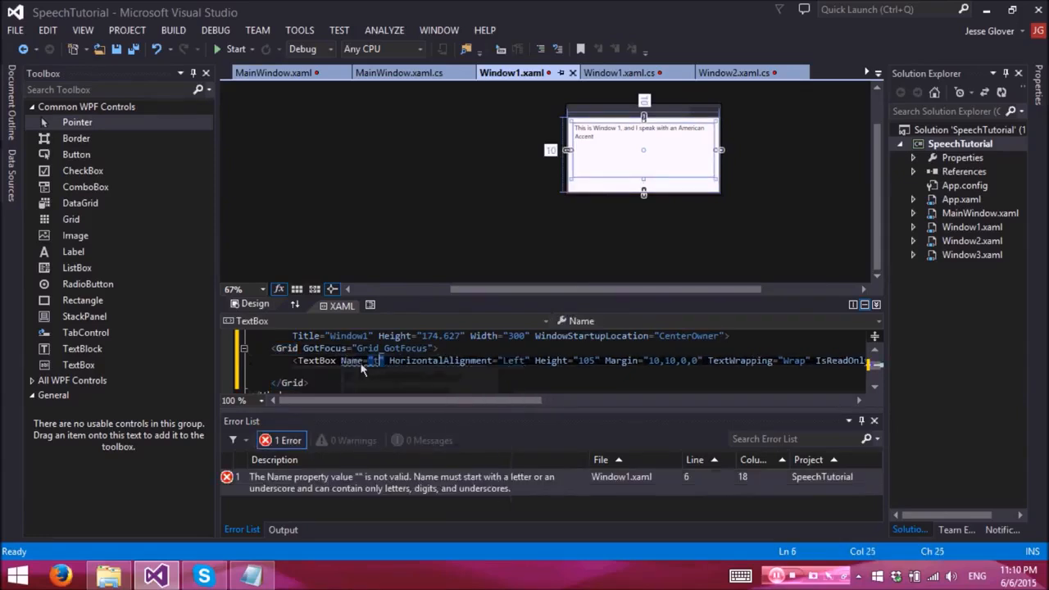
text(textBox)
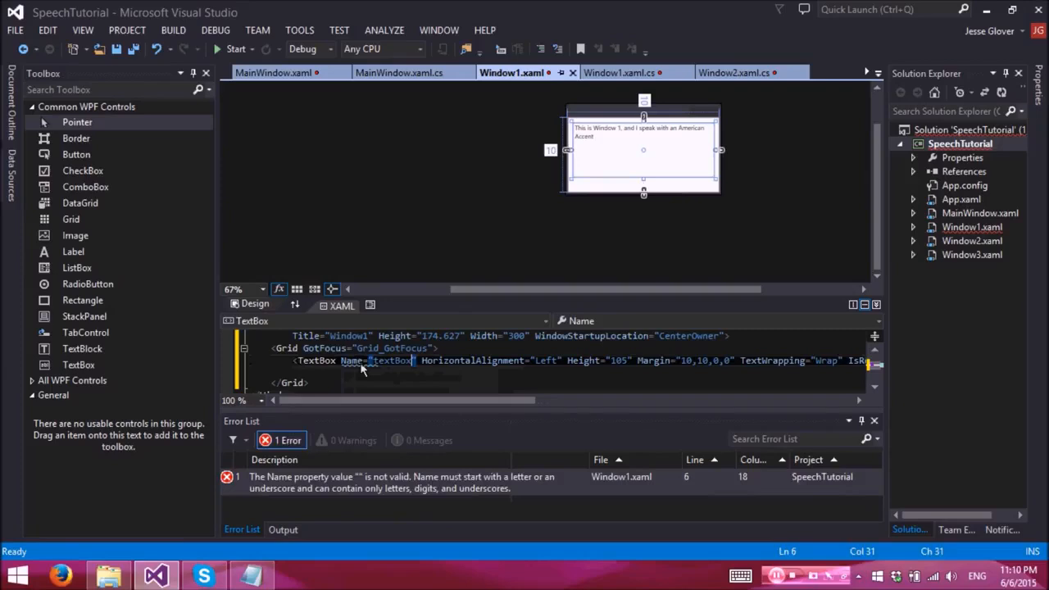
click(573, 72)
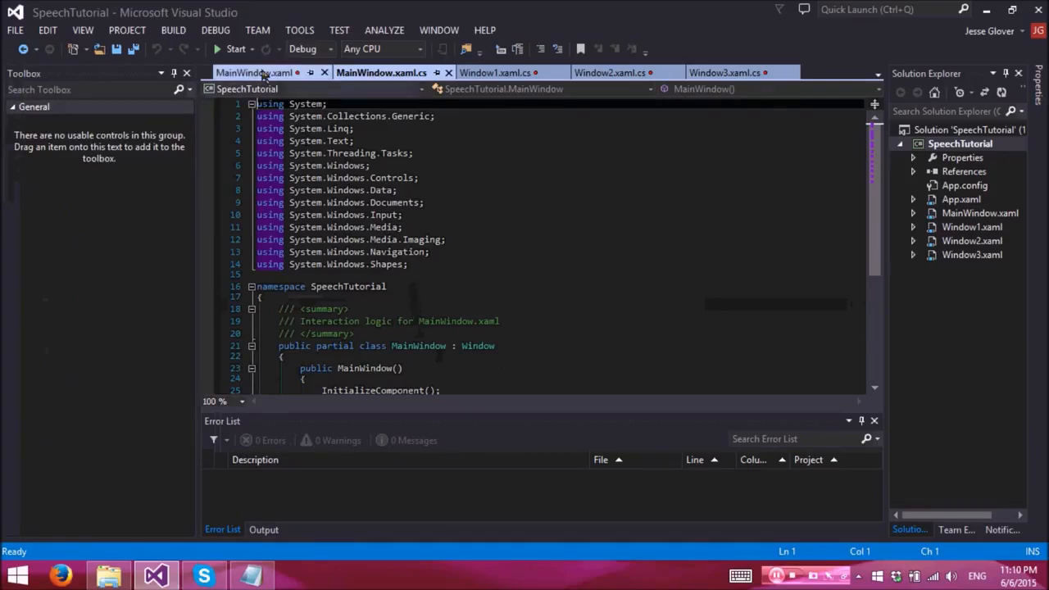
- Close MainWindow.xaml and add a 'private void comboItems()' method stub to MainWindow.xaml.cs
click(275, 73)
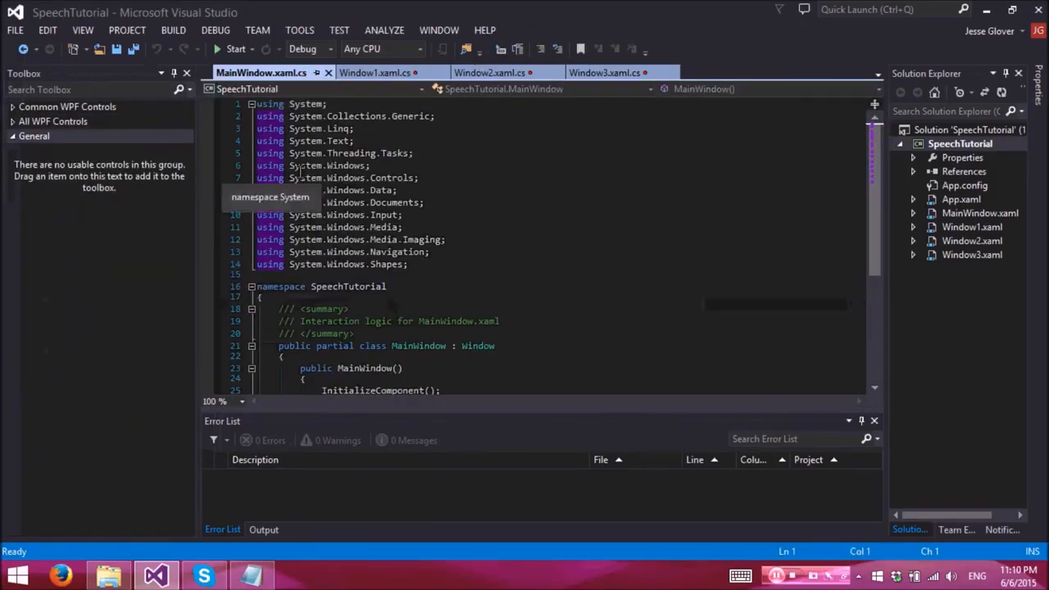
scroll(down, 3)
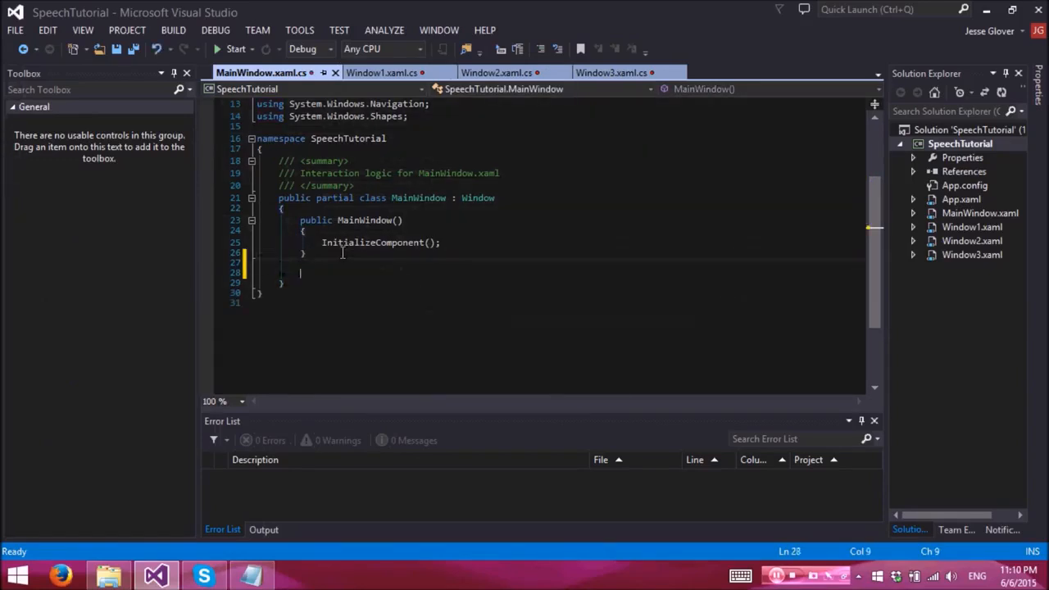
text(private void)
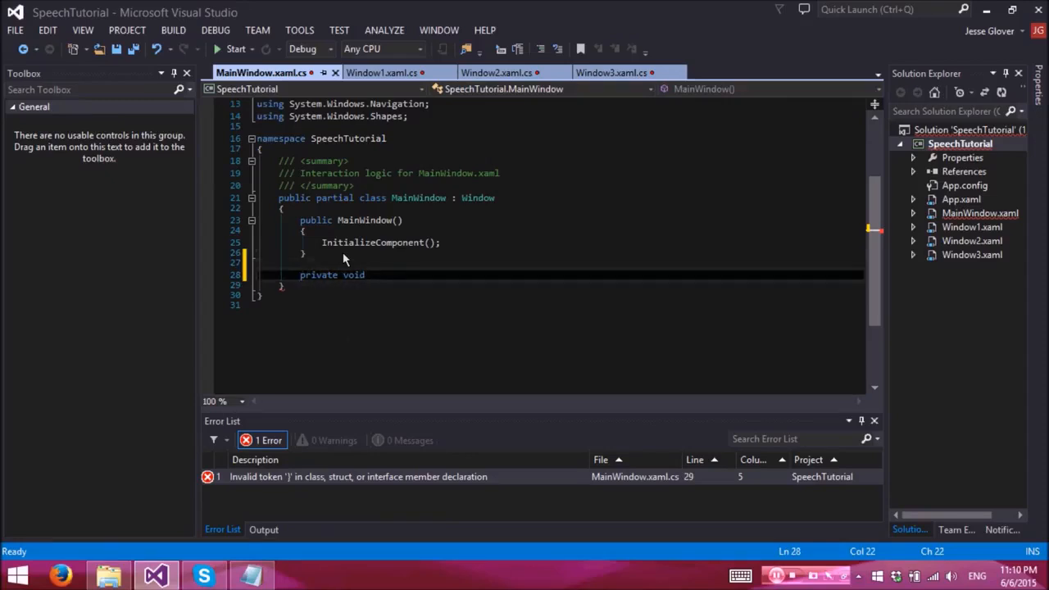
text(comboI)
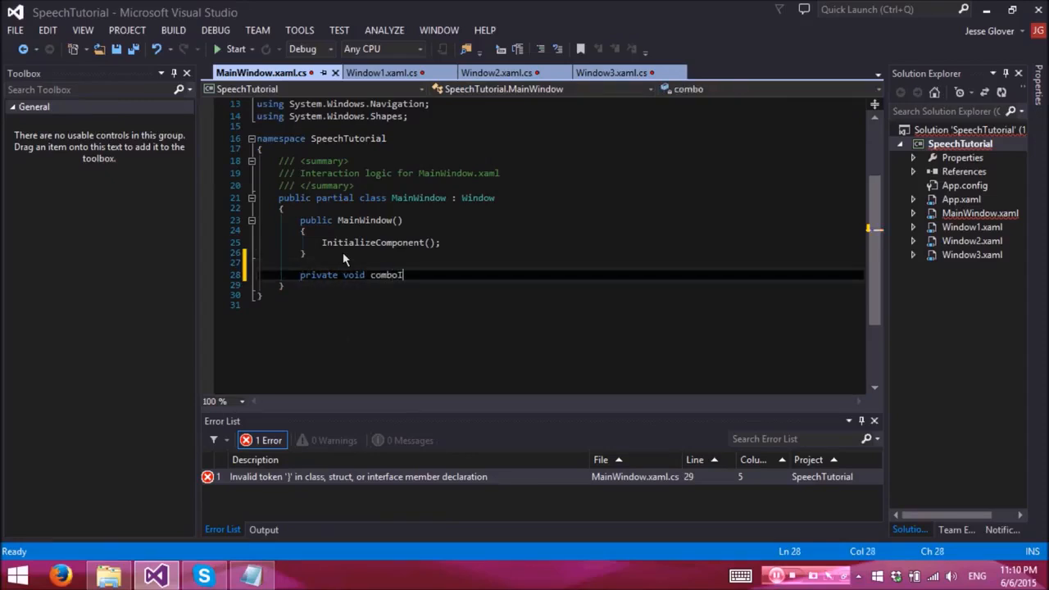
text(tems())
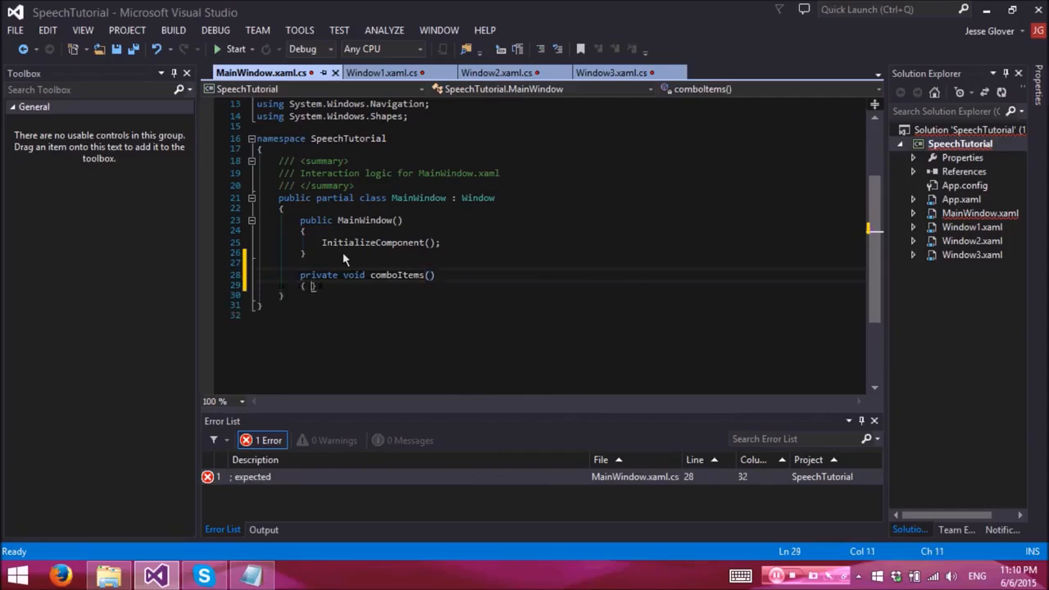
text(com)
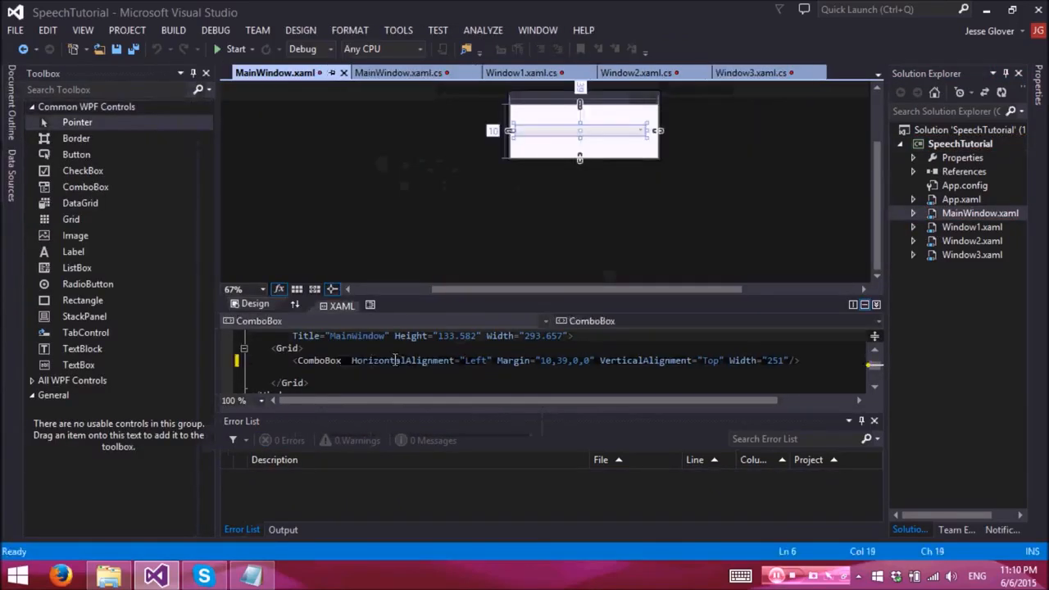
- Name the MainWindow ComboBox 'comboBox' in the XAML
text(Name="com")
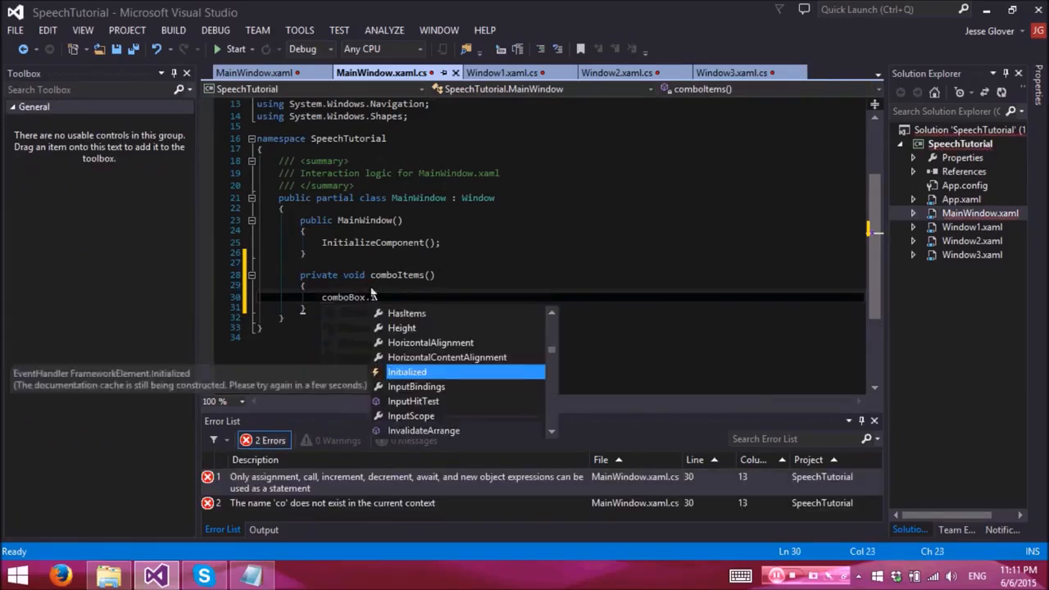
- Add "Japanese Accent" and "British Accent" items in comboItems, then start the app
text(Items.Add("American Ac)
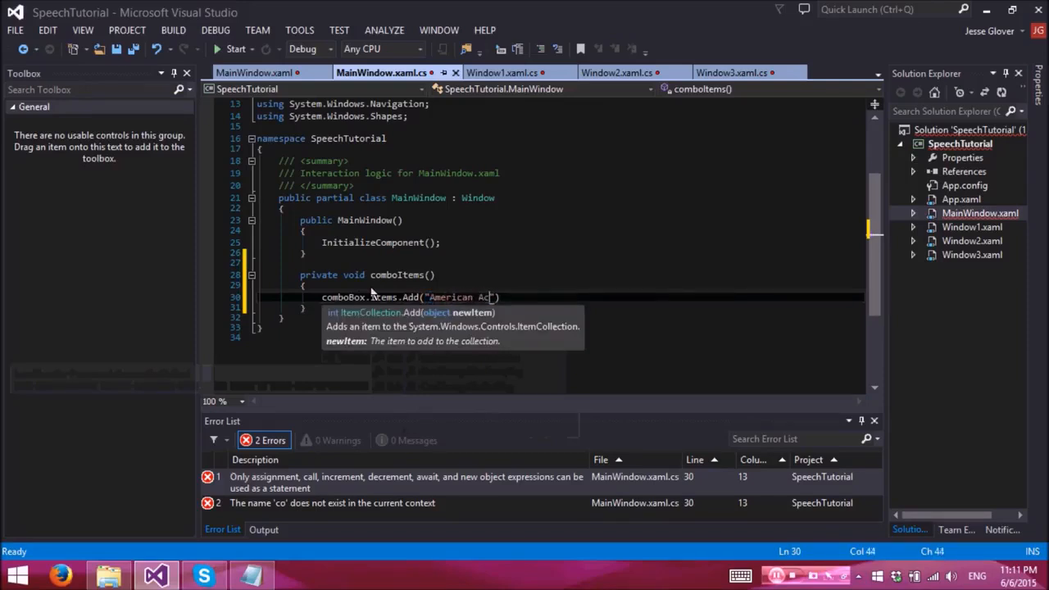
text(cent"))
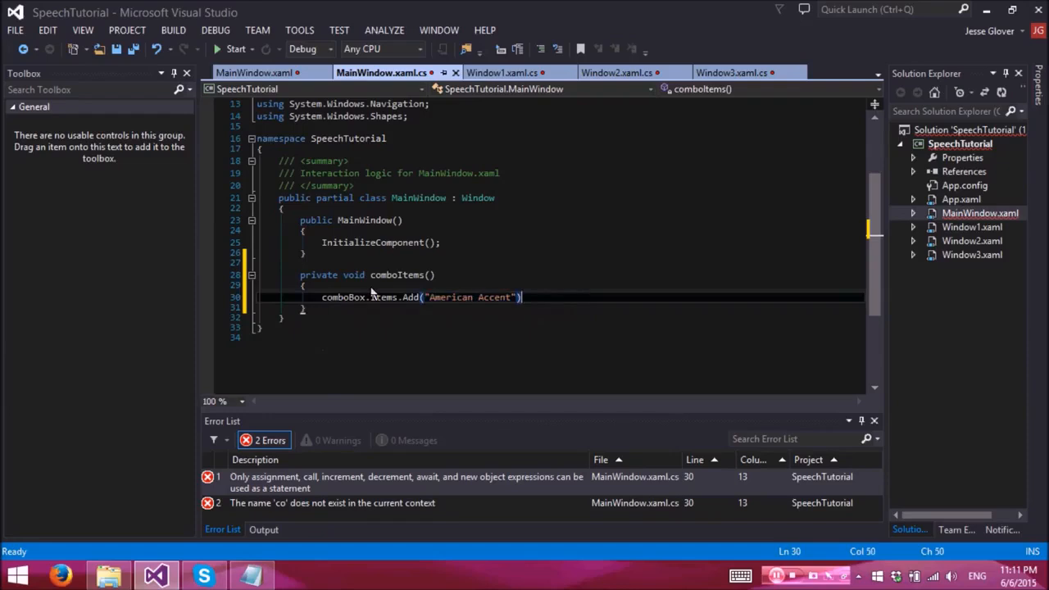
text(comboBox)
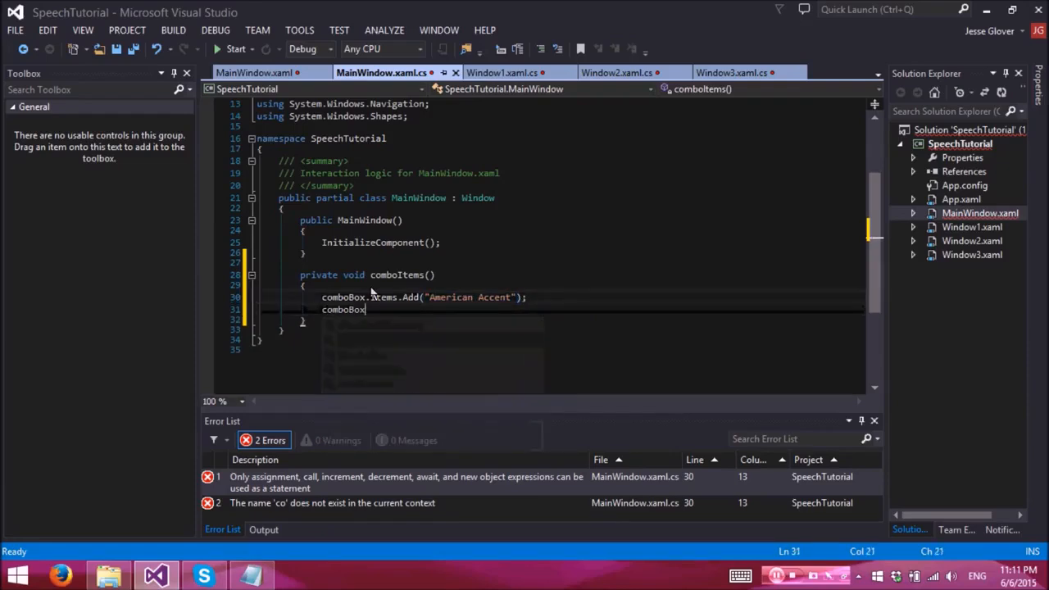
text(.Add("Japanese Accent");)
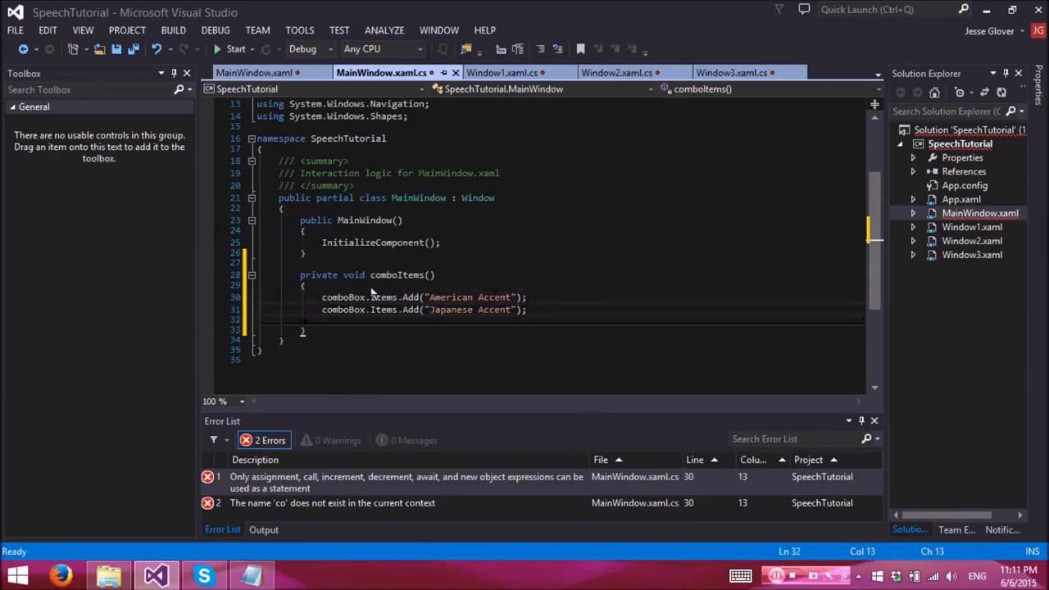
text(comboBox.Items.Add())
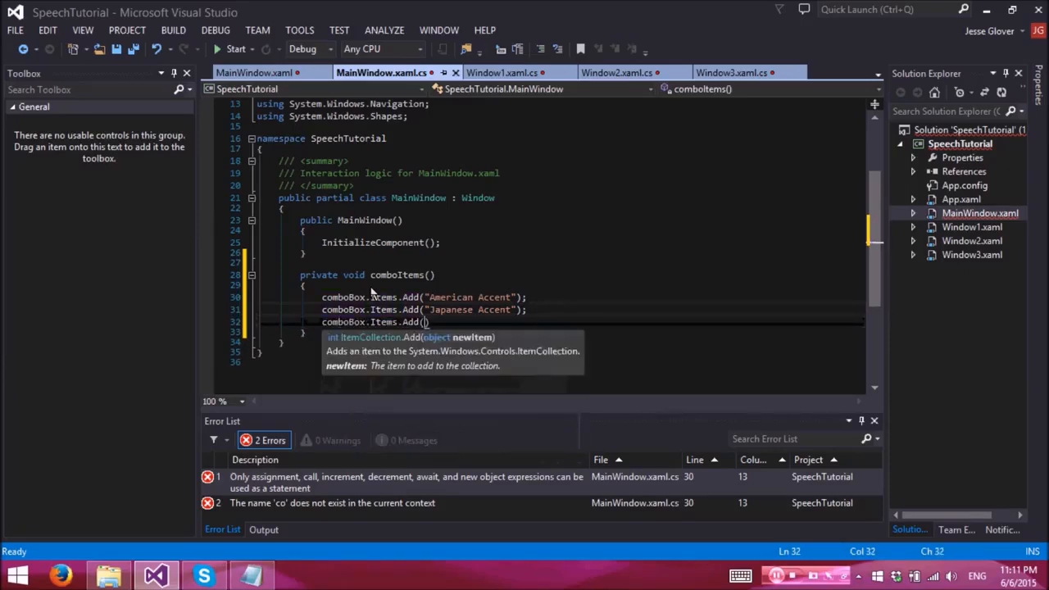
text("")
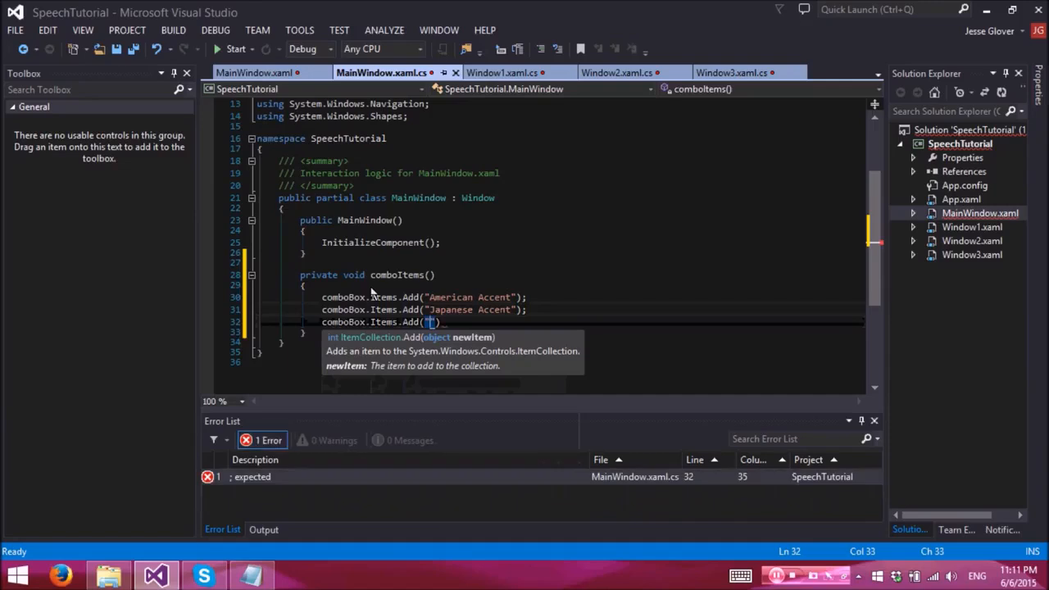
text(British Accent)
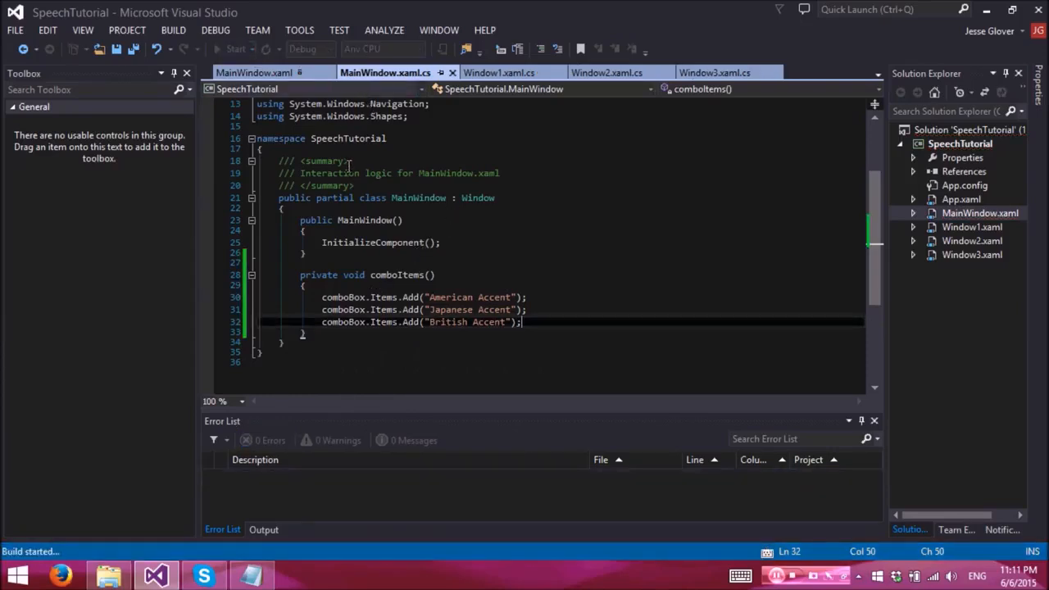
click(235, 49)
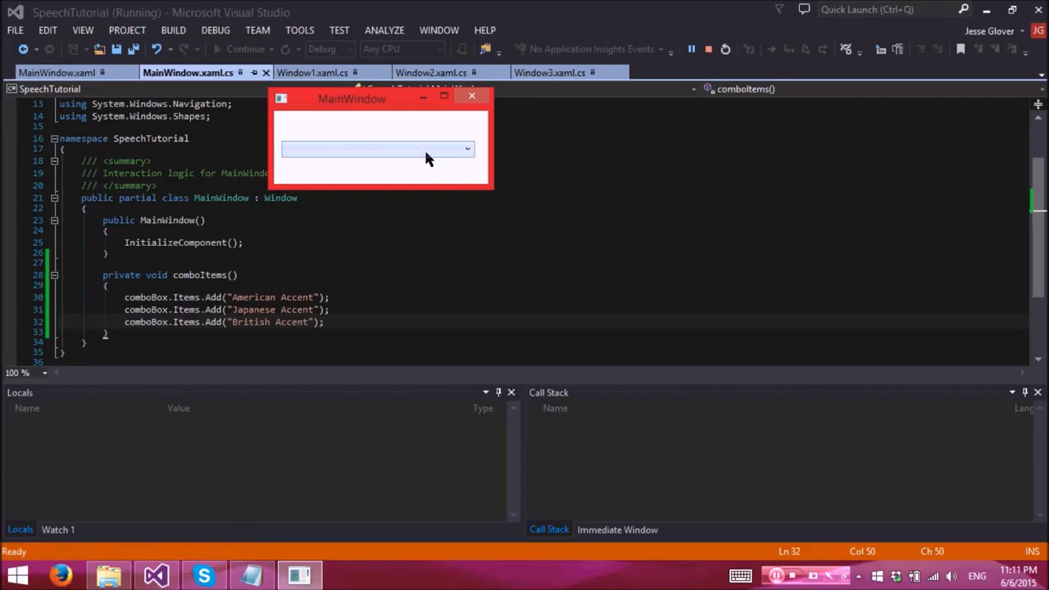
- Stop the running app and call comboItems() after InitializeComponent() in the constructor
click(708, 49)
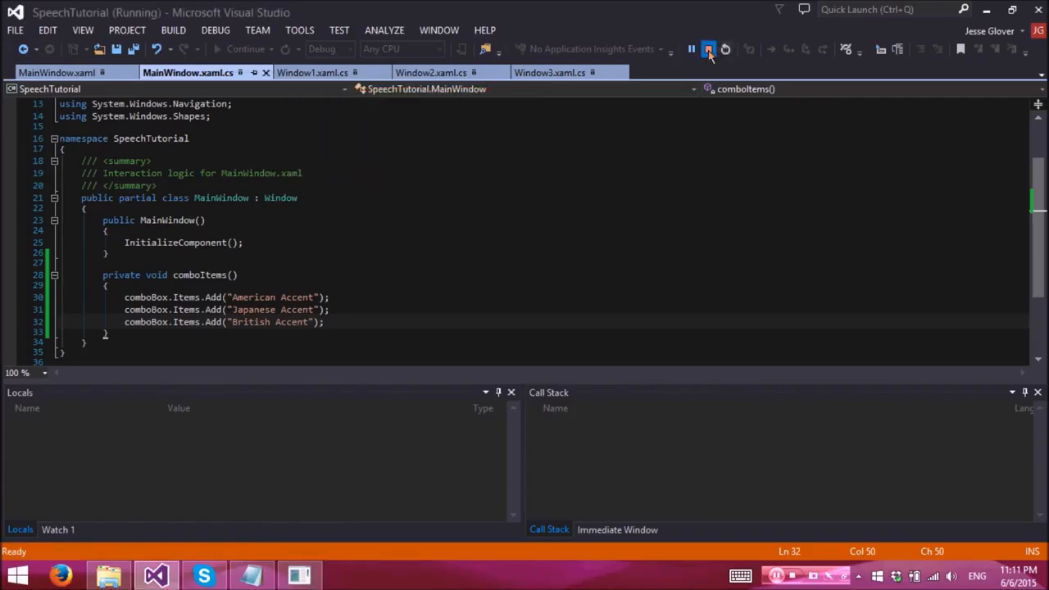
click(708, 49)
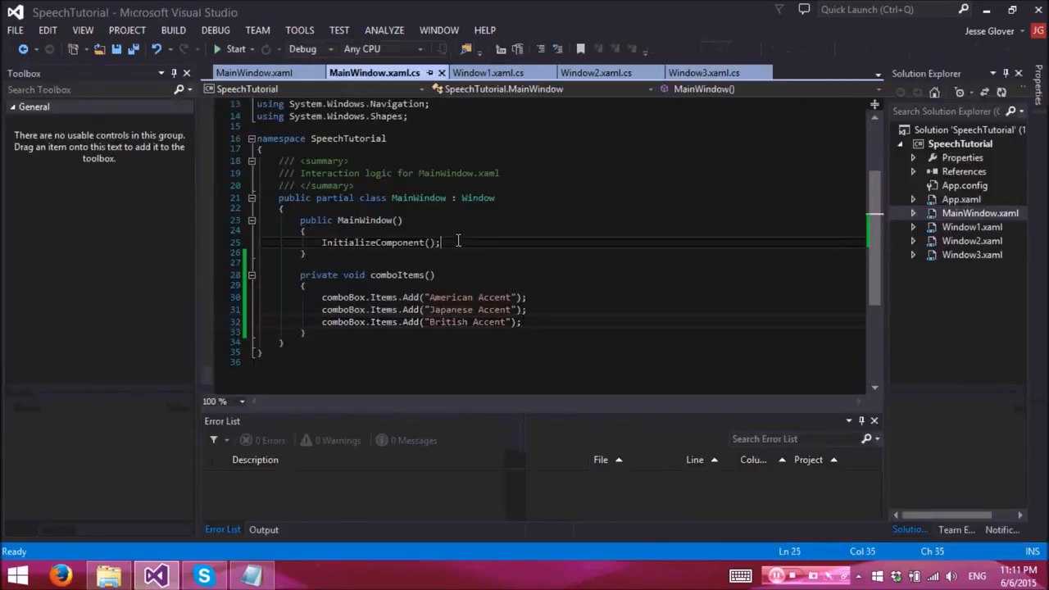
text(comboB)
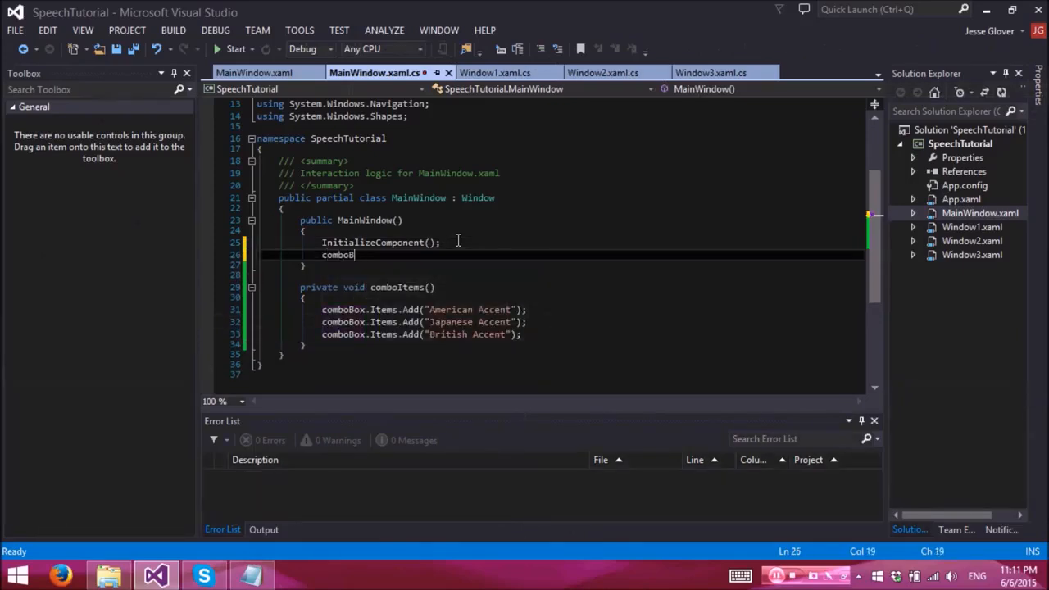
text(Items();)
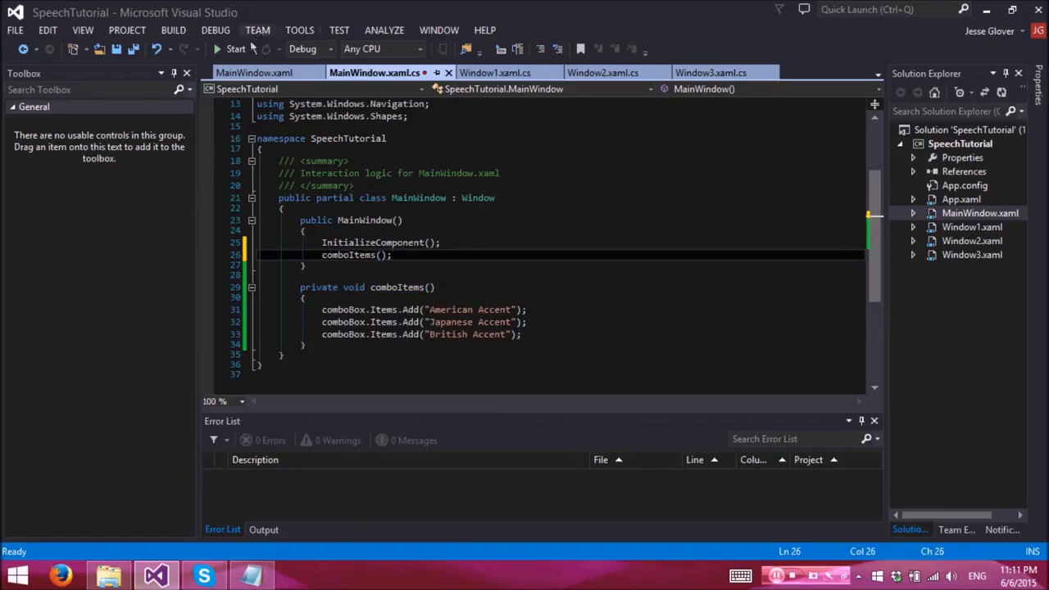
- Run the app again, pick British Accent from the combo box, then stop debugging
click(235, 48)
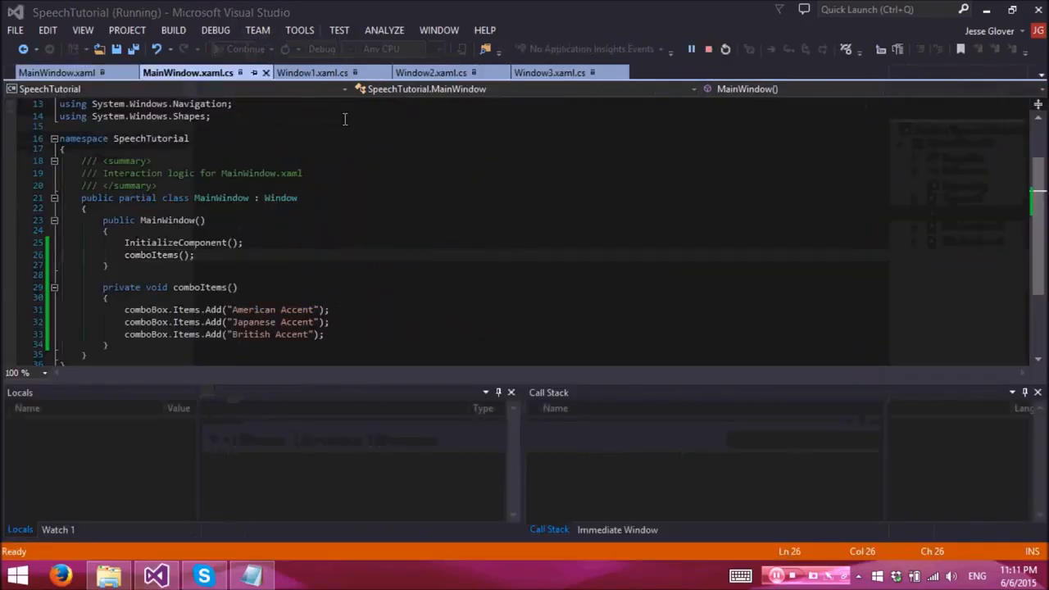
click(271, 146)
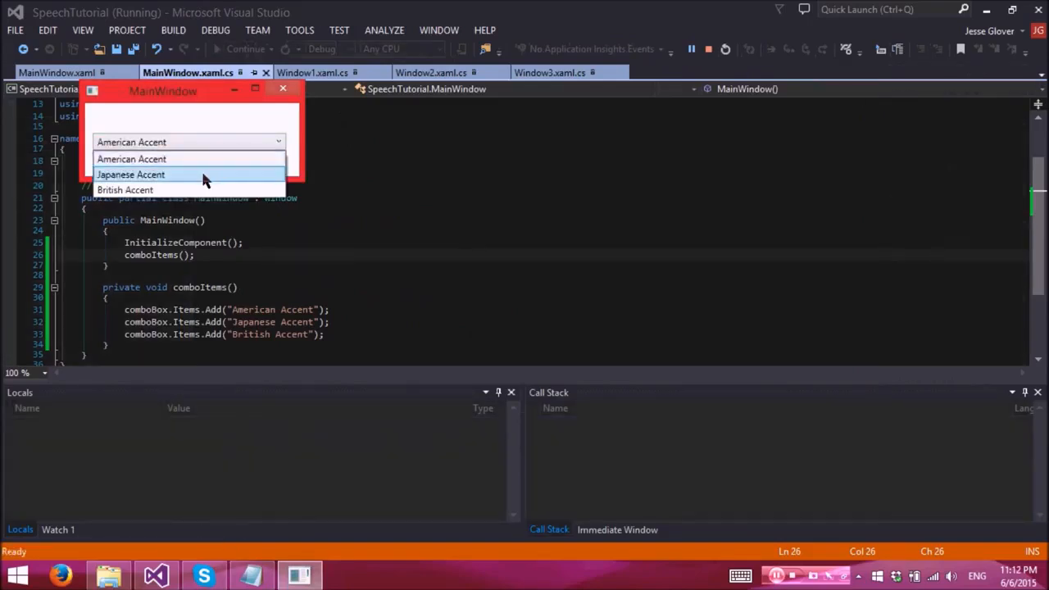
click(125, 189)
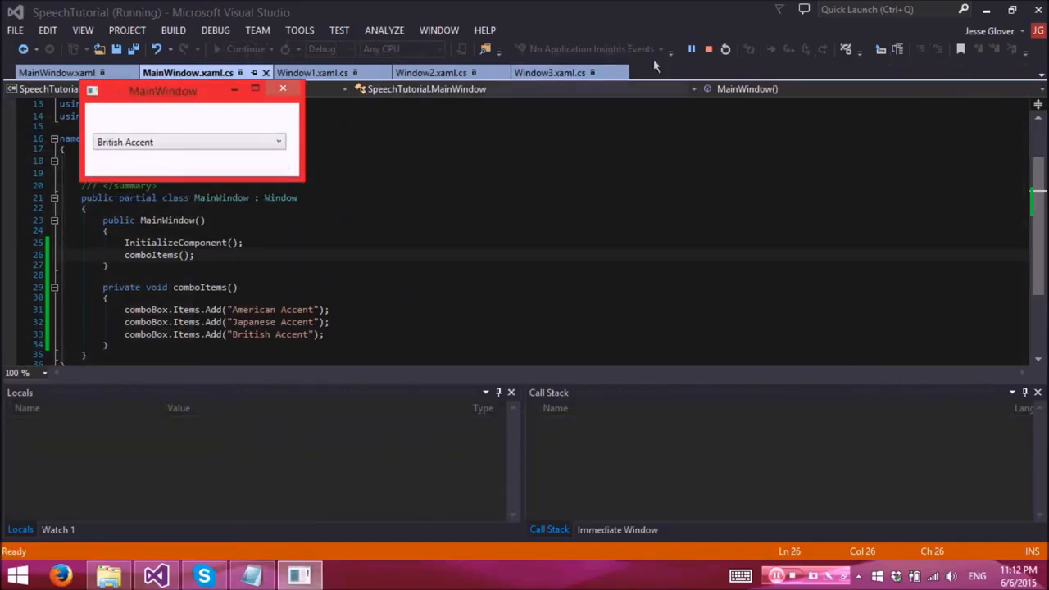
click(708, 49)
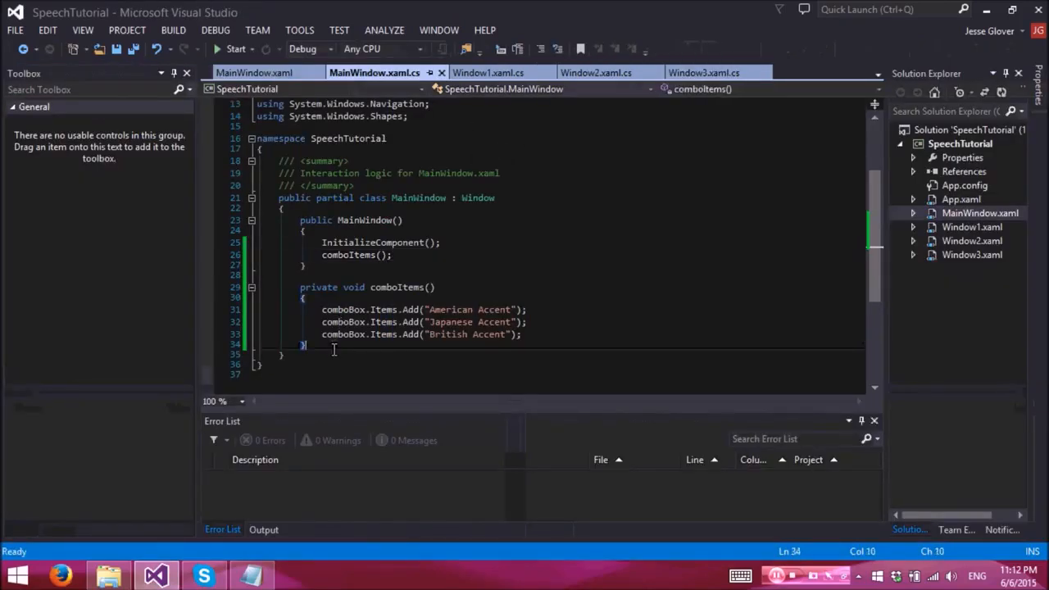
- Select the ComboBox in MainWindow's designer and scroll its Properties events list to SelectionChanged
text(private void)
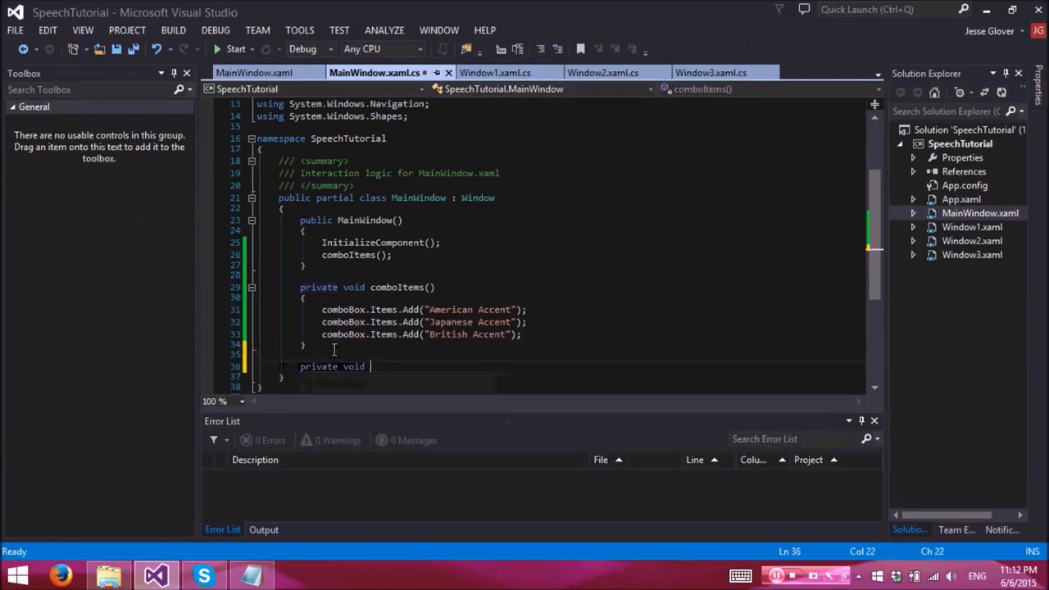
text(se)
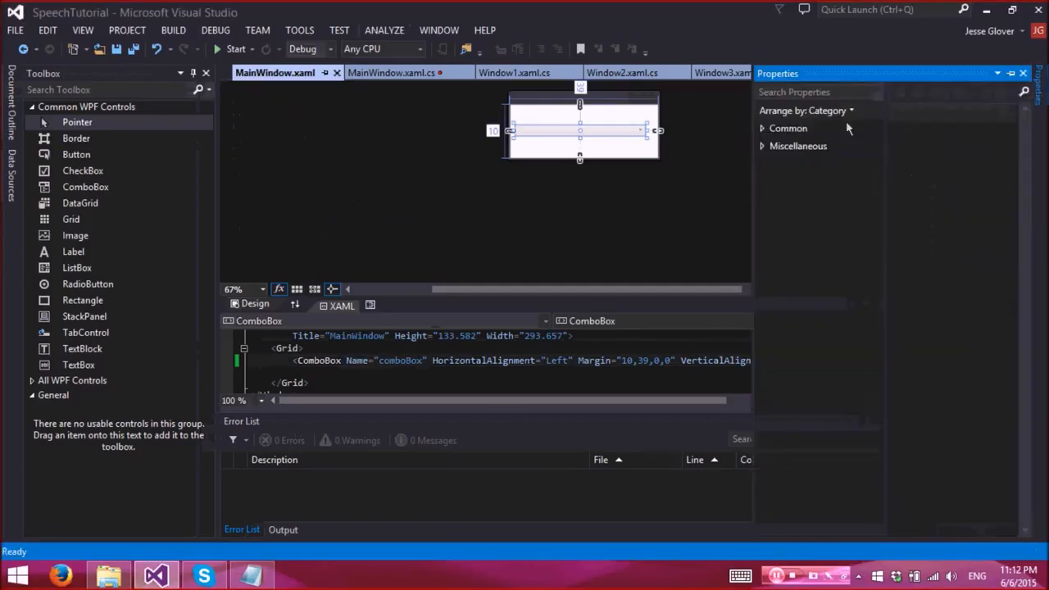
click(580, 129)
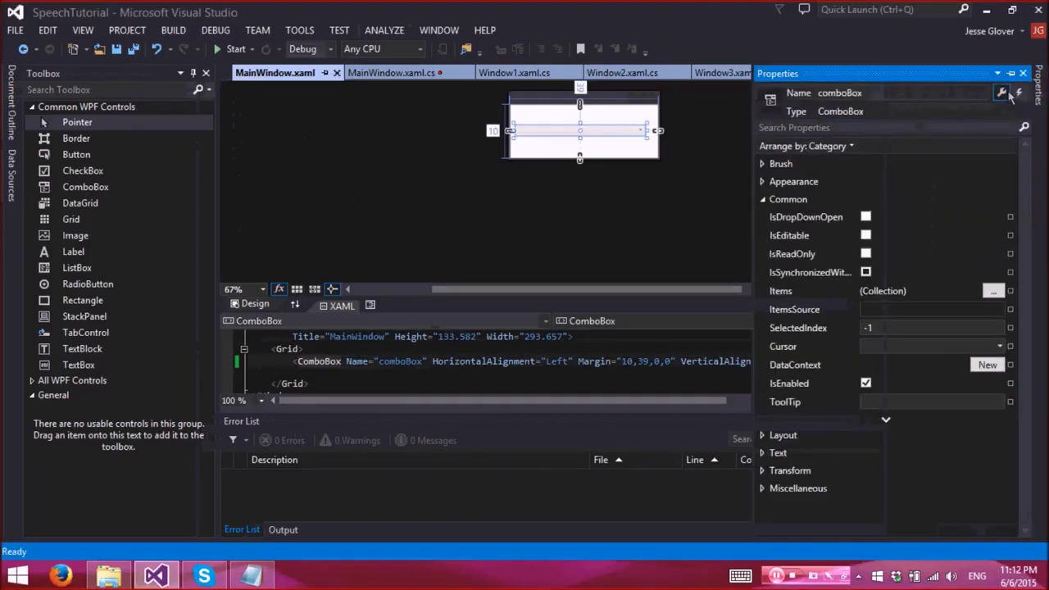
click(1017, 92)
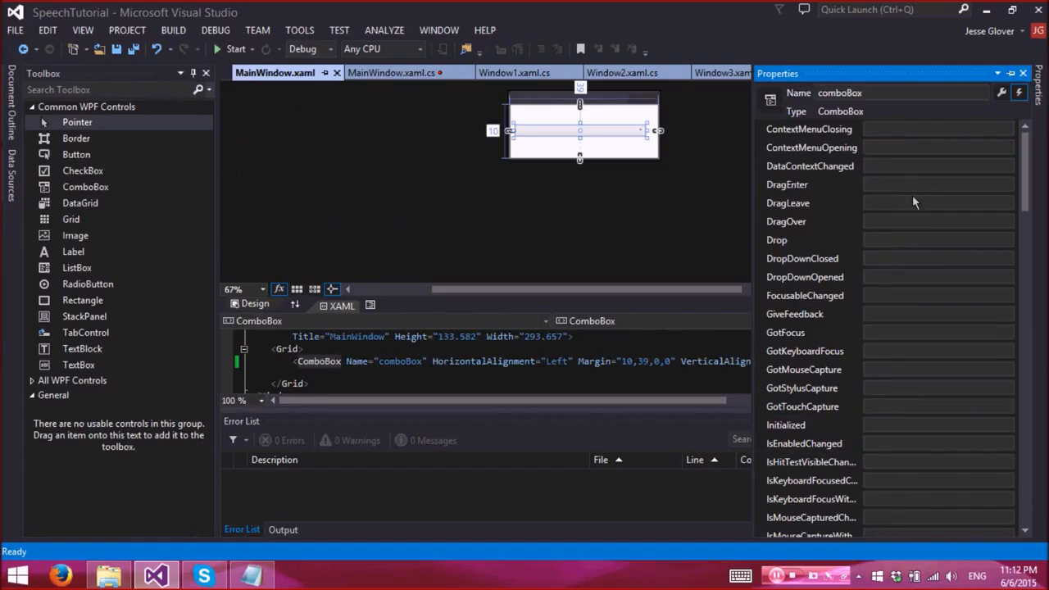
scroll(down, 3)
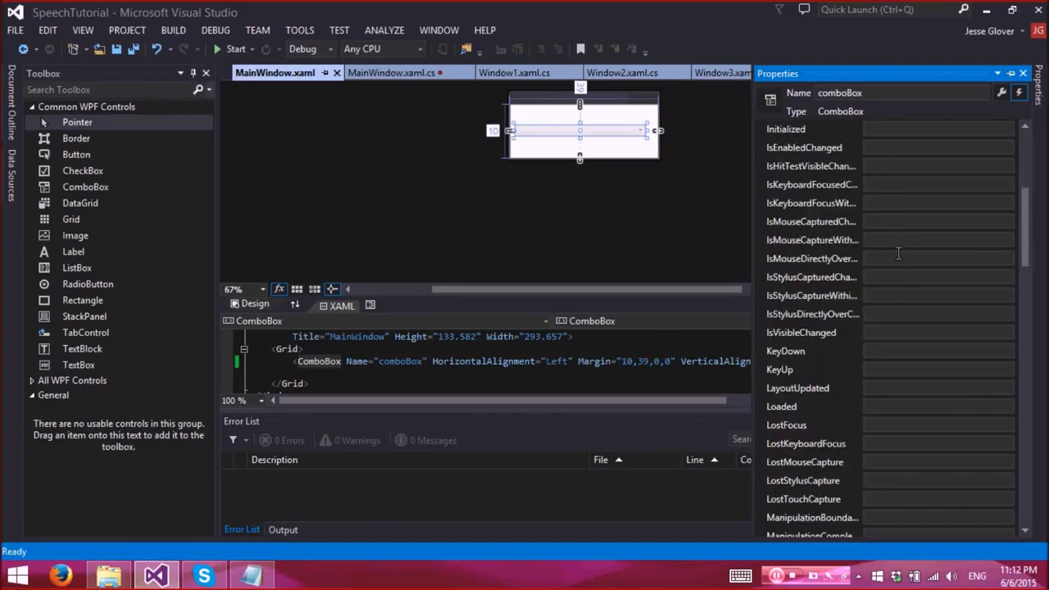
scroll(down, 3)
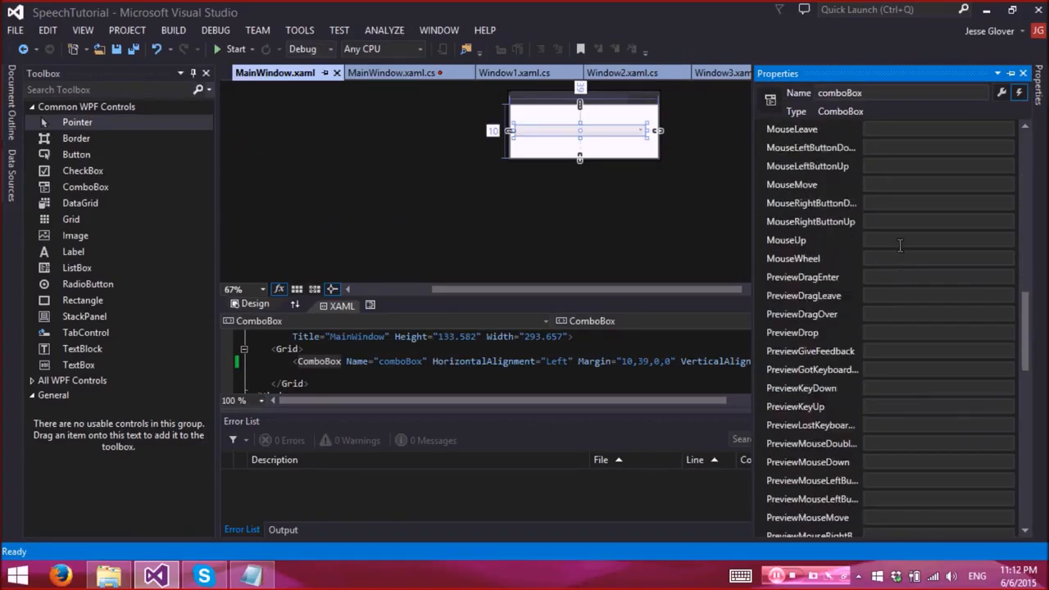
scroll(down, 3)
text(if)
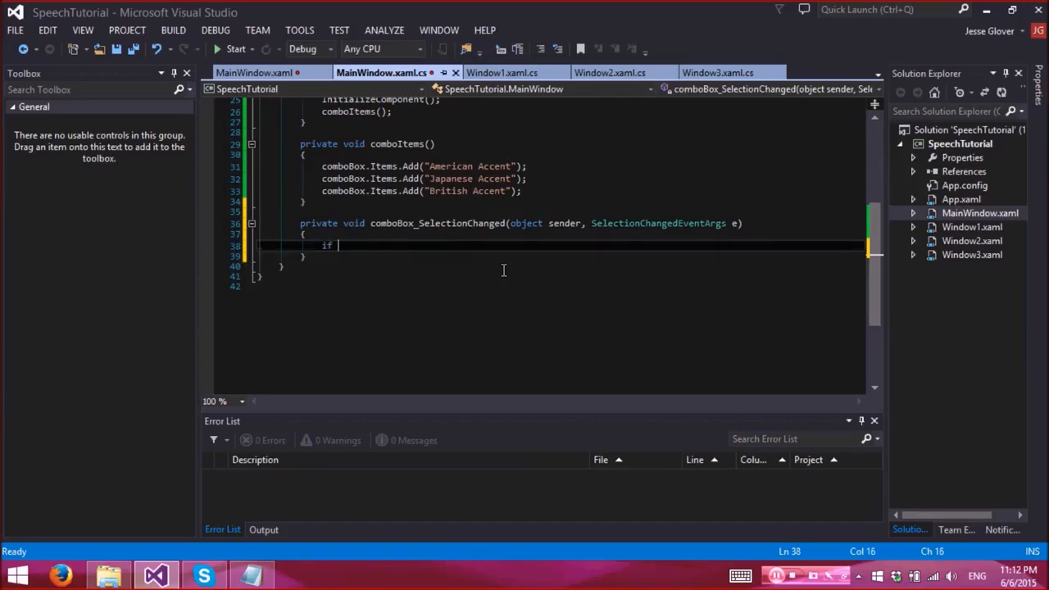
- Write if blocks checking comboBox.SelectedIndex == 0, == 1 and == 2
text((comboBox.)
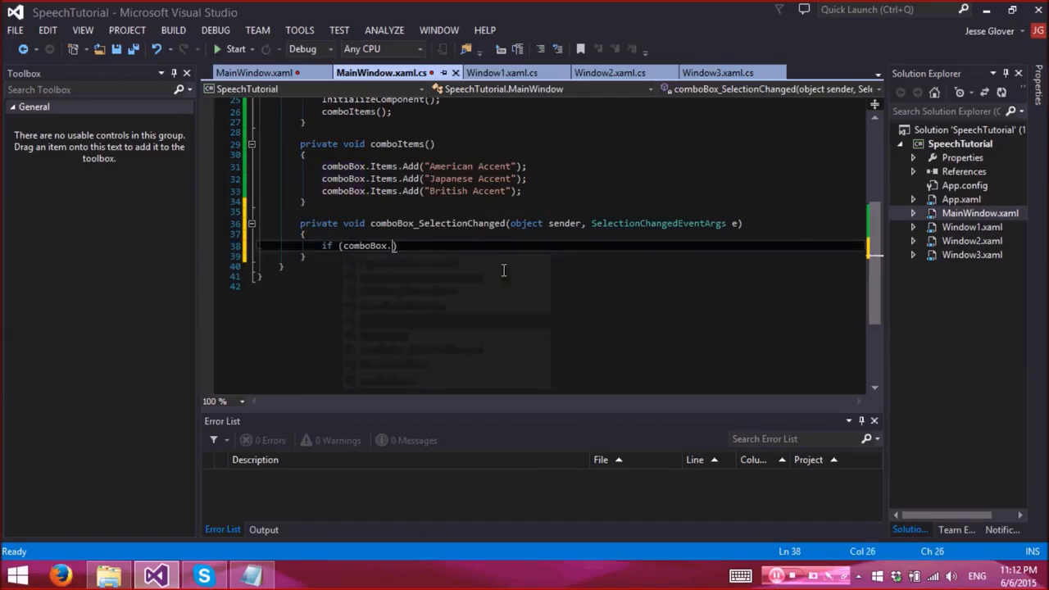
text(S)
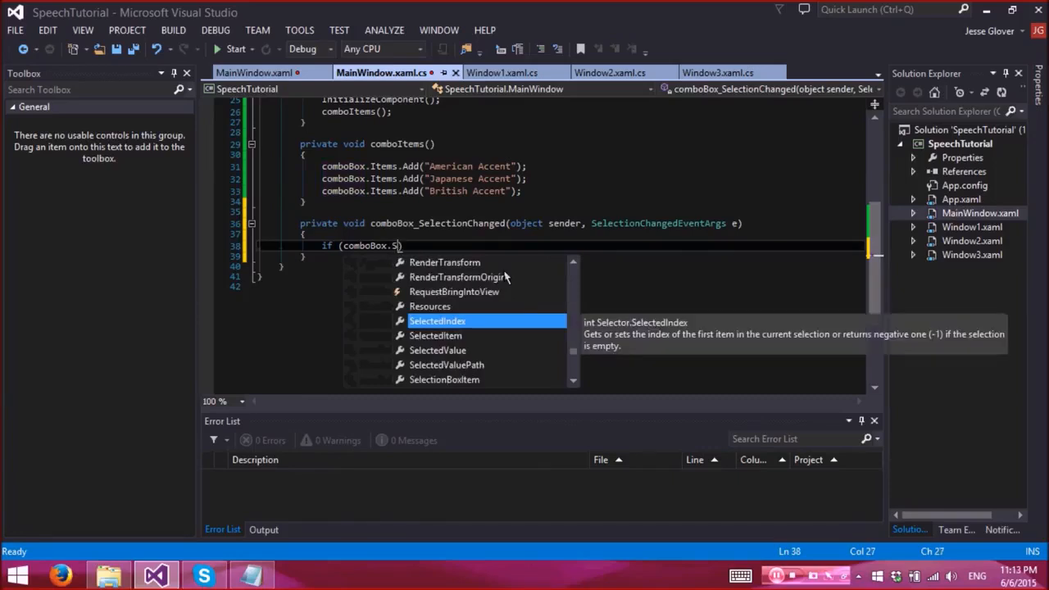
text(electedIndex == 0))
text({)
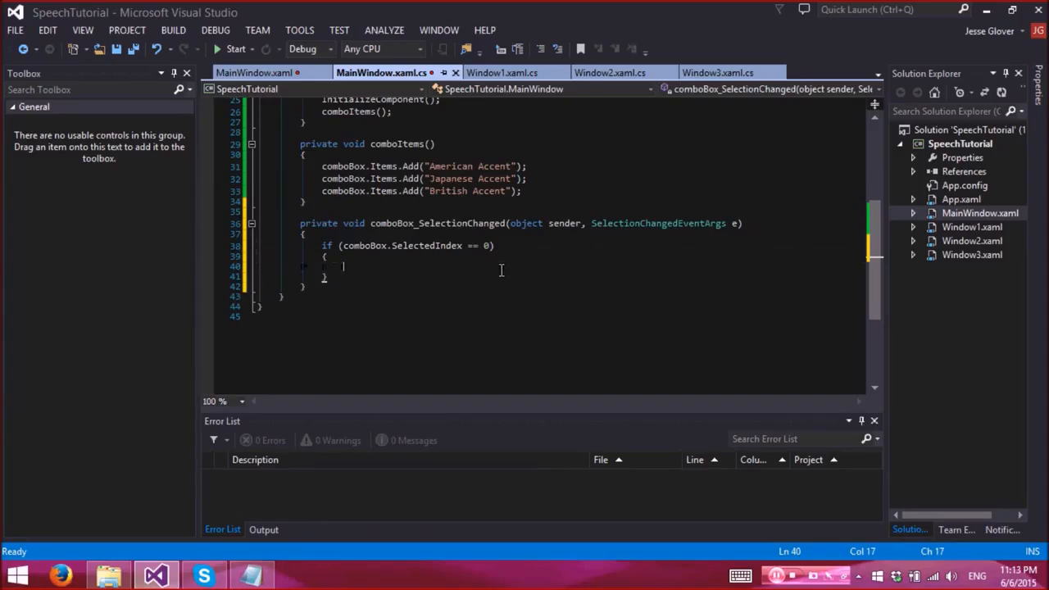
key(enter)
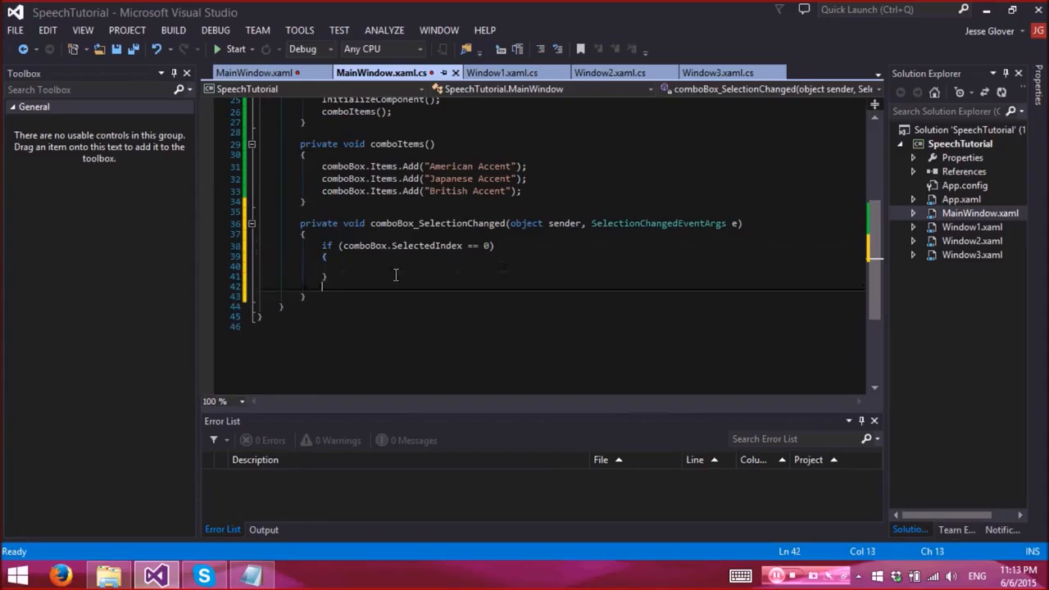
text(if (comboBox.SelectedIndex)
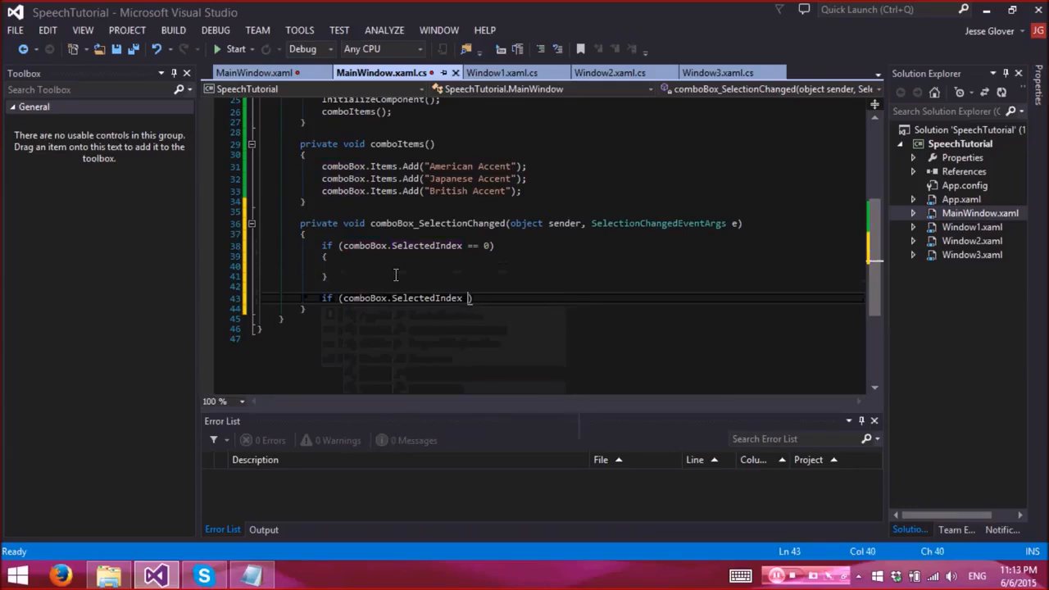
text(== 1))
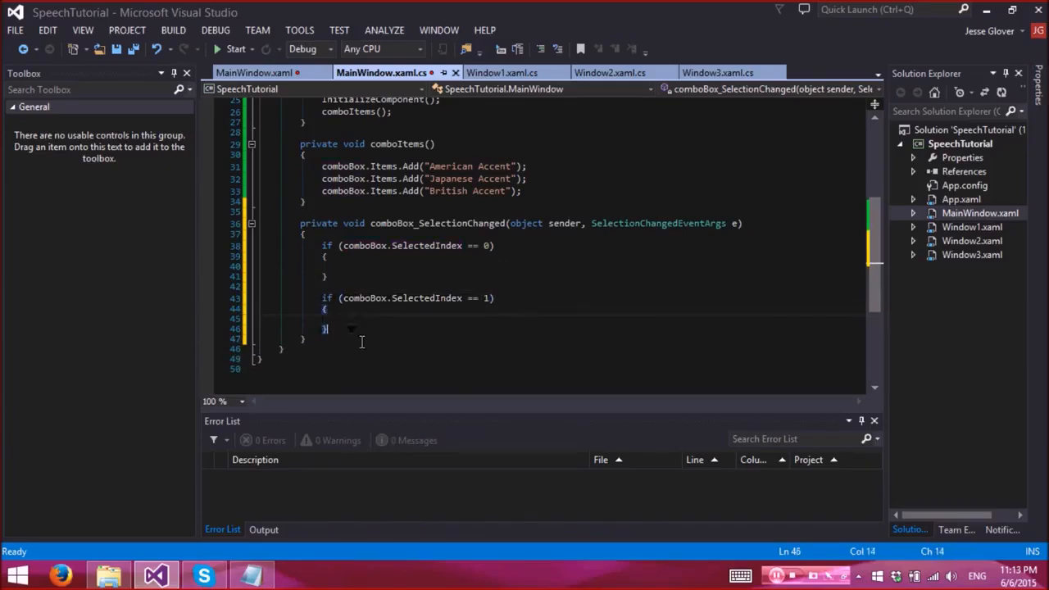
text(if (comboBox))
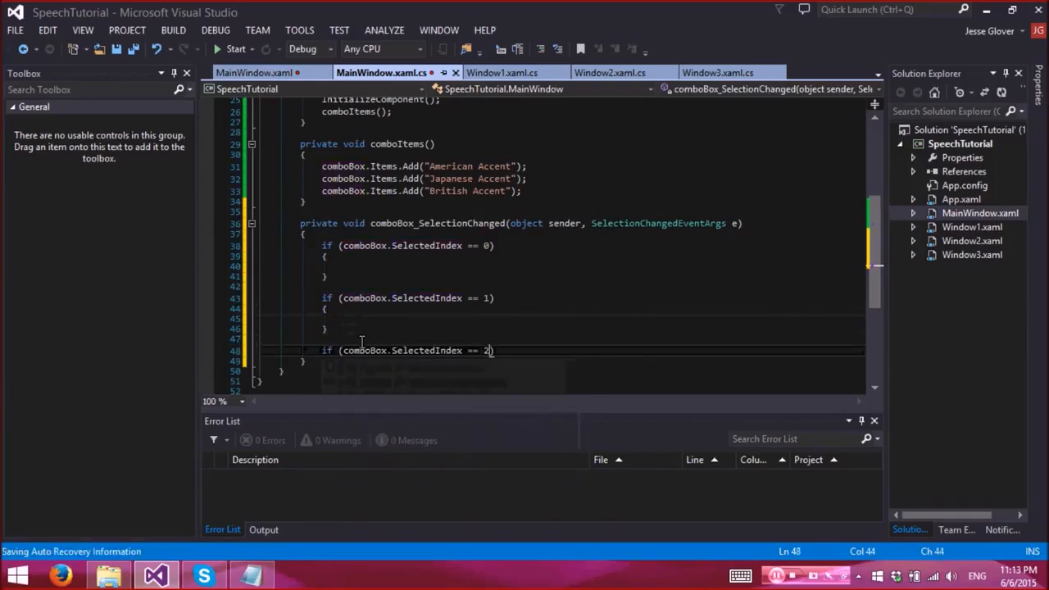
key(enter)
text({)
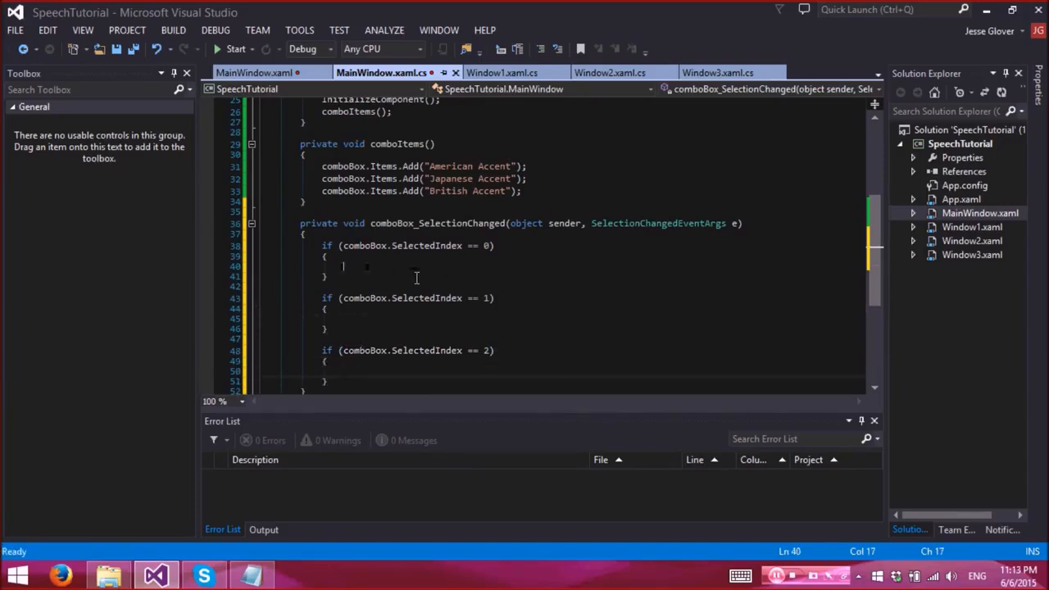
- In the index 0 block, create window1 with Window1.GetWindow(new Window1()) and show it
text(var)
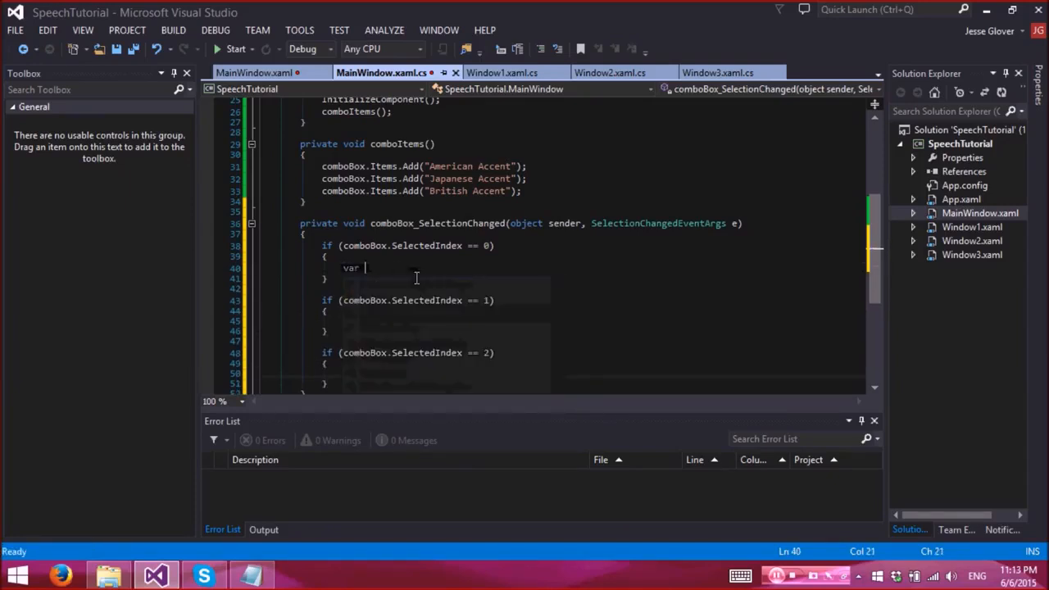
text(window1)
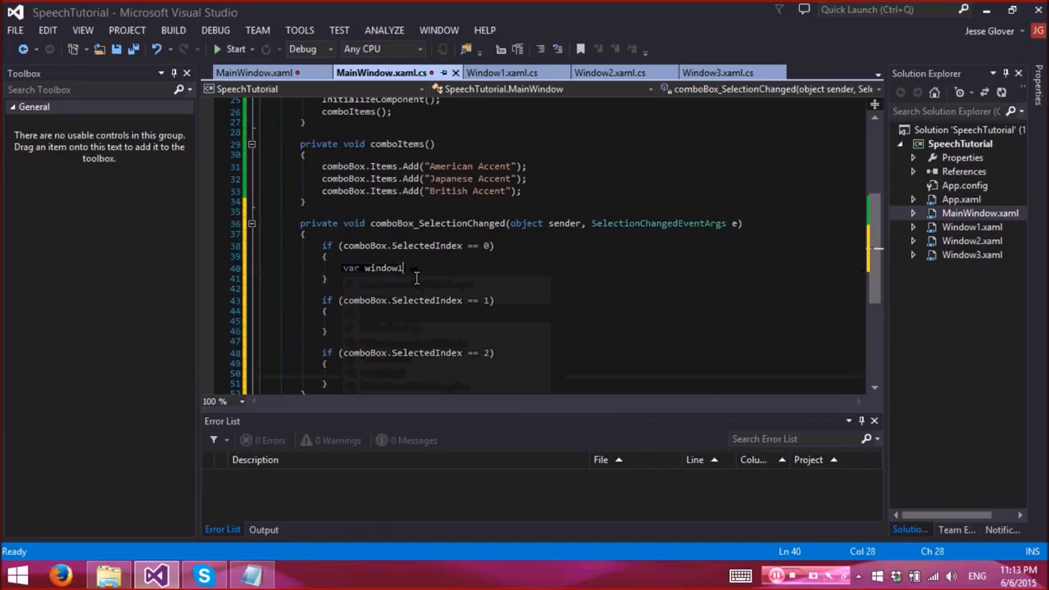
double_click(383, 268)
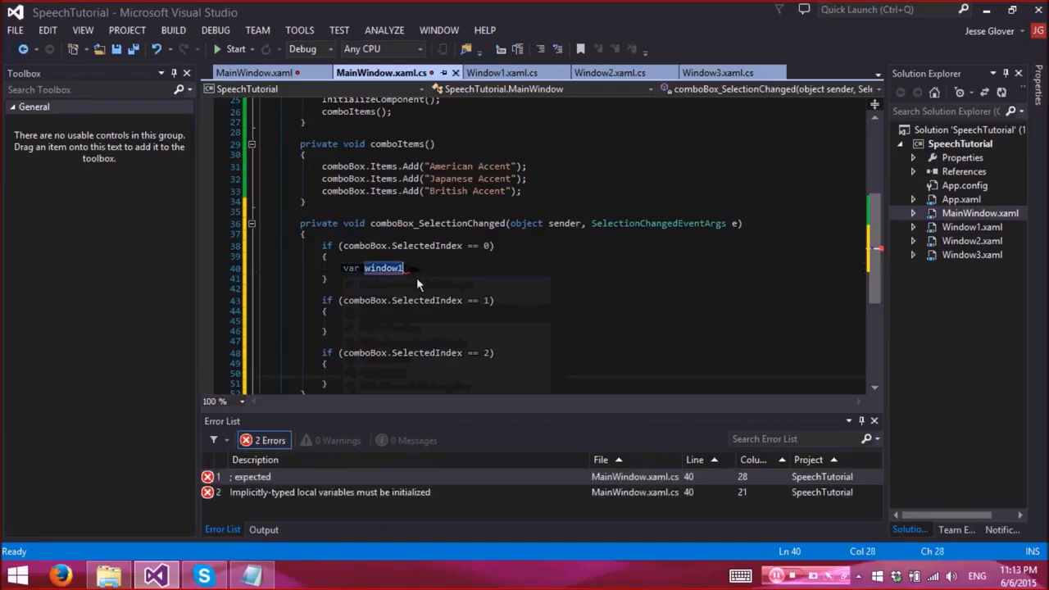
text(= w)
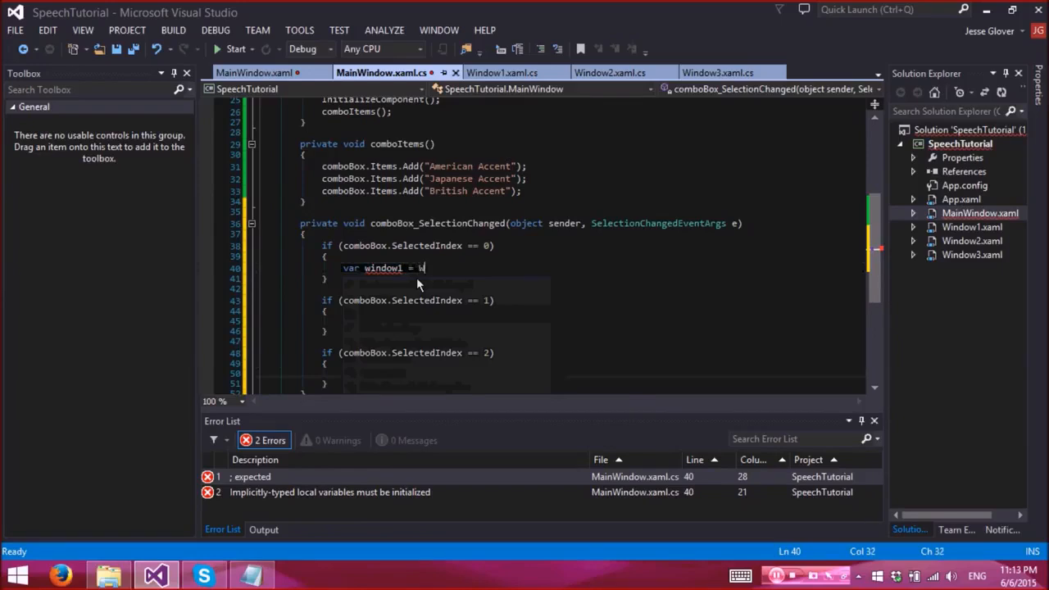
text(indow1.GetWindow()
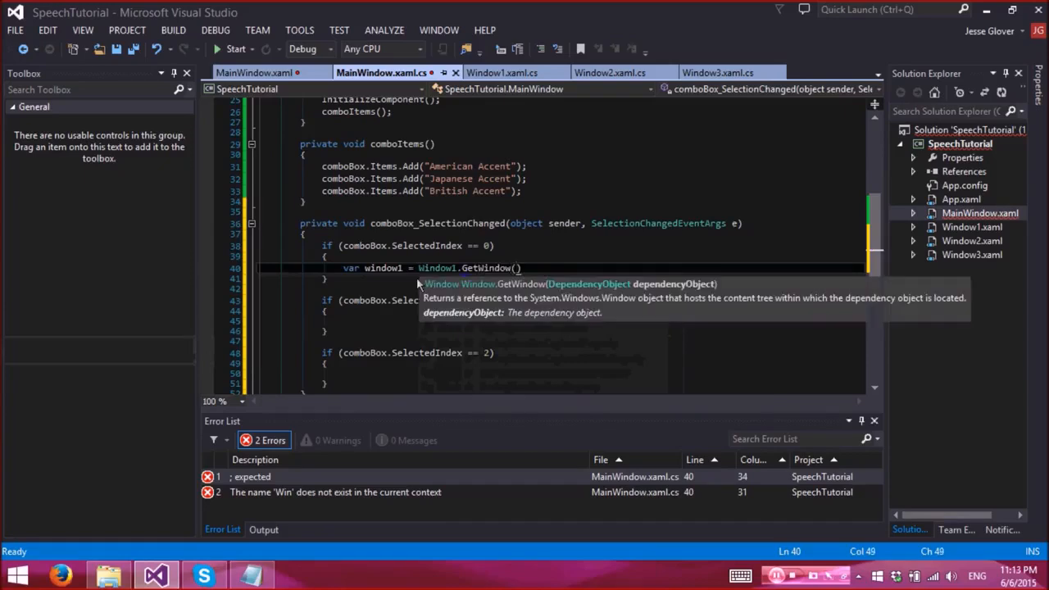
text(new Window1()
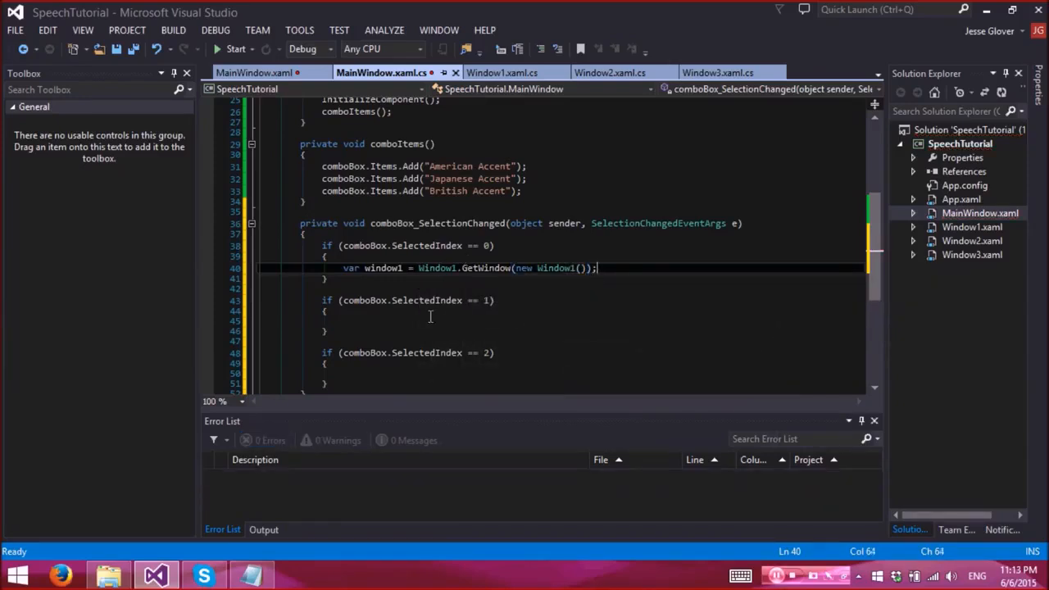
text(window1.Show();)
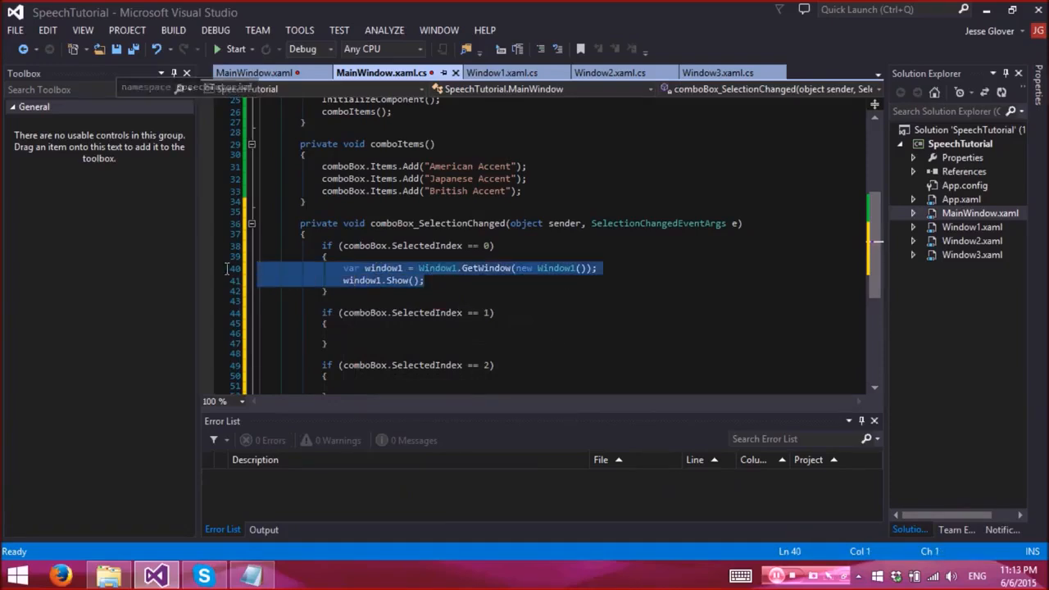
- Rename the copied lines to window2/Window2 and window3/Window3 in the other two branches
click(358, 333)
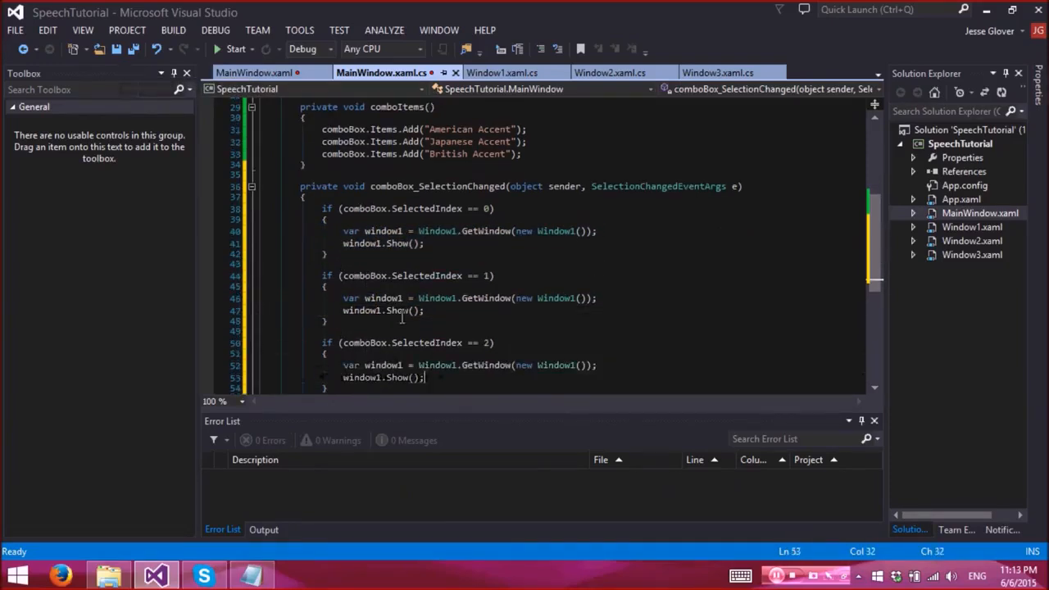
click(553, 297)
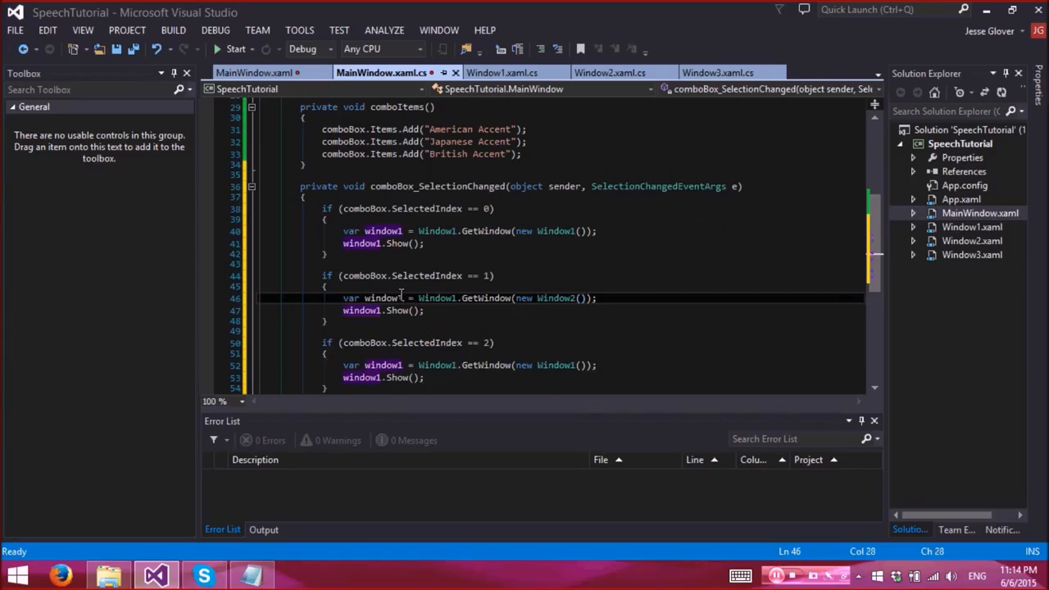
text(2)
click(386, 311)
text(2)
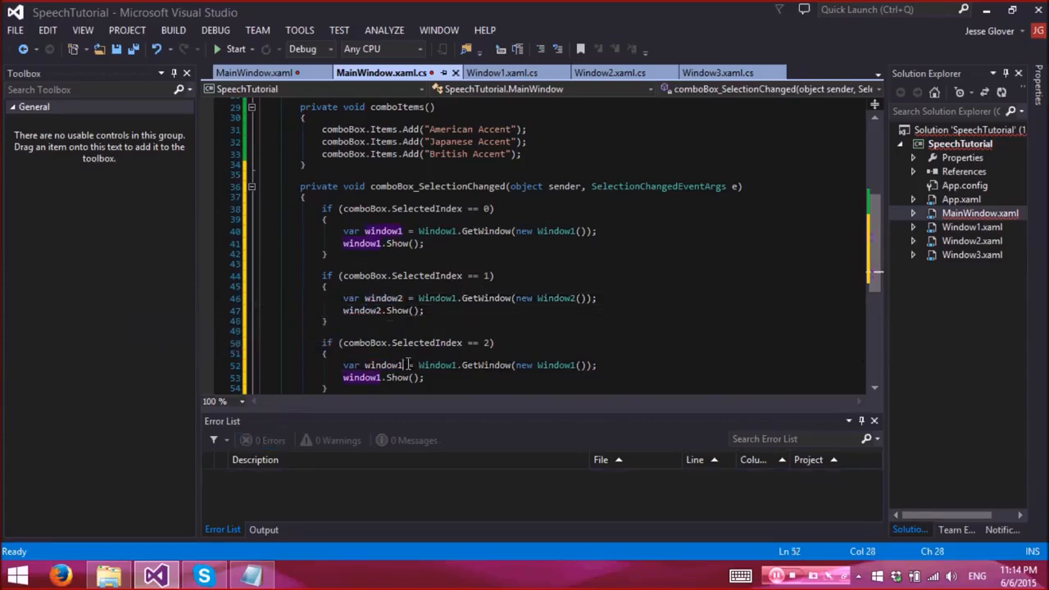
text(window3)
click(471, 299)
text(2)
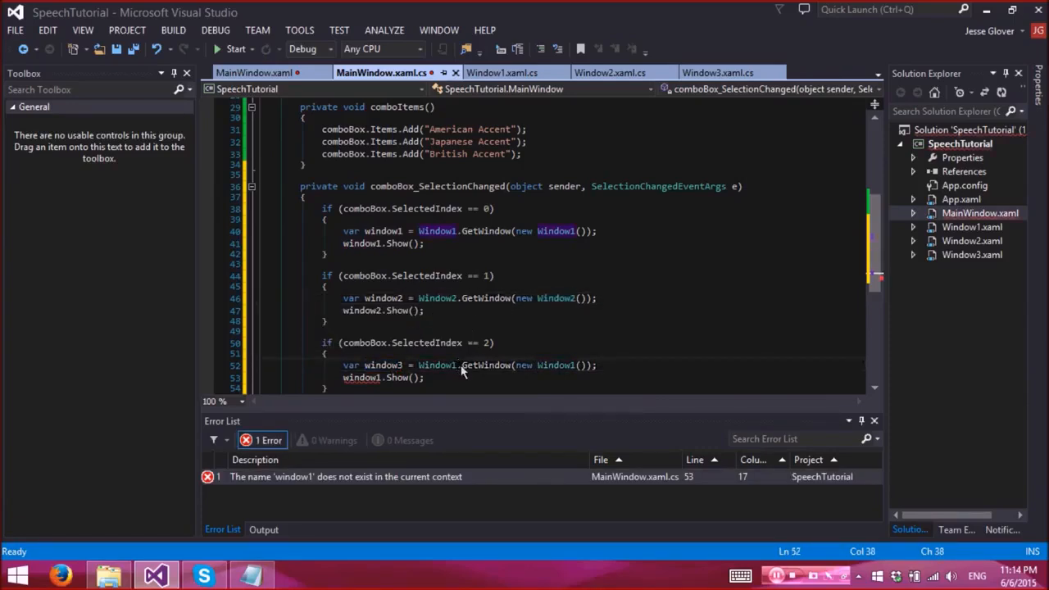
double_click(437, 365)
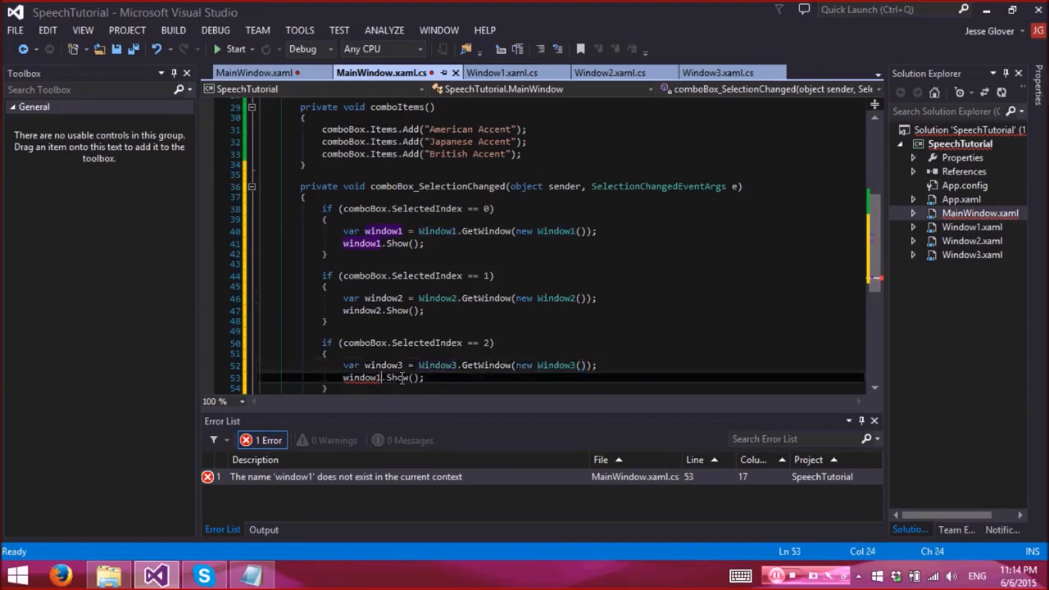
text(window3)
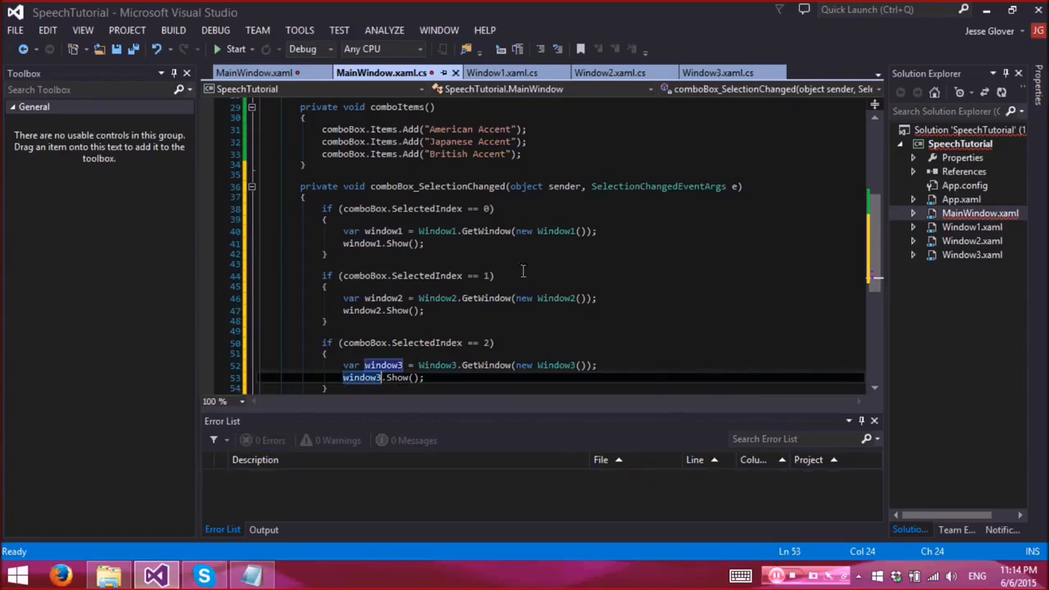
scroll(down, 3)
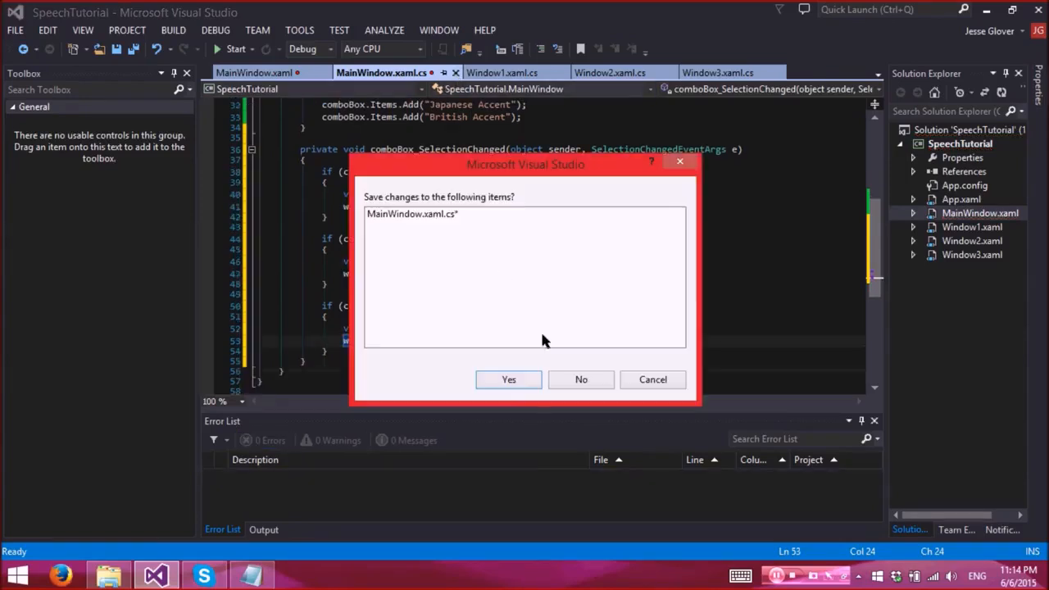
- Save and close MainWindow.xaml.cs, switch to Window1.xaml.cs, and open Add Reference
click(508, 379)
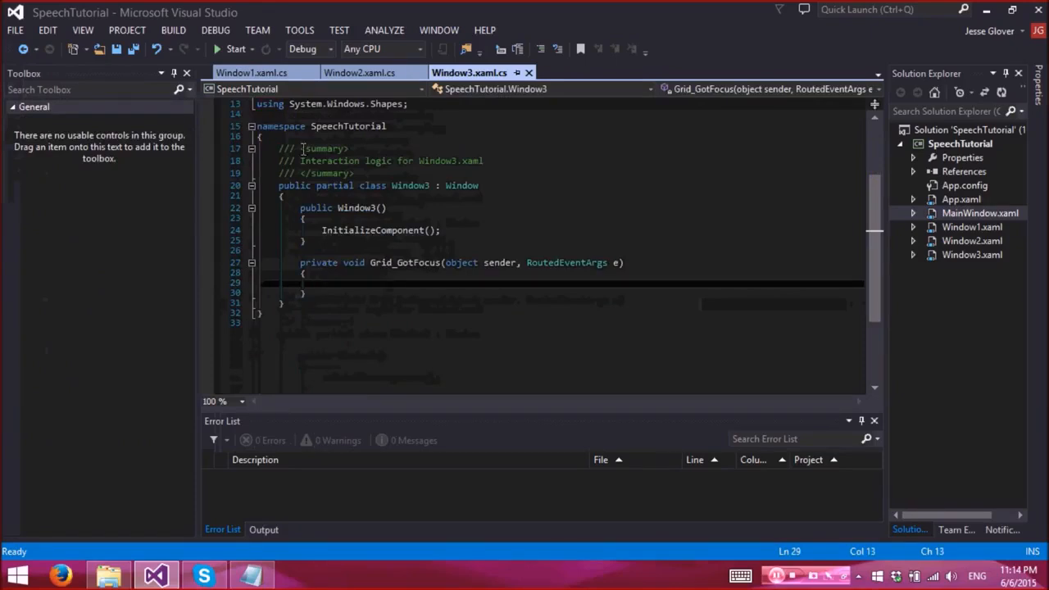
click(251, 72)
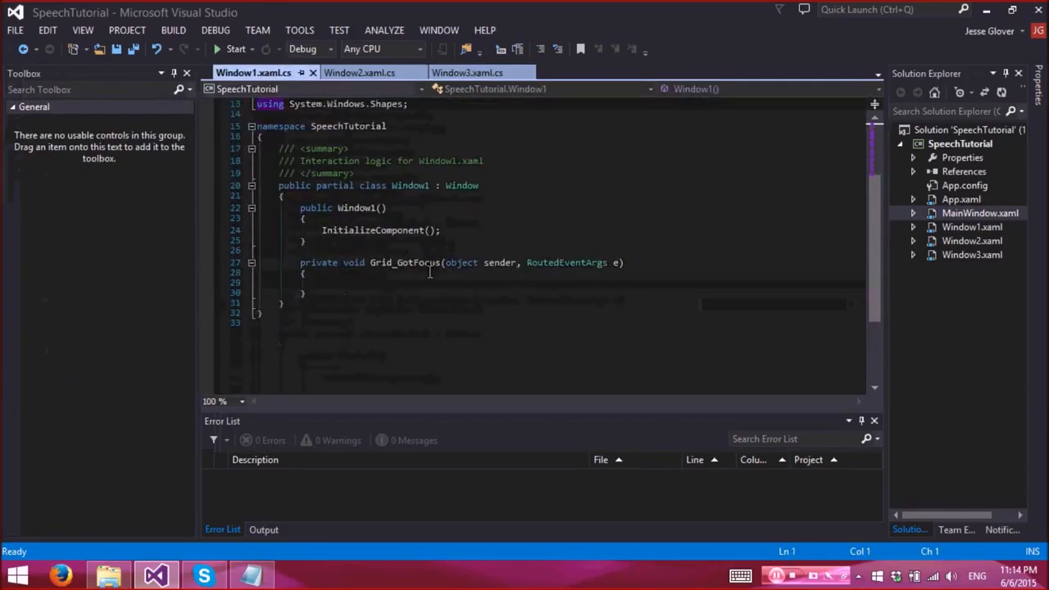
click(424, 282)
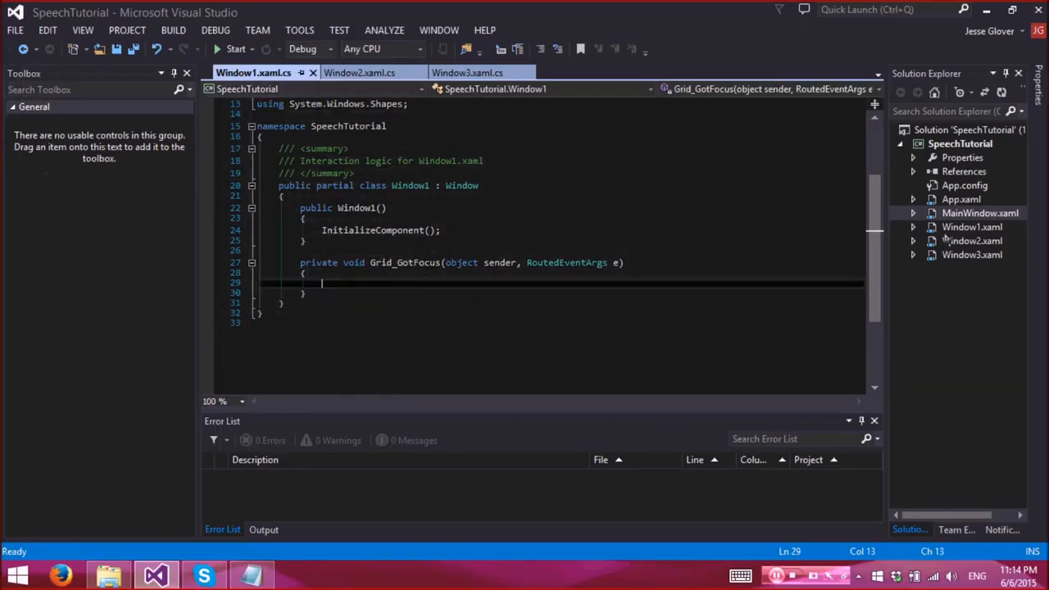
click(964, 171)
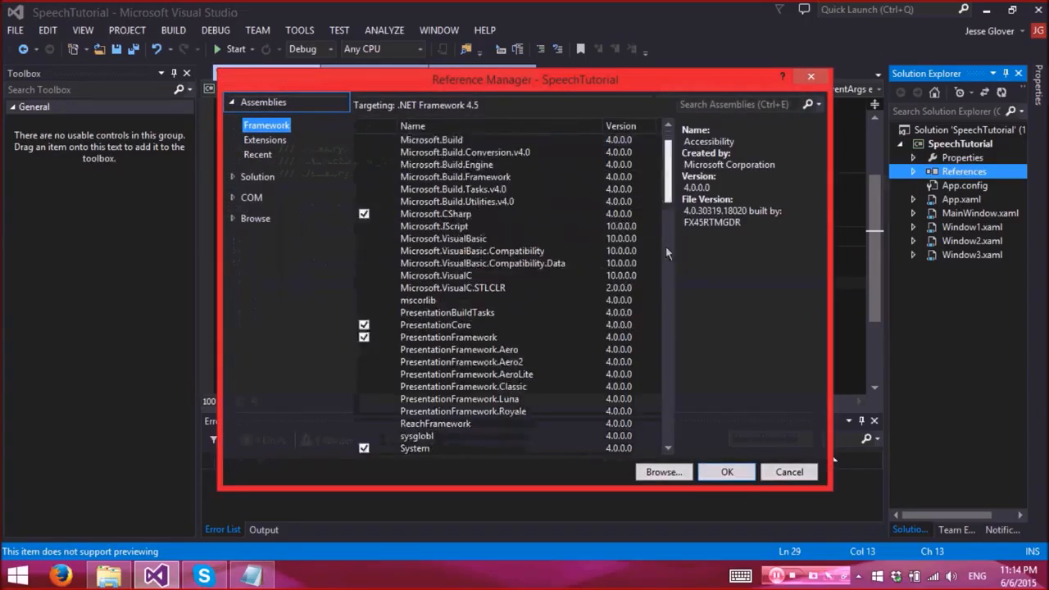
- Tick System.Speech under Framework assemblies in Reference Manager and confirm with OK
scroll(down, 3)
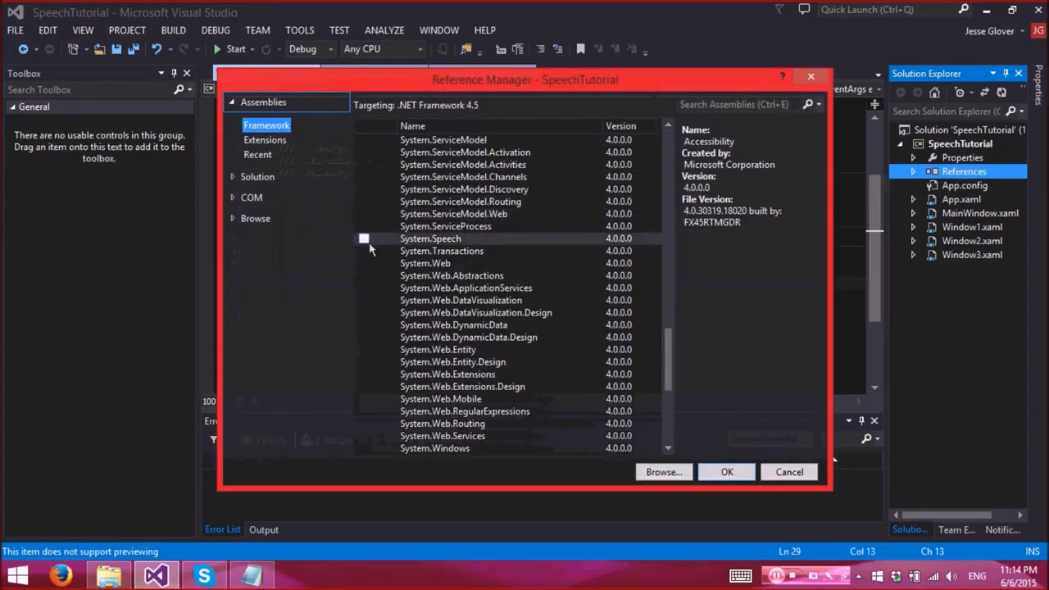
click(364, 239)
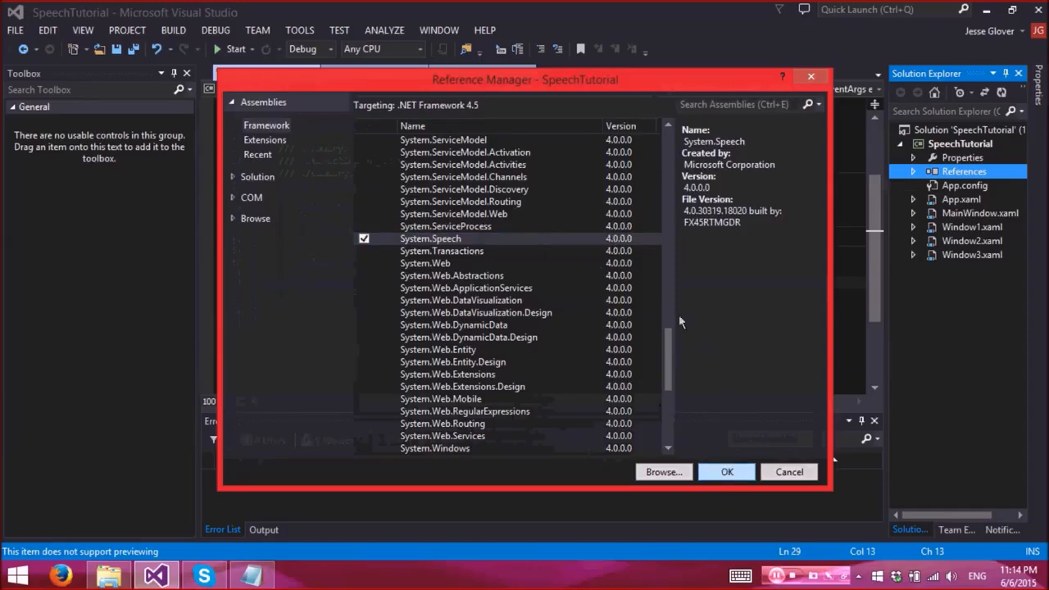
click(726, 471)
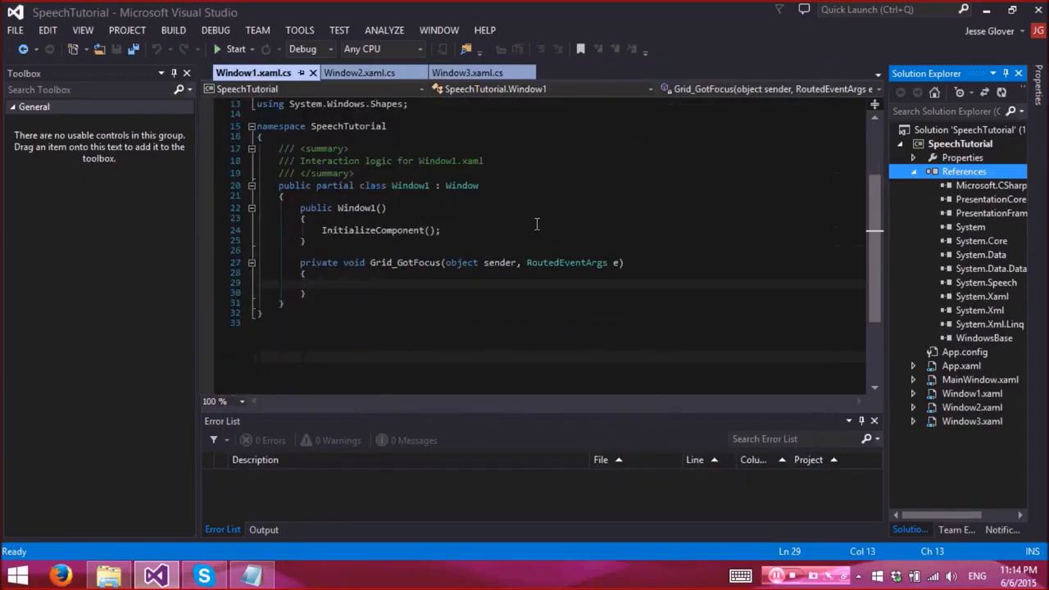
text(s)
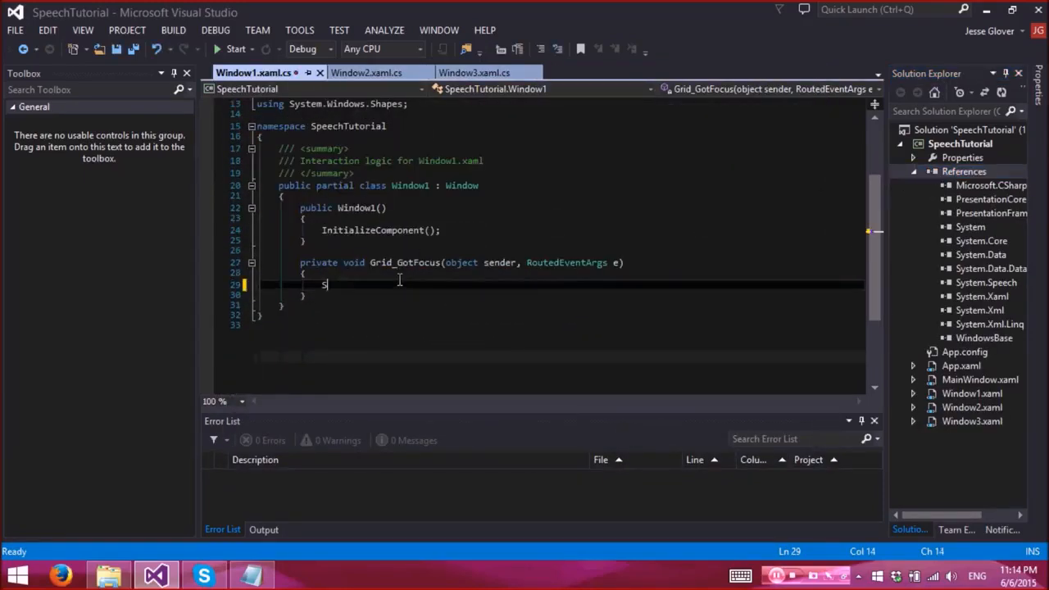
text(peech)
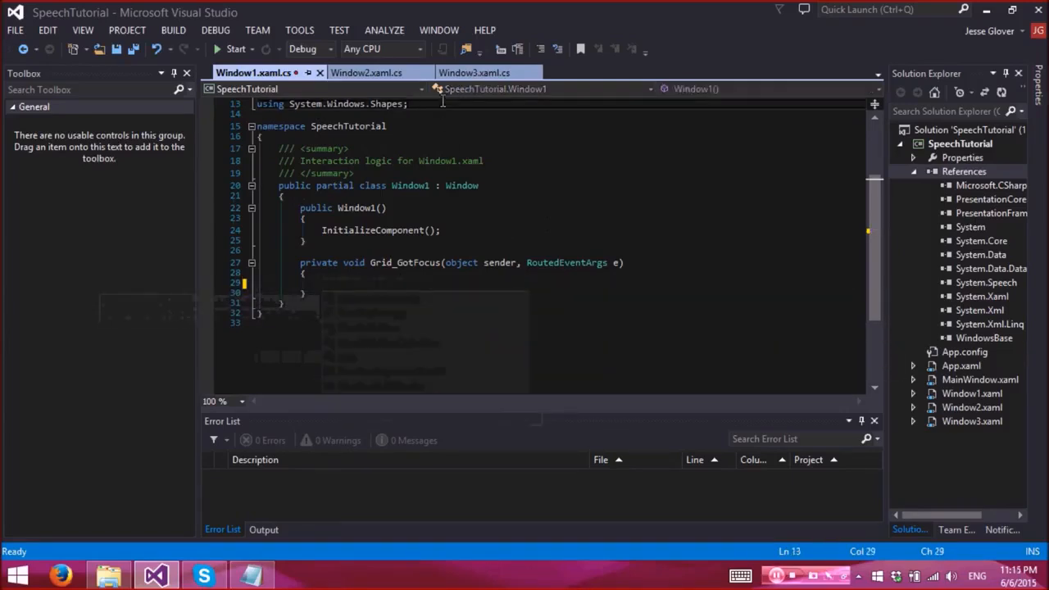
- Add a using System.Speech.Synthesis directive at the top of Window1's code-behind
text(using)
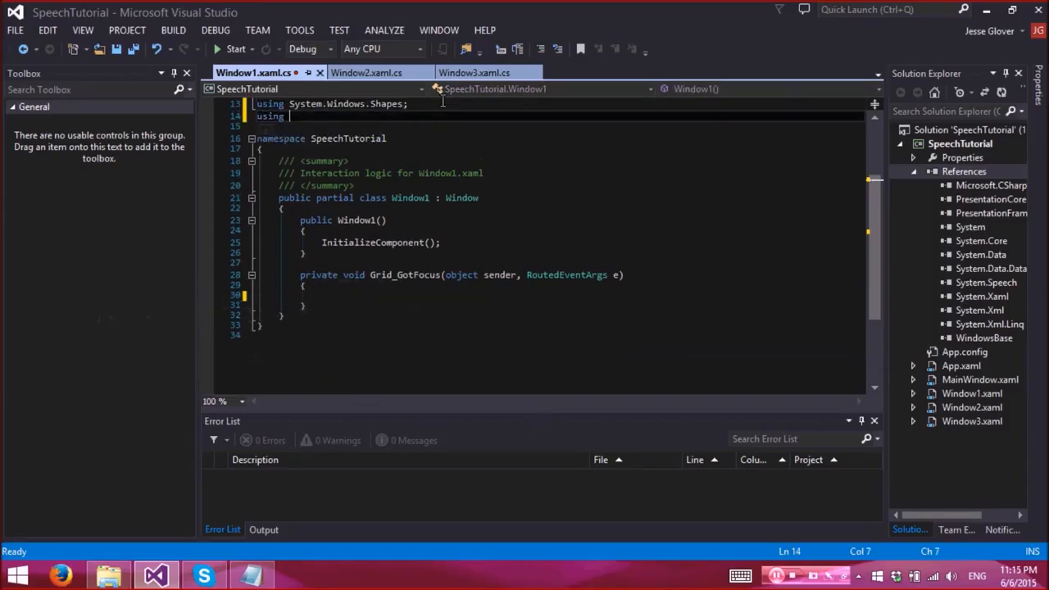
text(System.l)
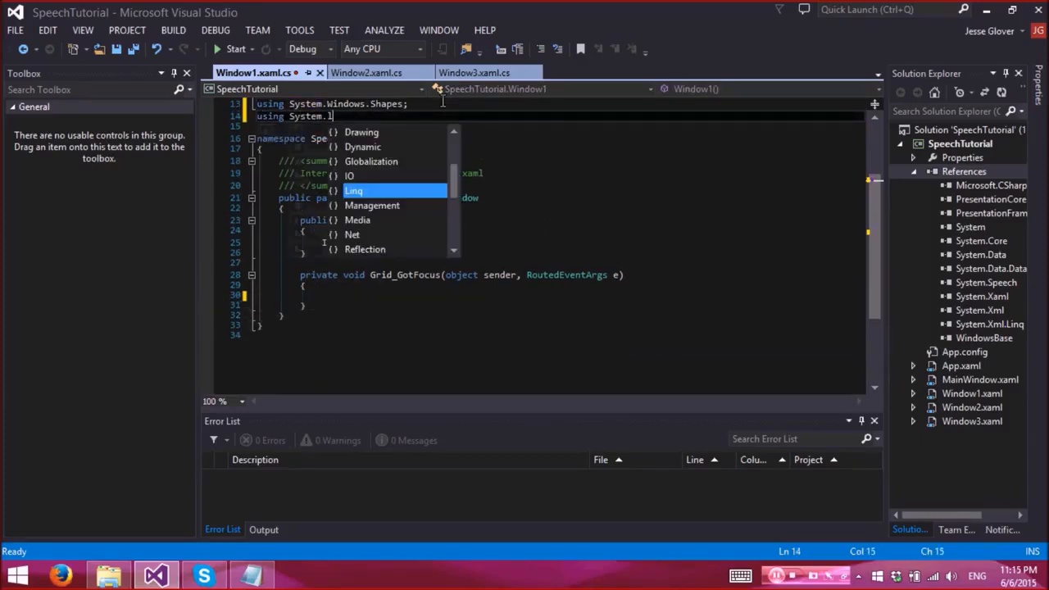
text(Speech.Synthesis;)
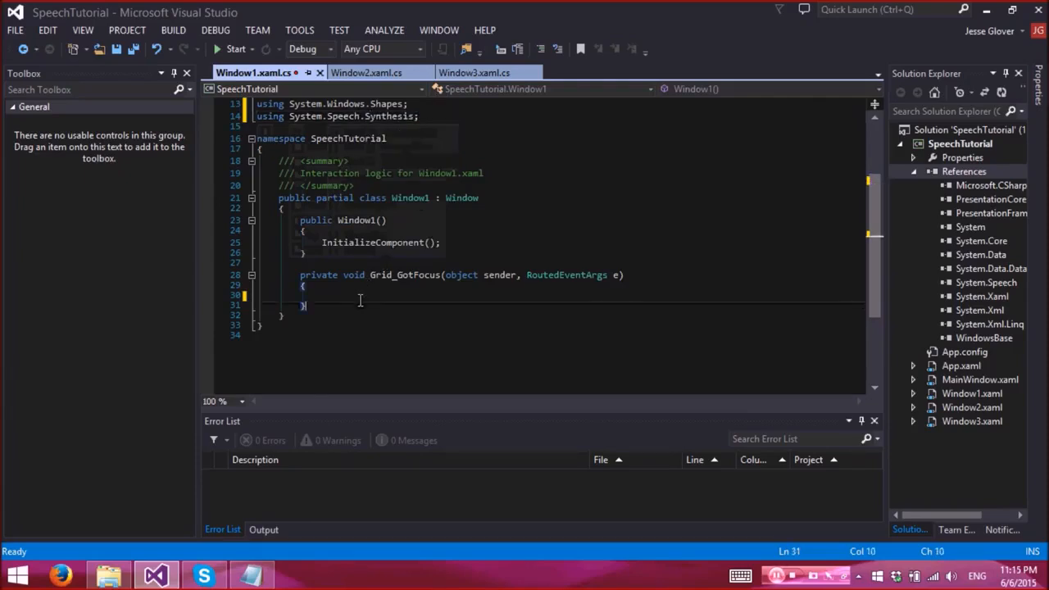
text(Speech)
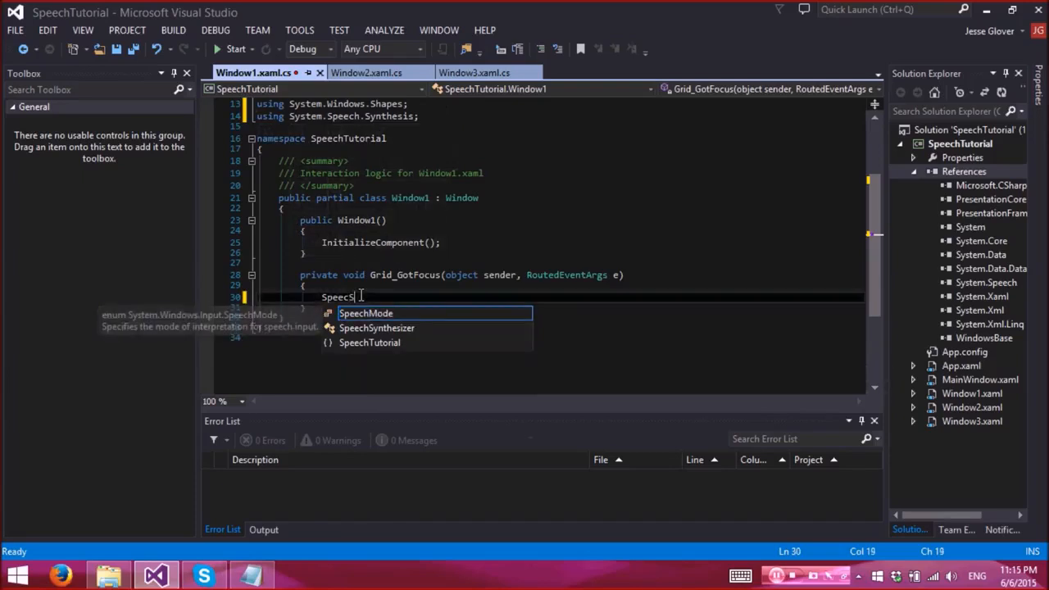
- Declare SpeechSynthesizer speech = new SpeechSynthesizer() inside Grid_GotFocus
text(ynthesizer)
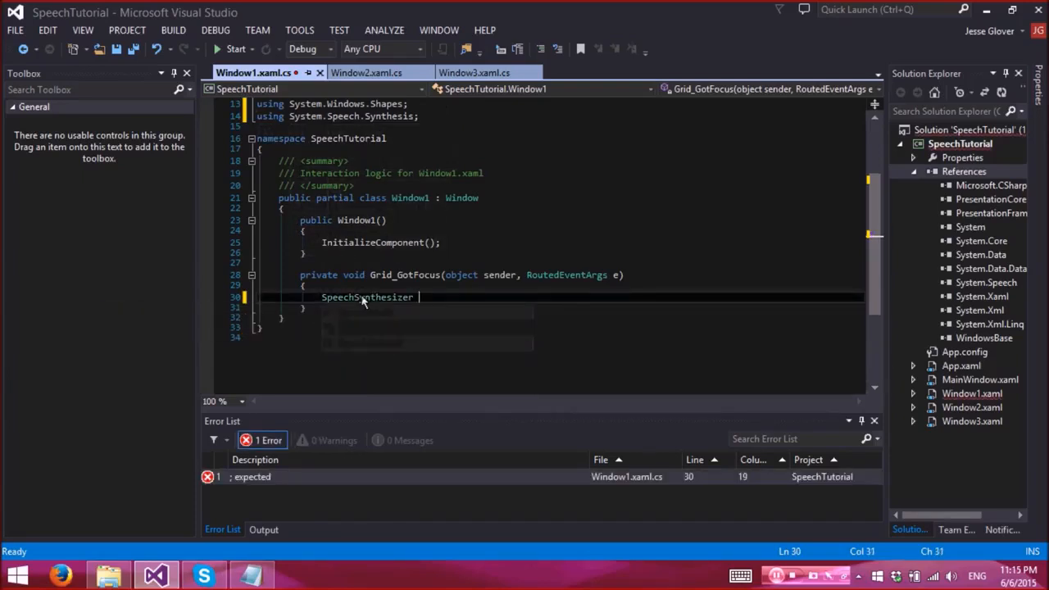
text(speech)
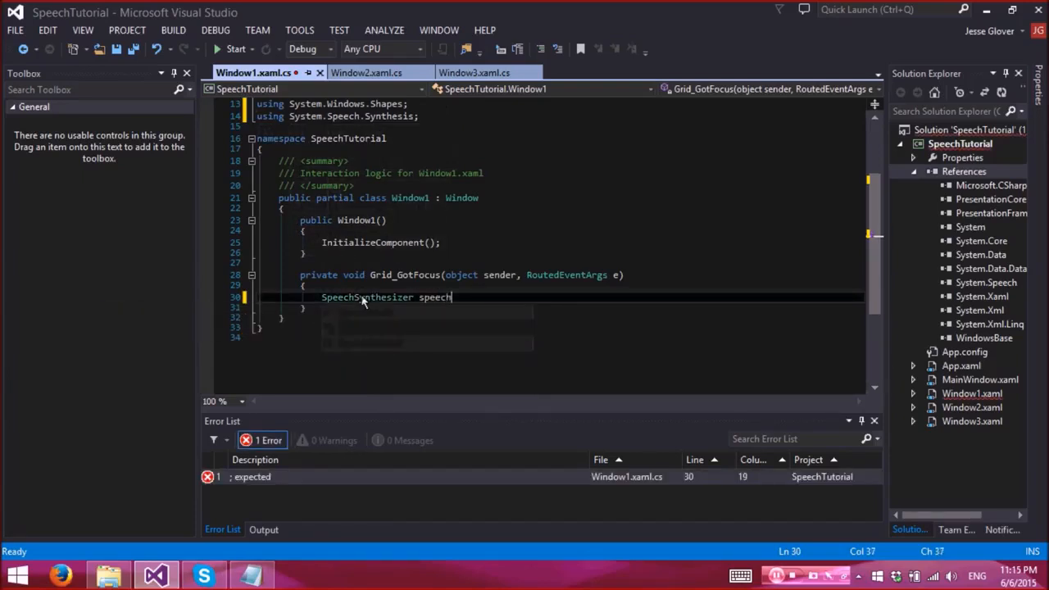
text(=)
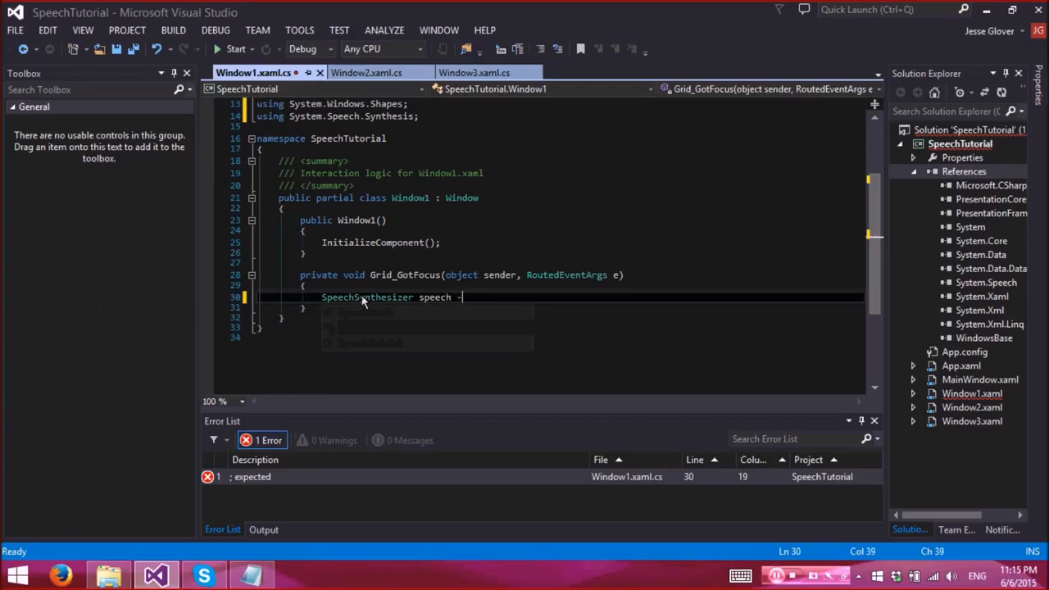
text(= new SpeechSynthesizer();)
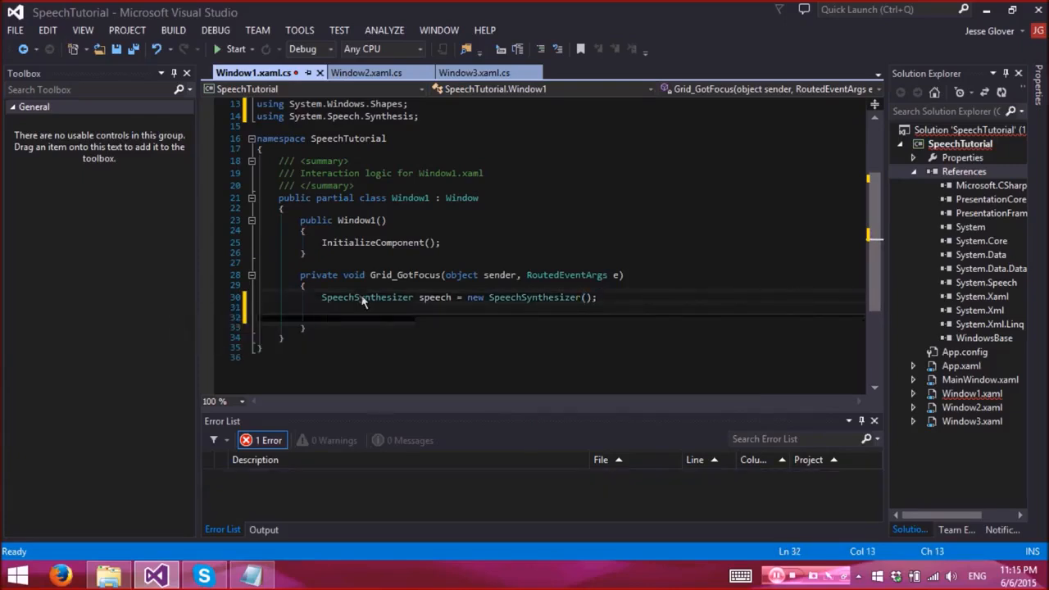
- Add speech.SelectVoice("") and speech.Speak(textBox.Text) calls
text(speech.)
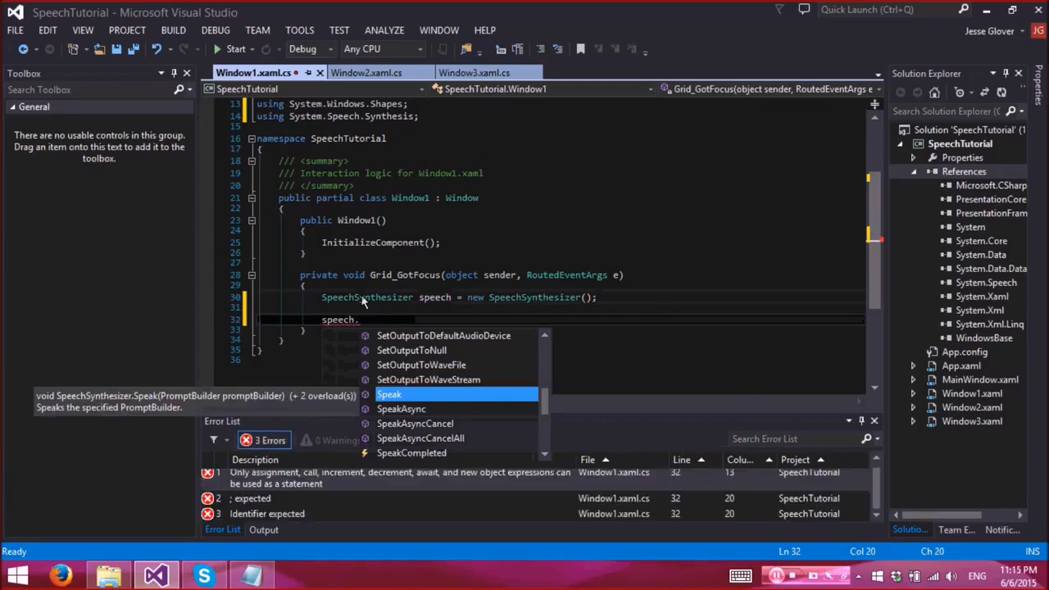
text(SelectVoice("");)
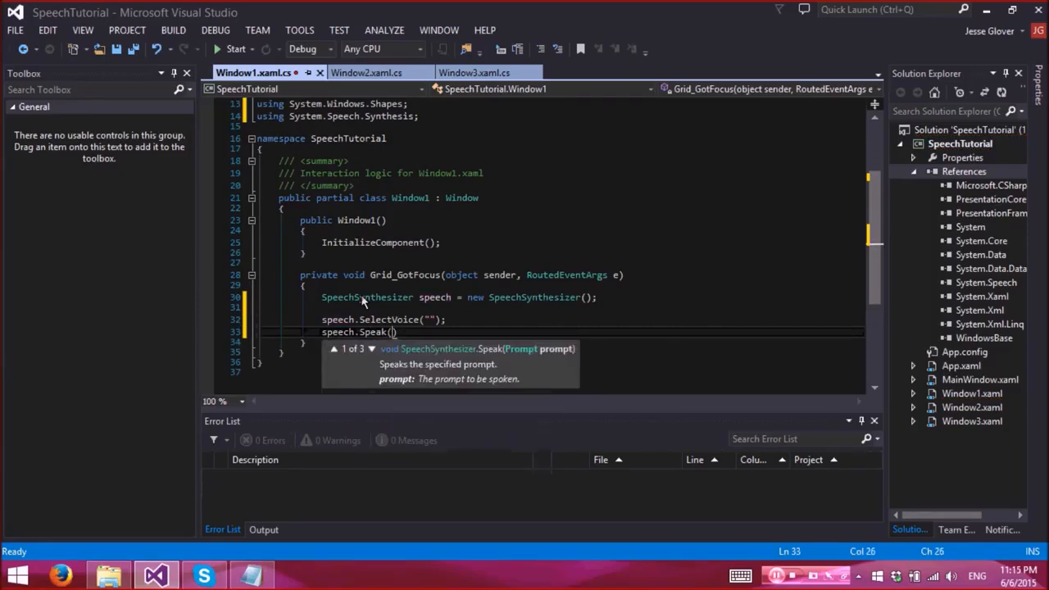
text(textBox.Text)
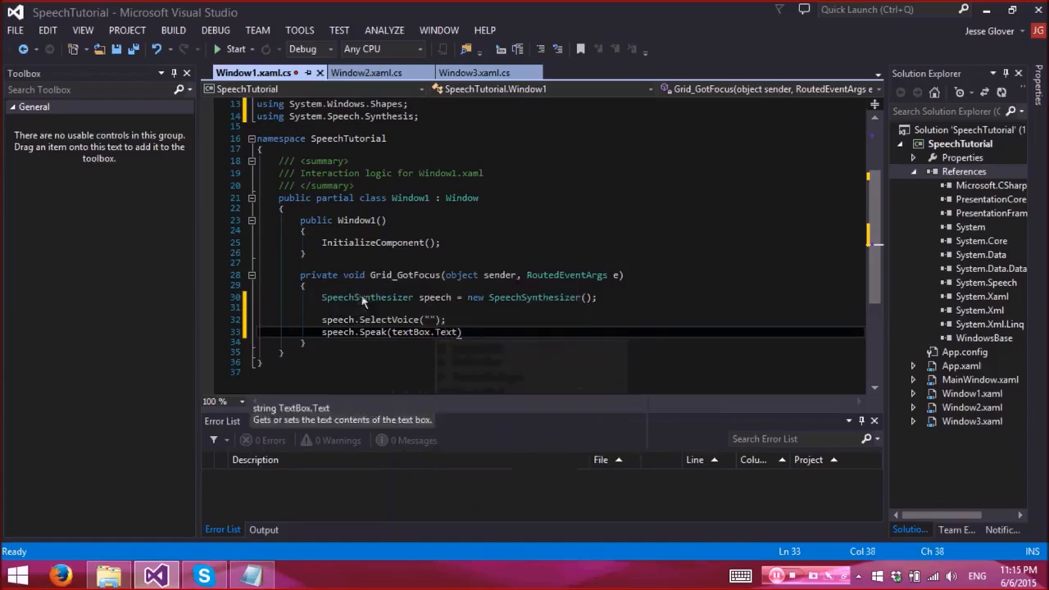
text(;)
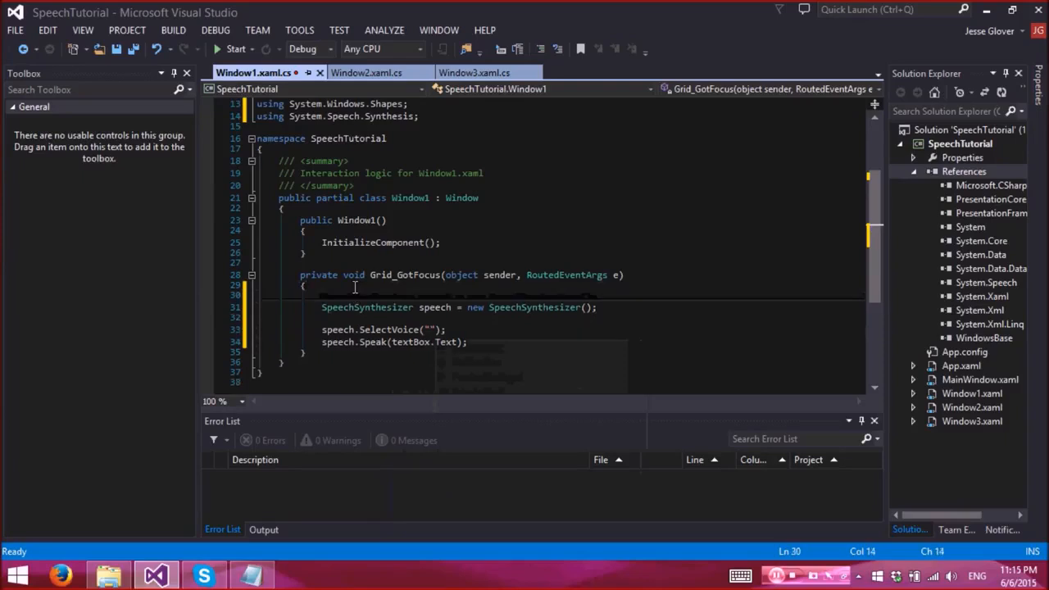
- Wrap Window1's speech code in try/catch showing 'You do not have the correct speech pack installed' plus ex.Message
text(try)
text(})
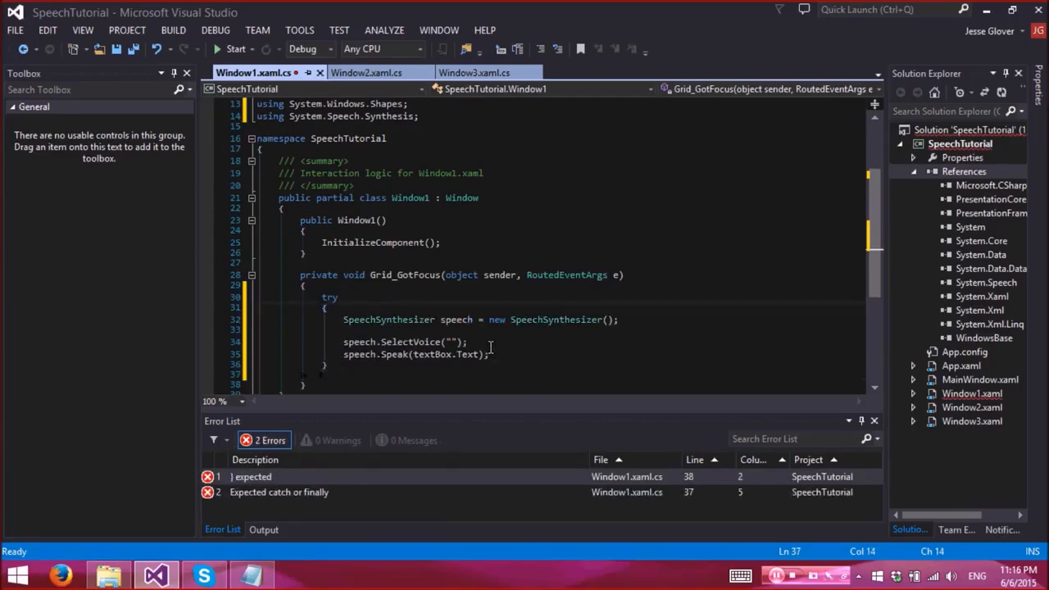
text(Cat)
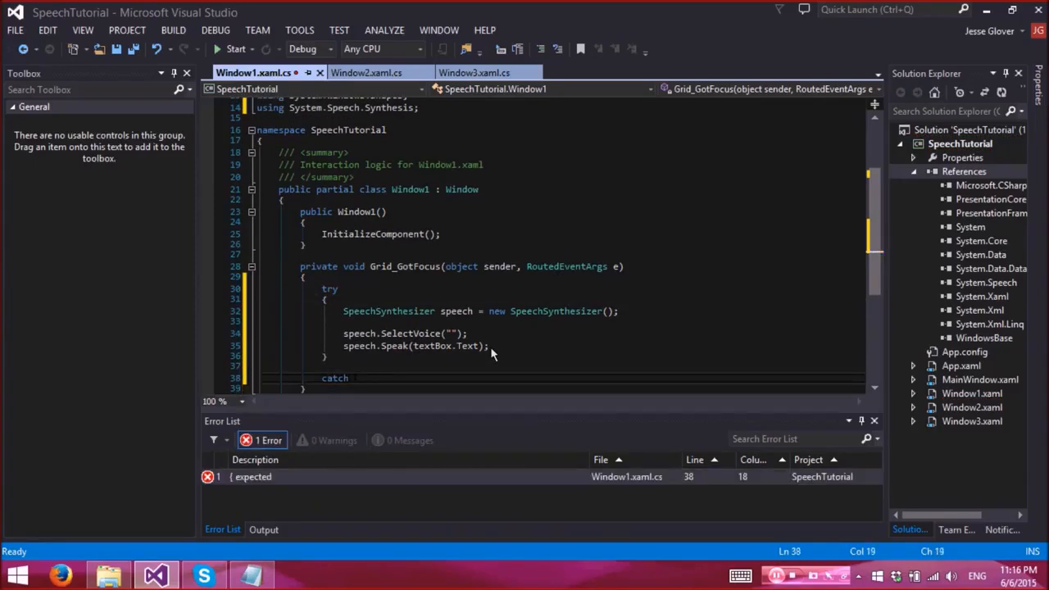
text((Exception ex)
text(MessageBox.Show(")
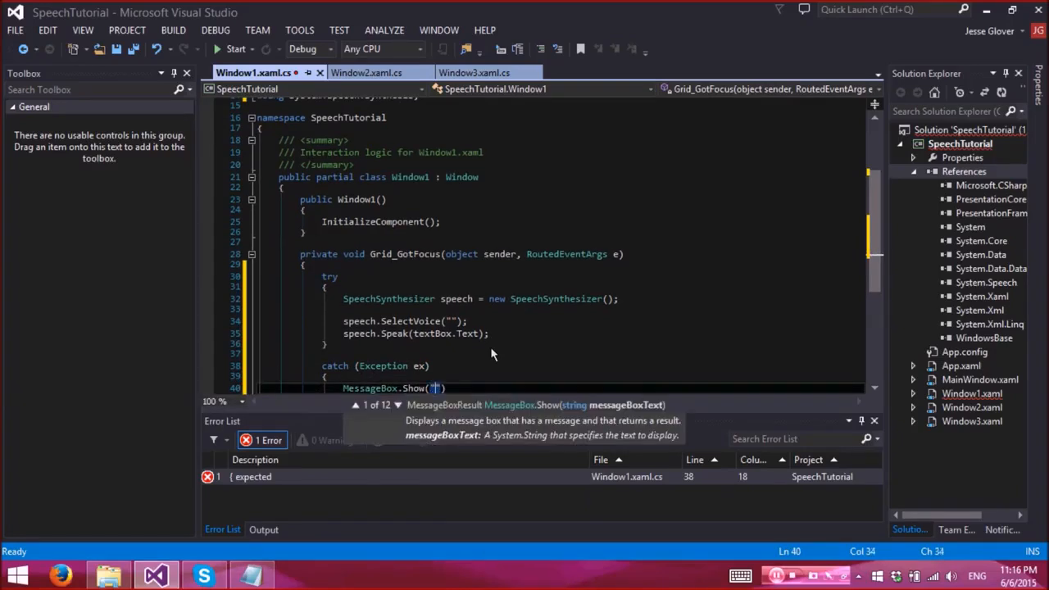
text(You do not)
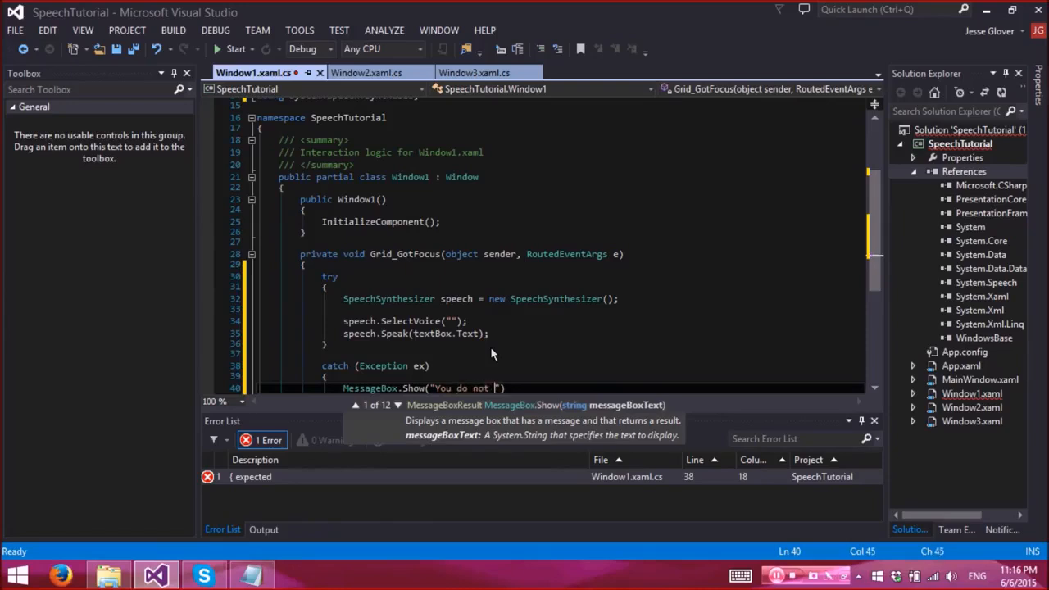
text(have)
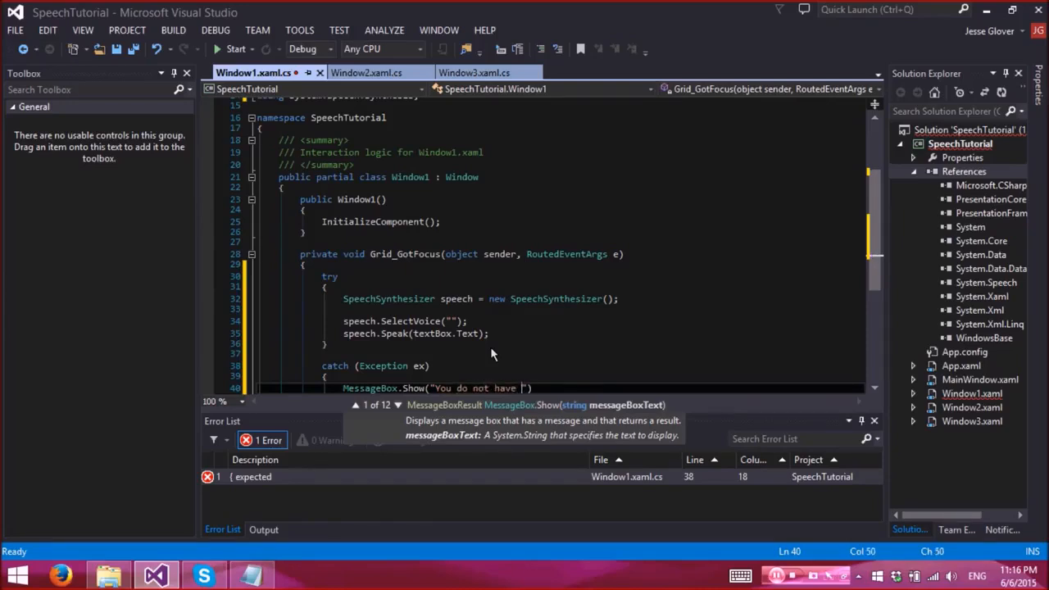
text(the correct)
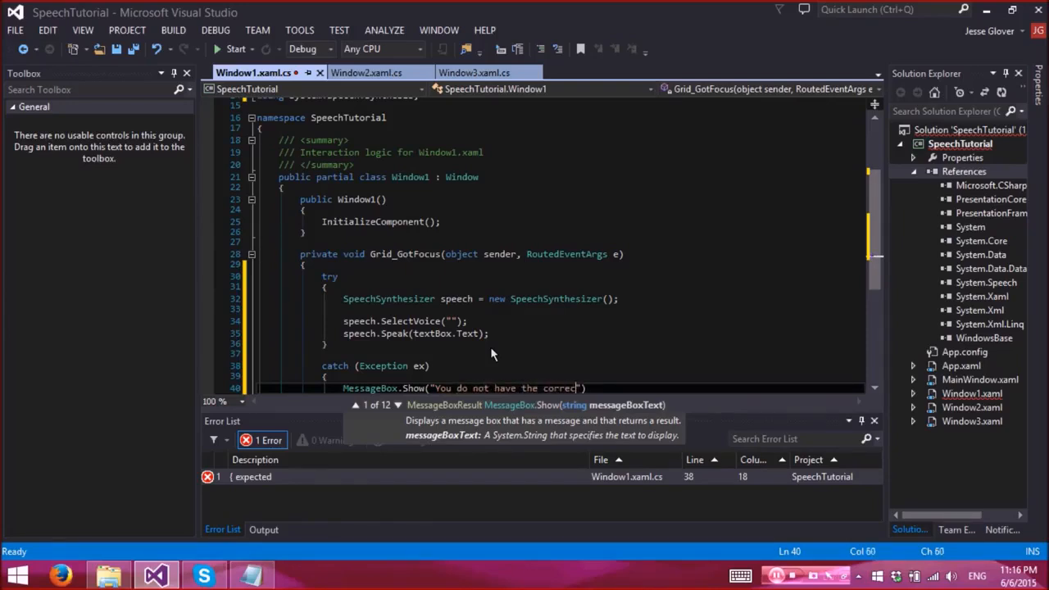
text(speech pack installed)
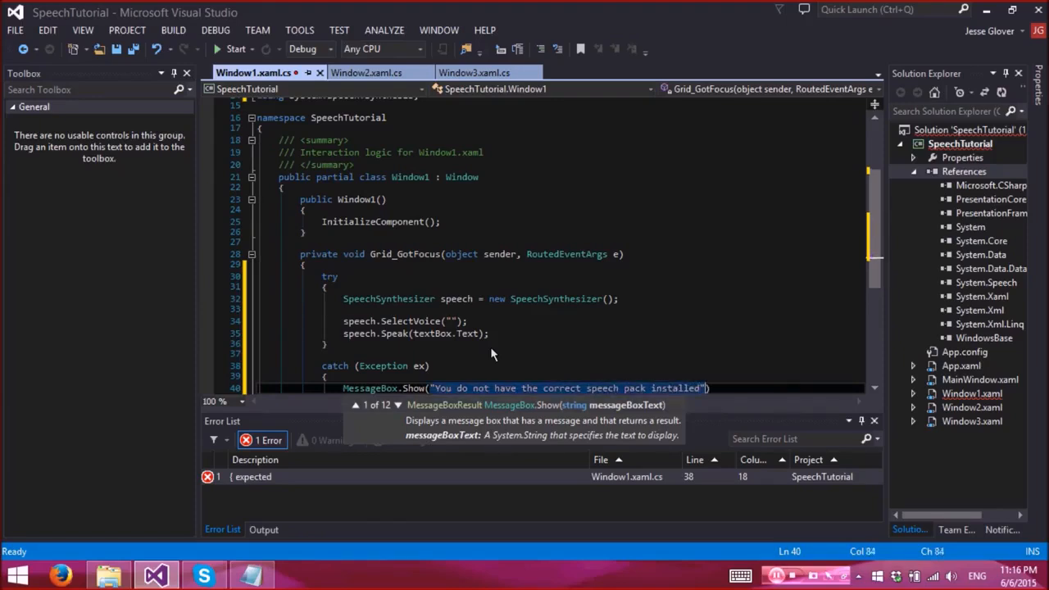
text(,)
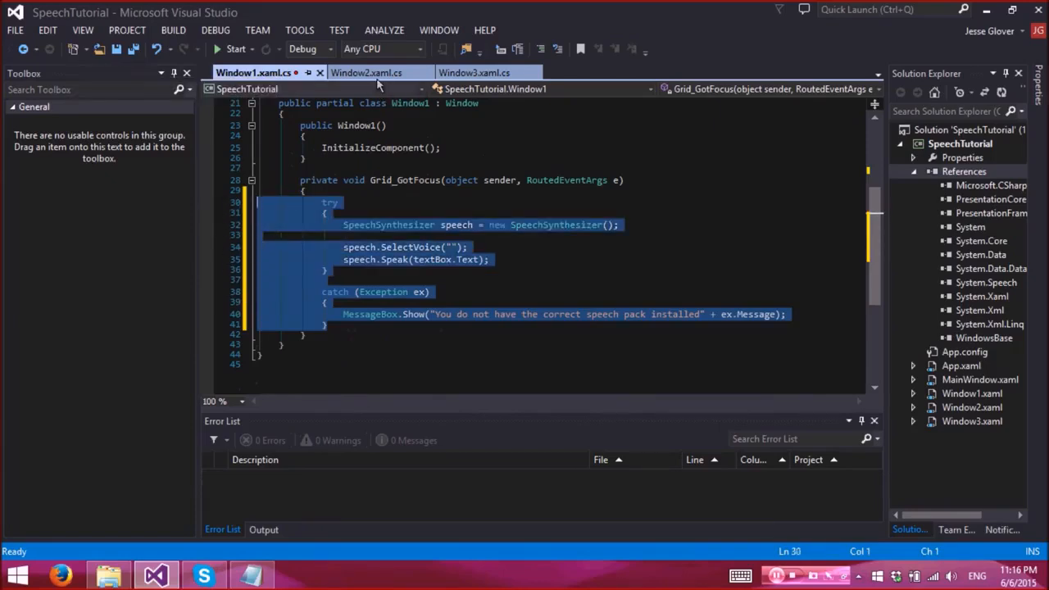
- Paste the try/catch speech block into the Grid_GotFocus handlers of Window2 and Window3
click(366, 72)
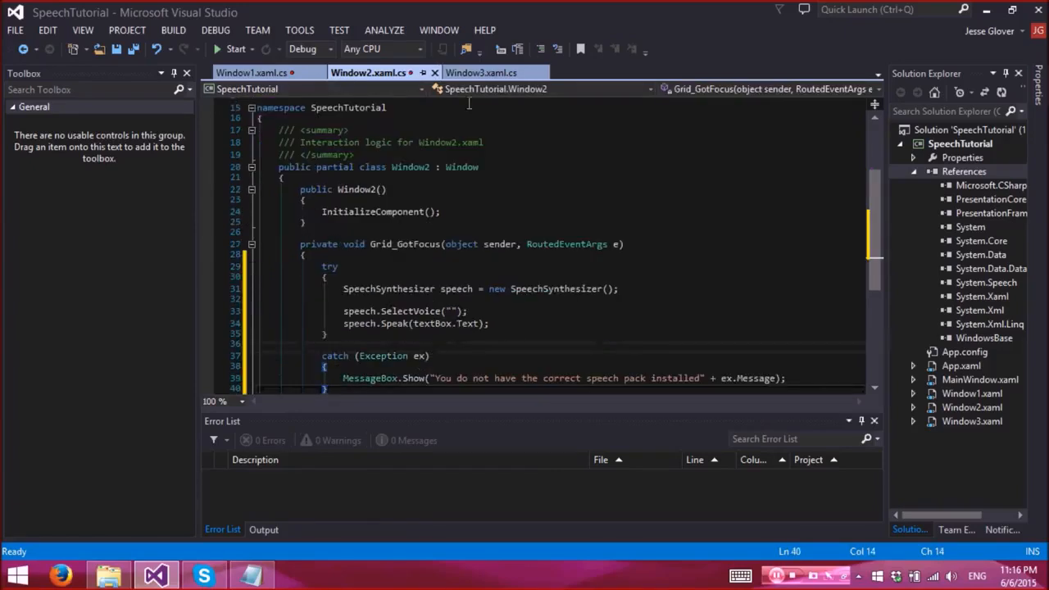
click(482, 73)
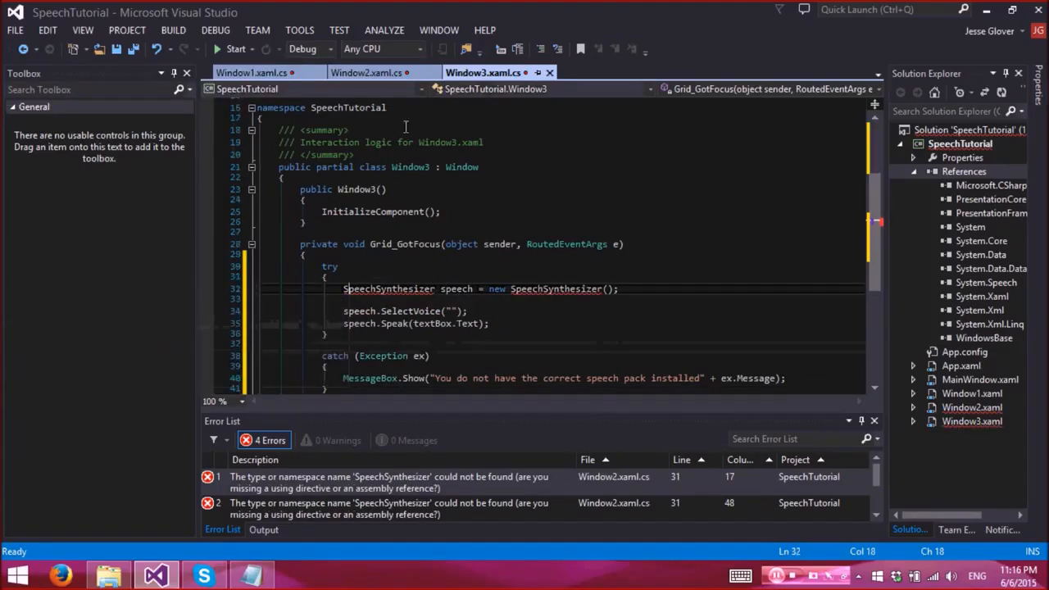
click(367, 72)
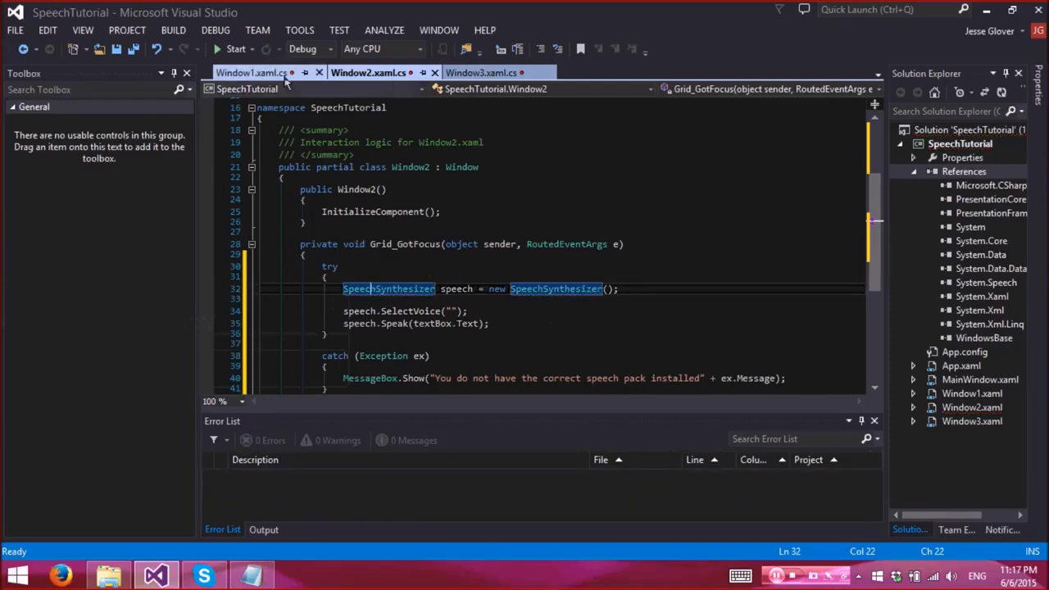
- Fill in Window1's Desktop voice name and set Window2's voice to Microsoft Haruka Desktop
click(253, 72)
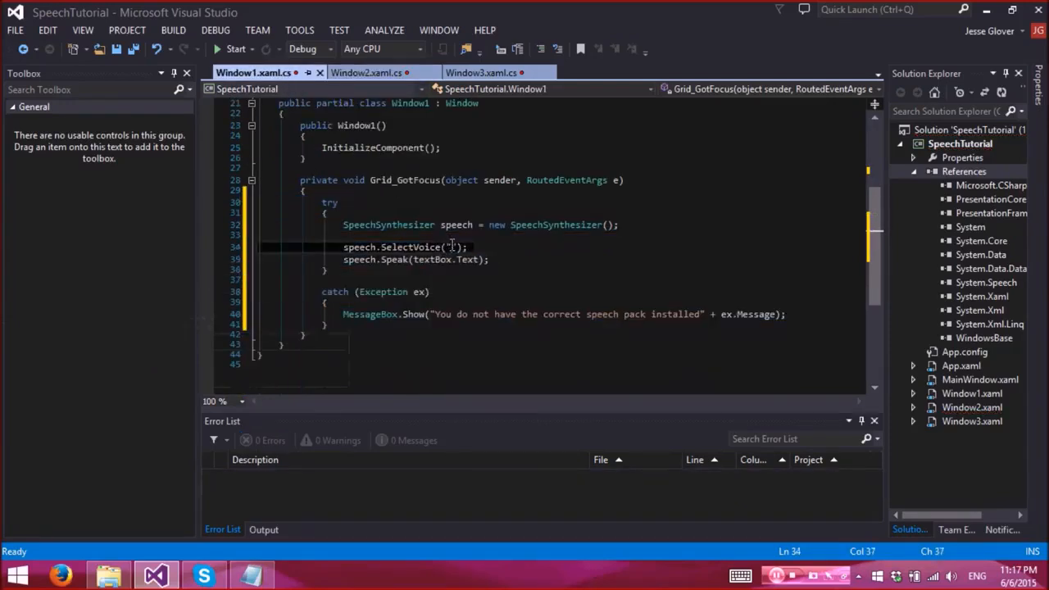
mouse_move(467, 259)
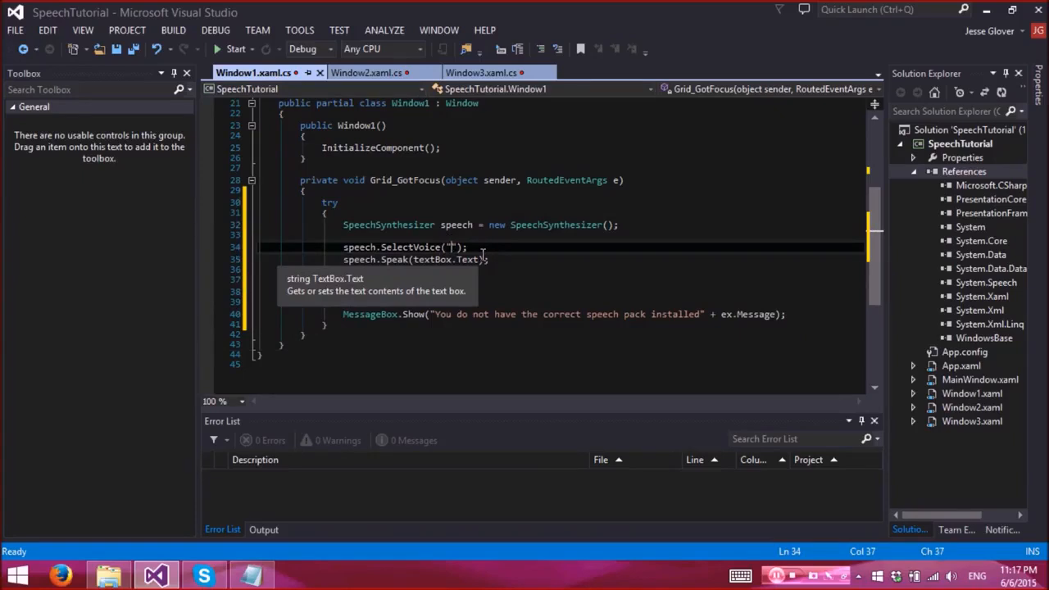
text(Microsoft Zira)
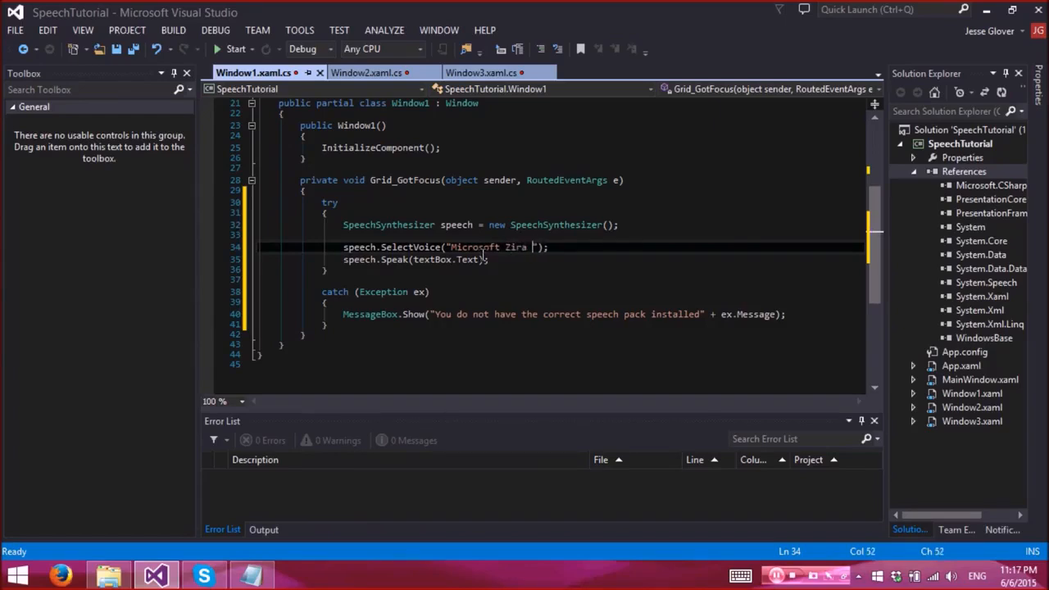
text(Desktop)
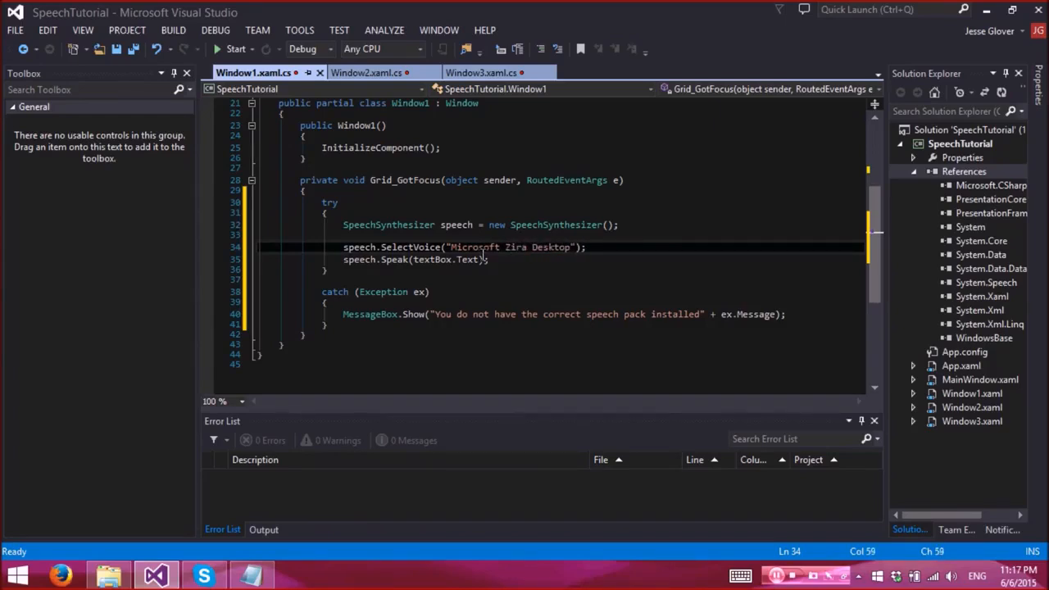
click(366, 72)
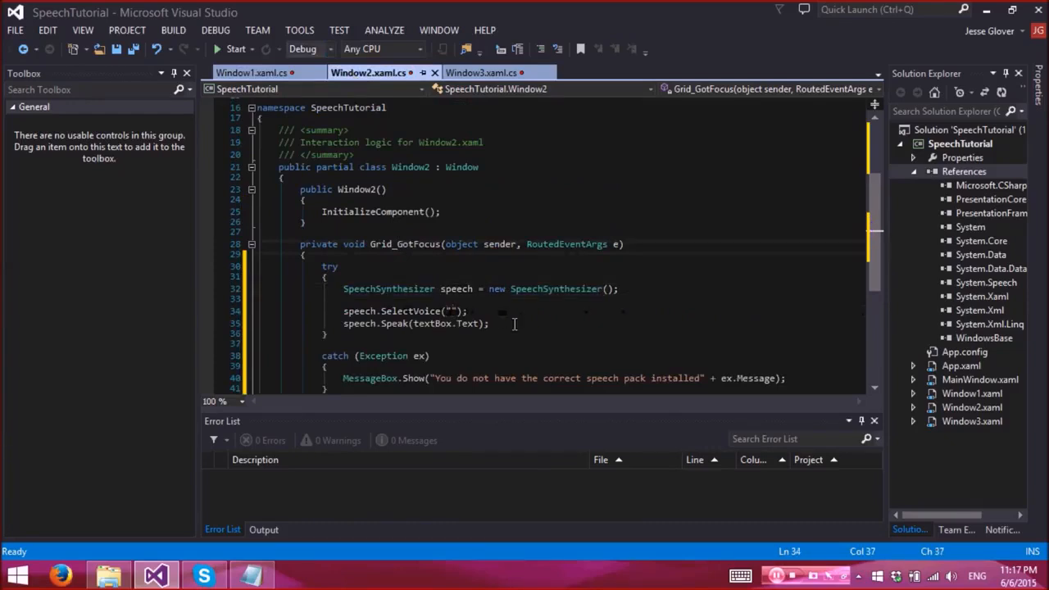
text(Microsoft)
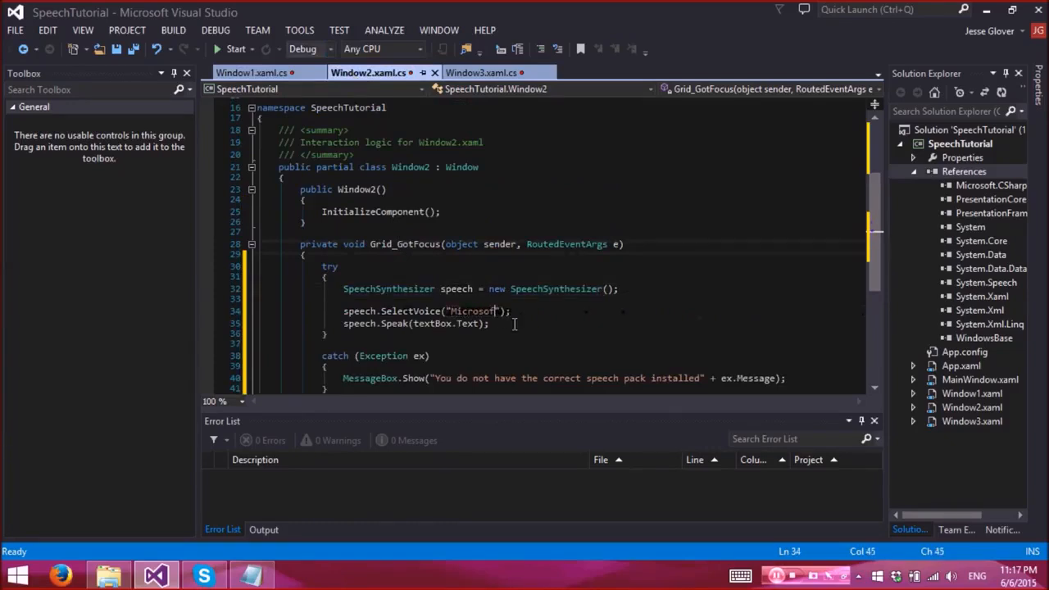
text(H)
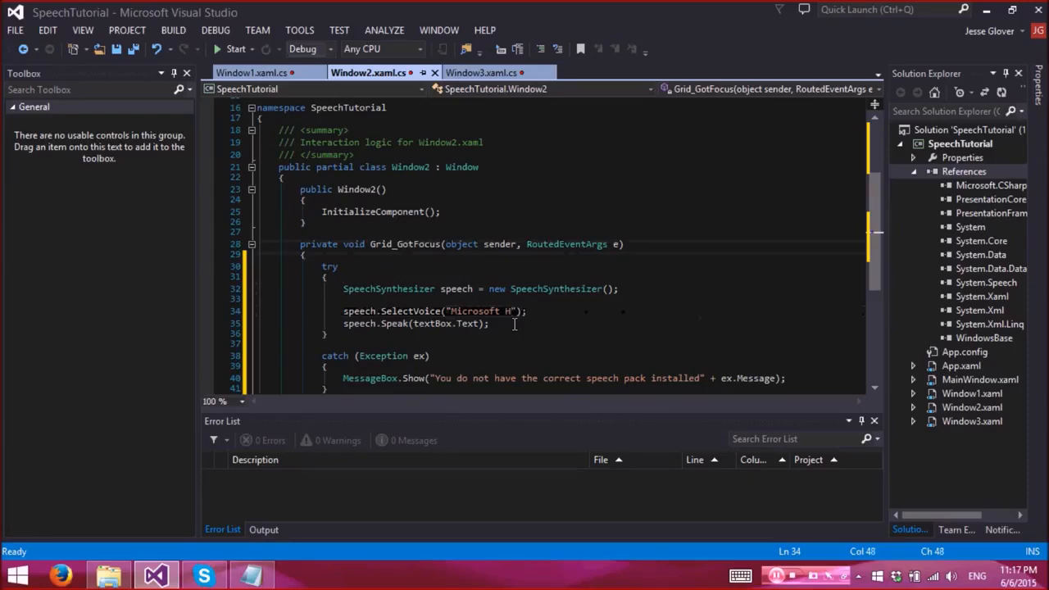
text(aruka Desktop)
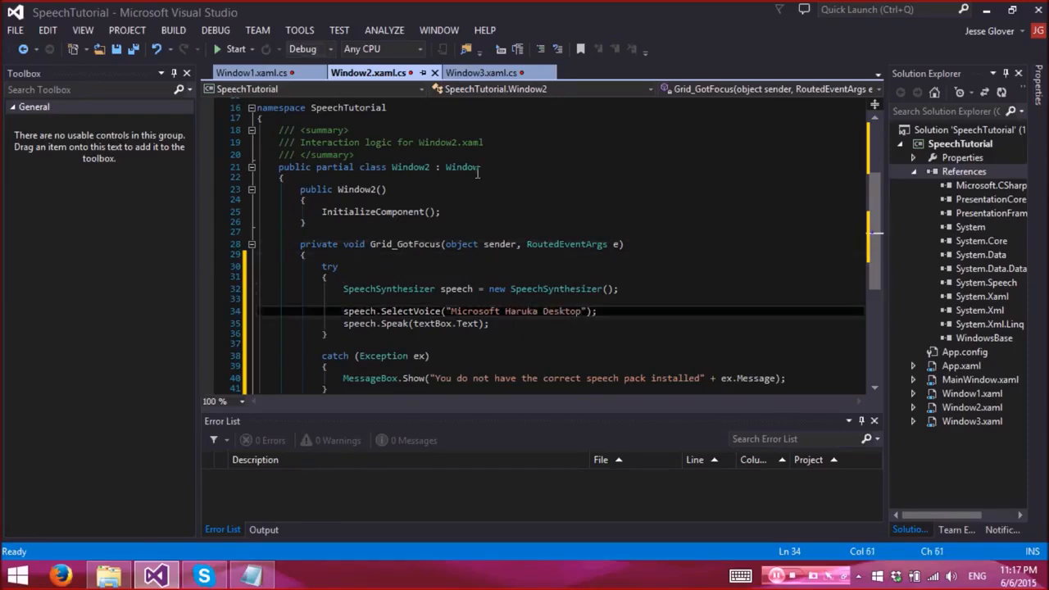
- Set Window3's SelectVoice string to Microsoft Helena Desktop
click(481, 72)
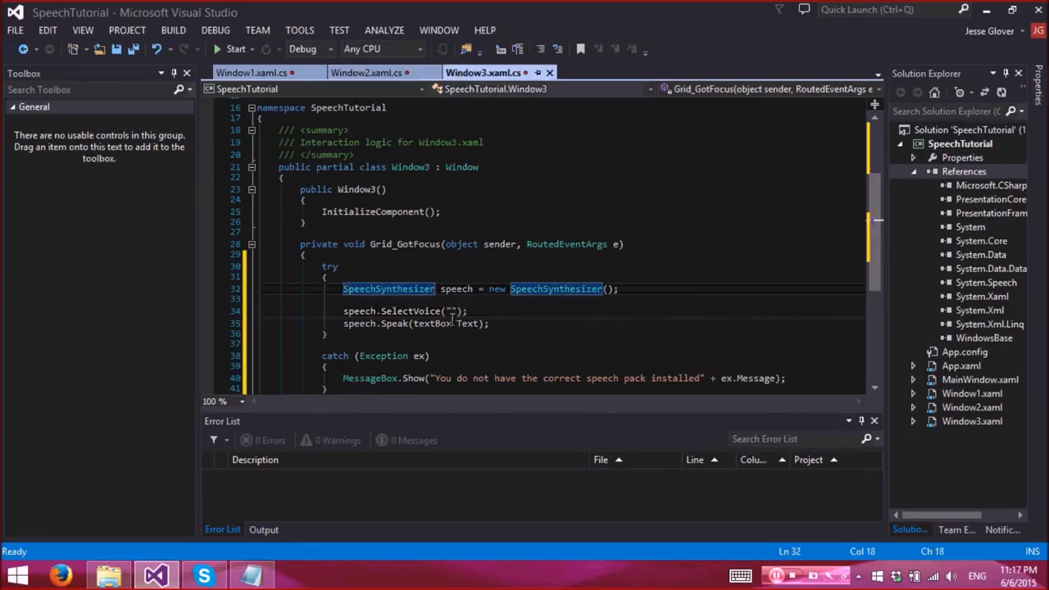
click(503, 311)
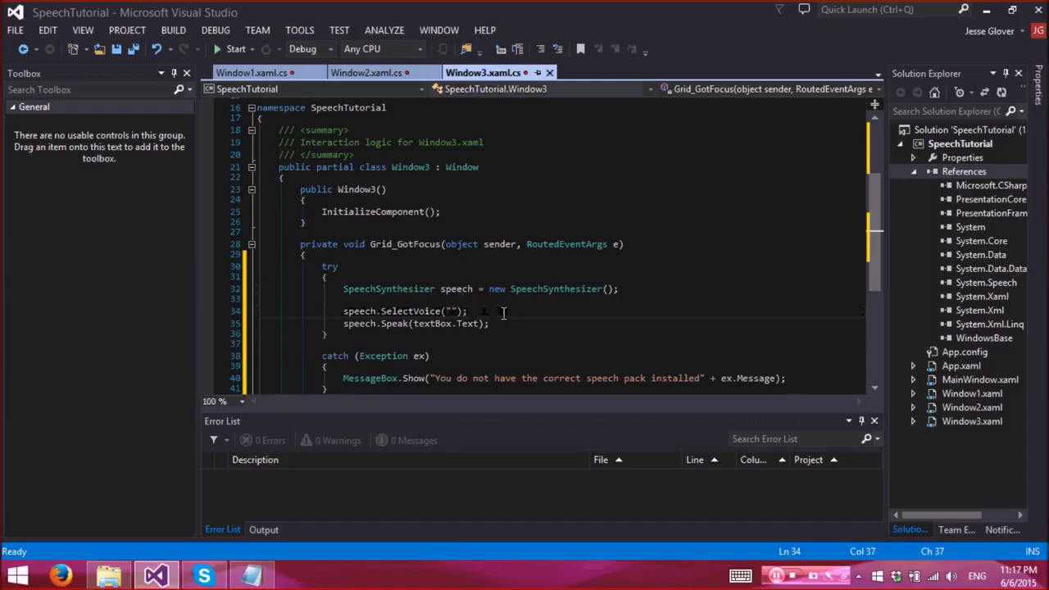
text(Microsoft)
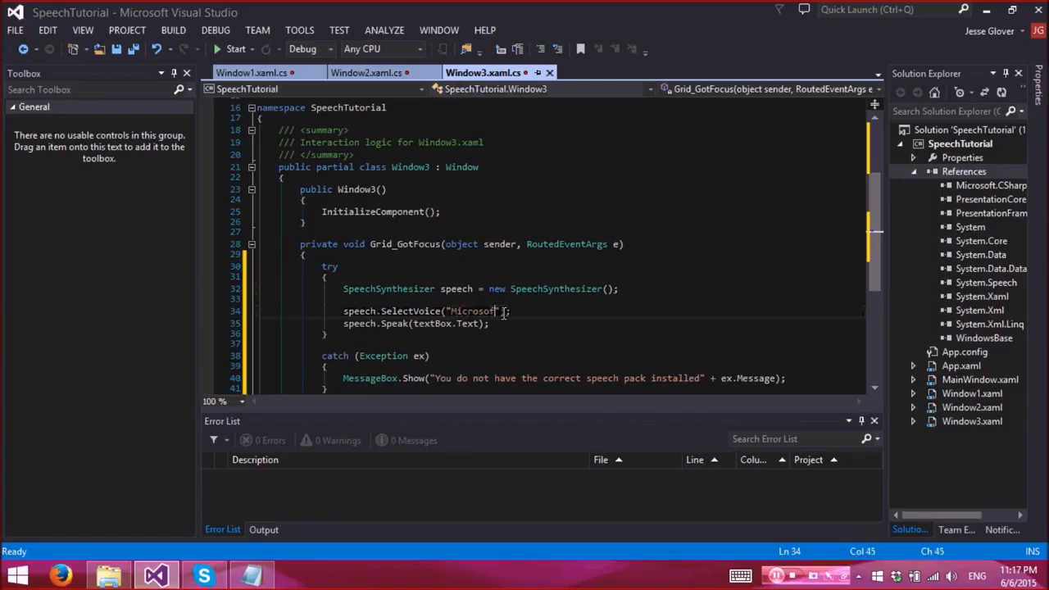
text(Helena)
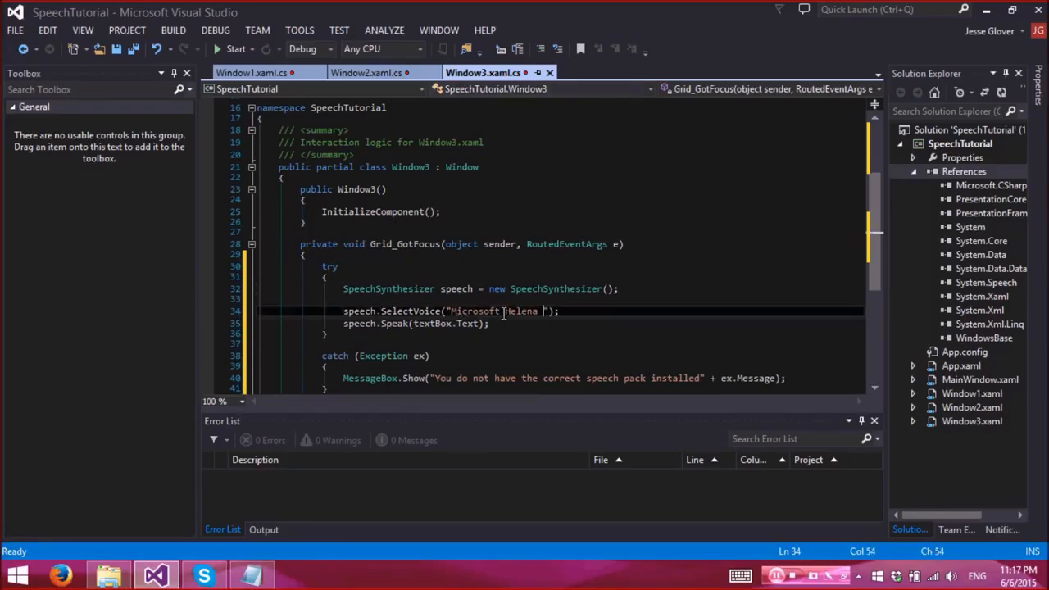
text(Desktop)
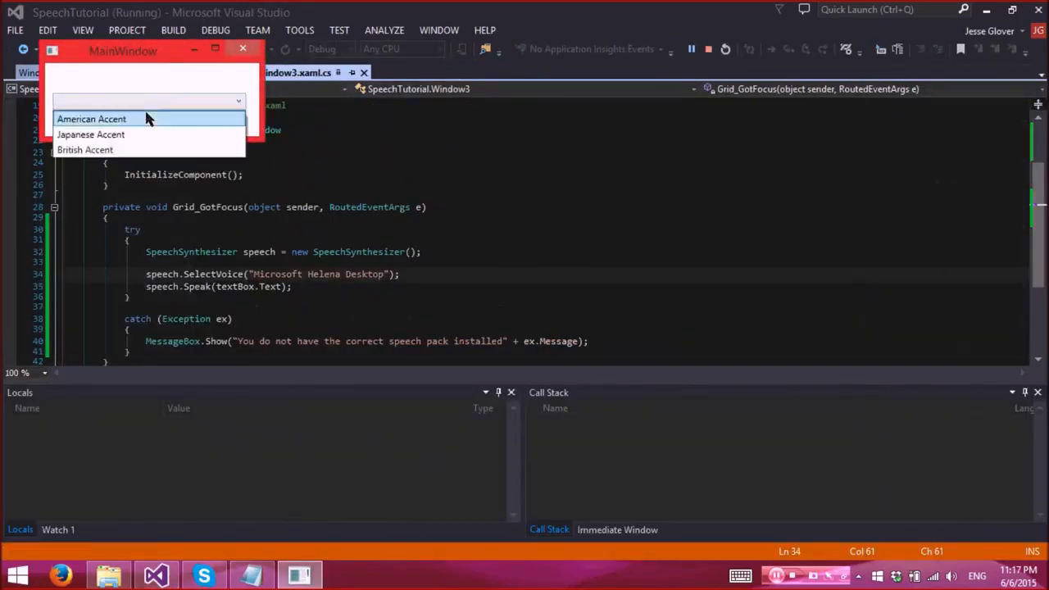
- Test the American, Japanese and British accent windows, dismissing Window3's missing speech pack error
click(91, 119)
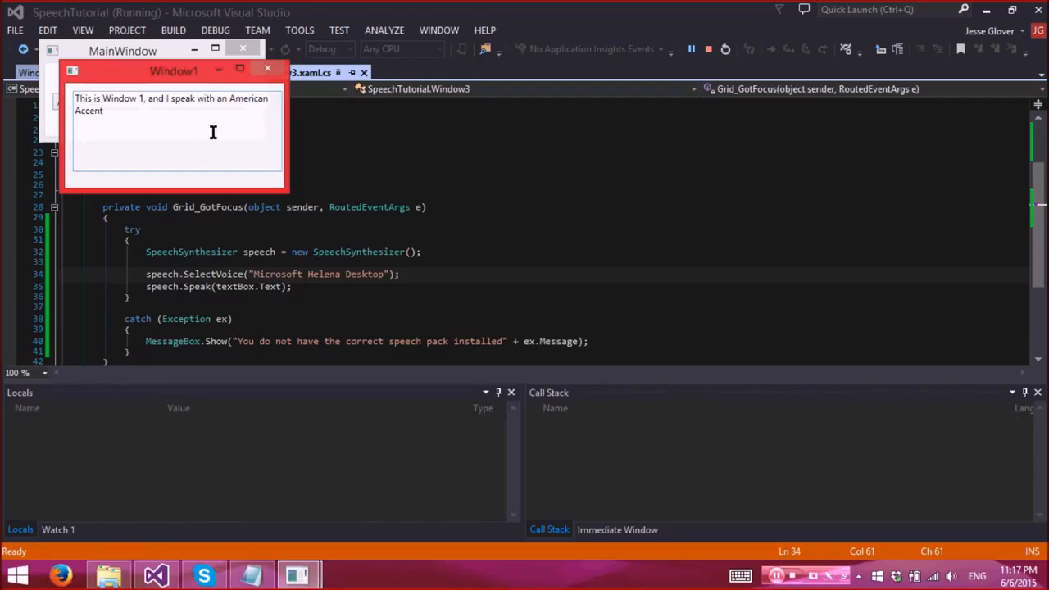
mouse_move(220, 138)
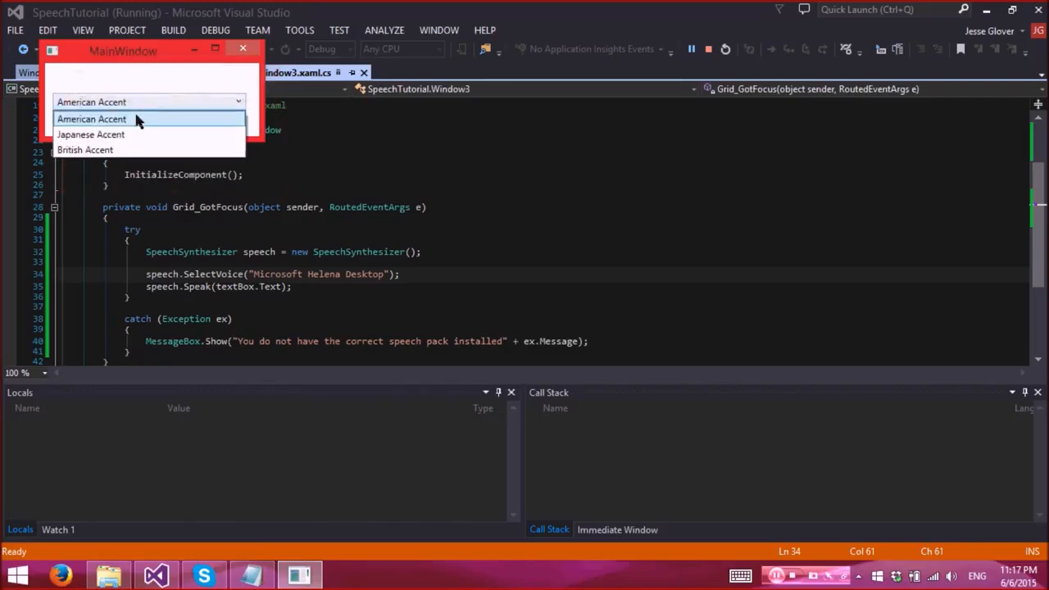
click(91, 134)
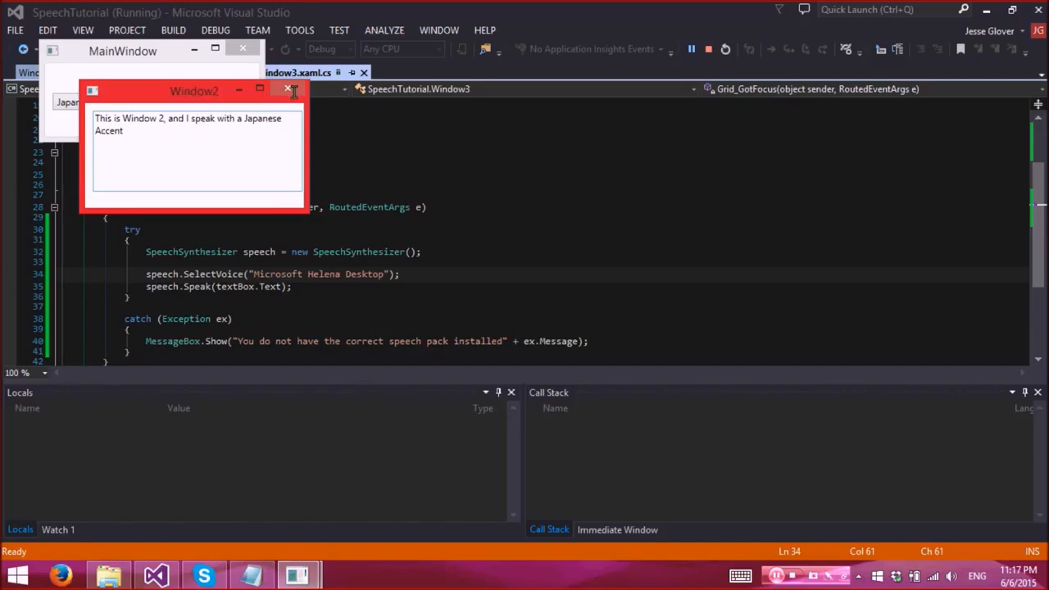
click(288, 89)
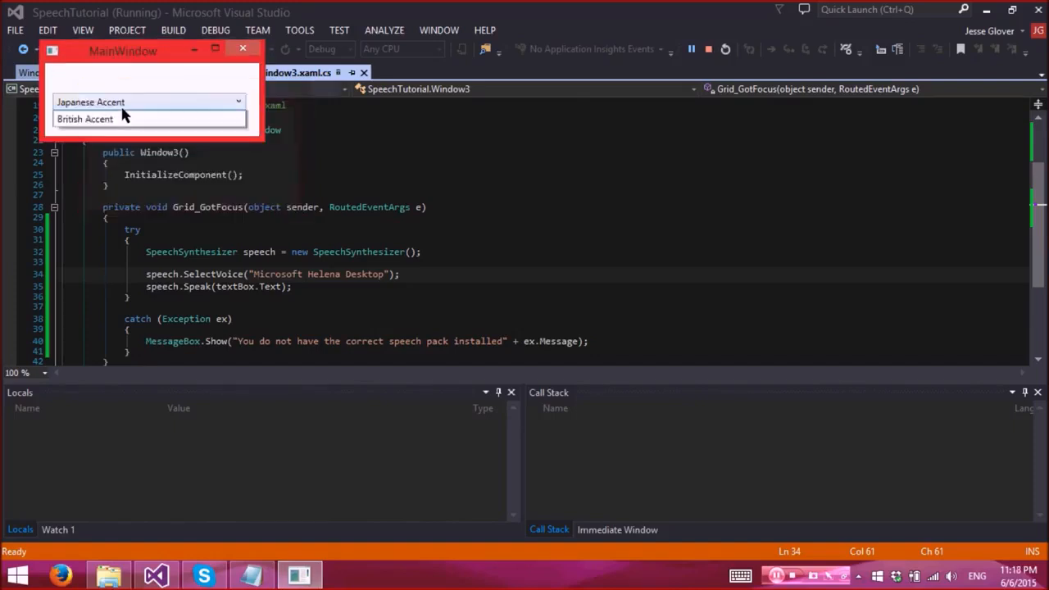
click(85, 118)
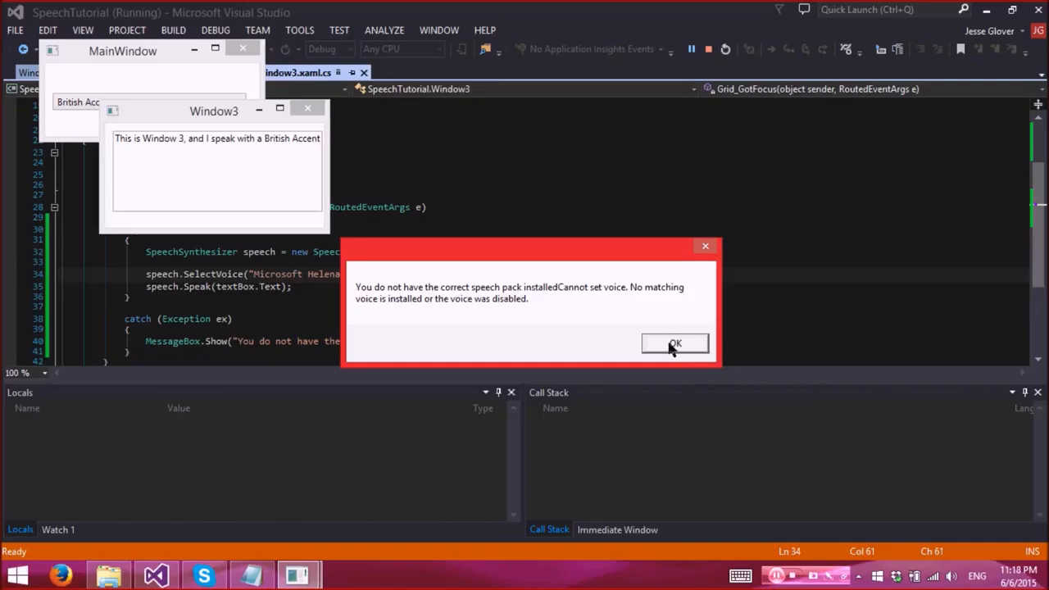
click(674, 343)
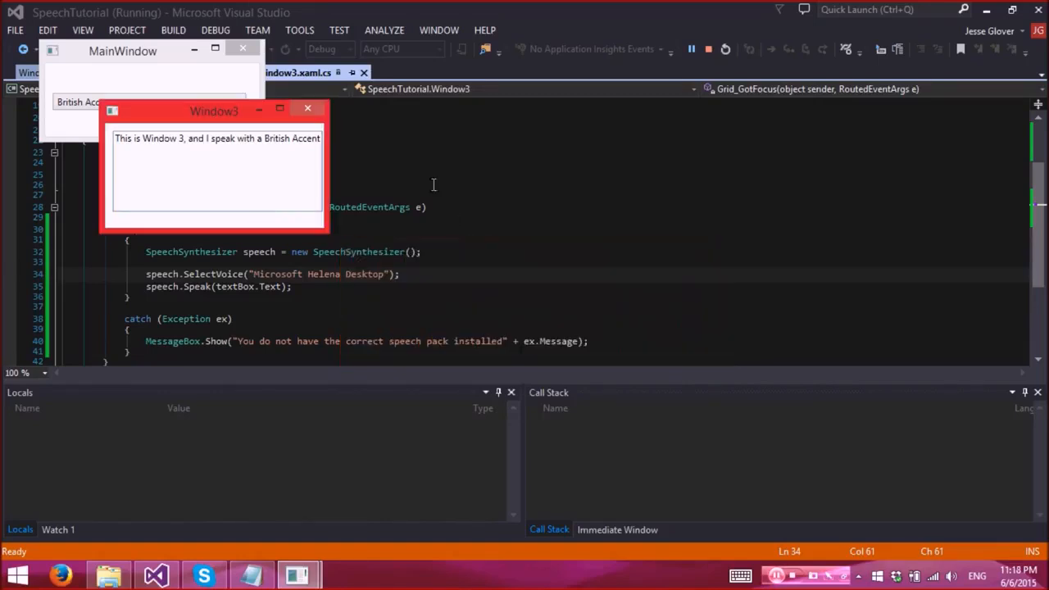
click(307, 107)
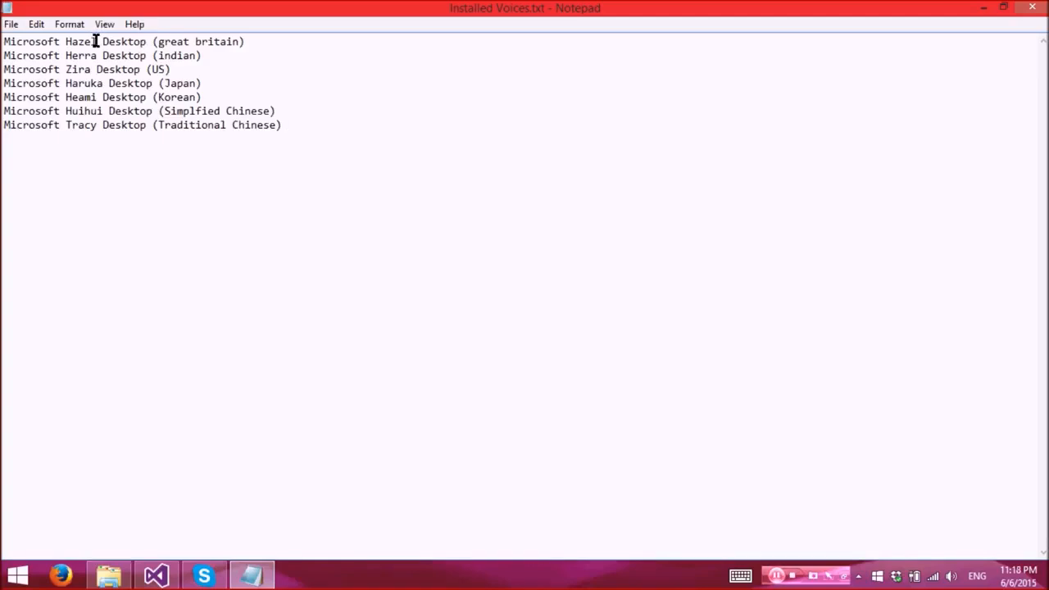
- Look up the Microsoft Hazel Desktop entry in Installed Voices.txt, then return to Visual Studio
click(283, 125)
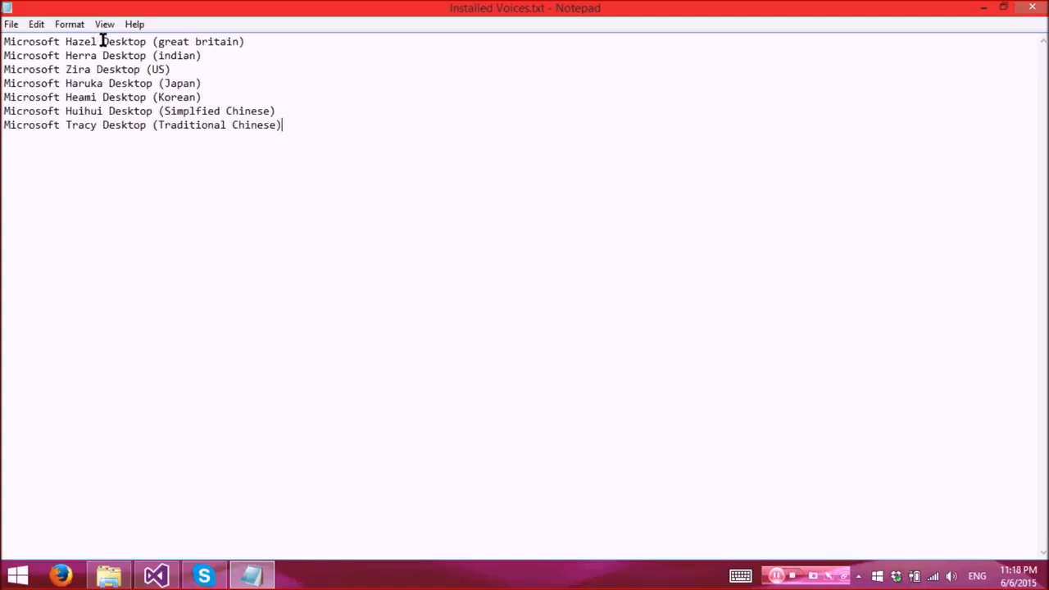
mouse_move(117, 111)
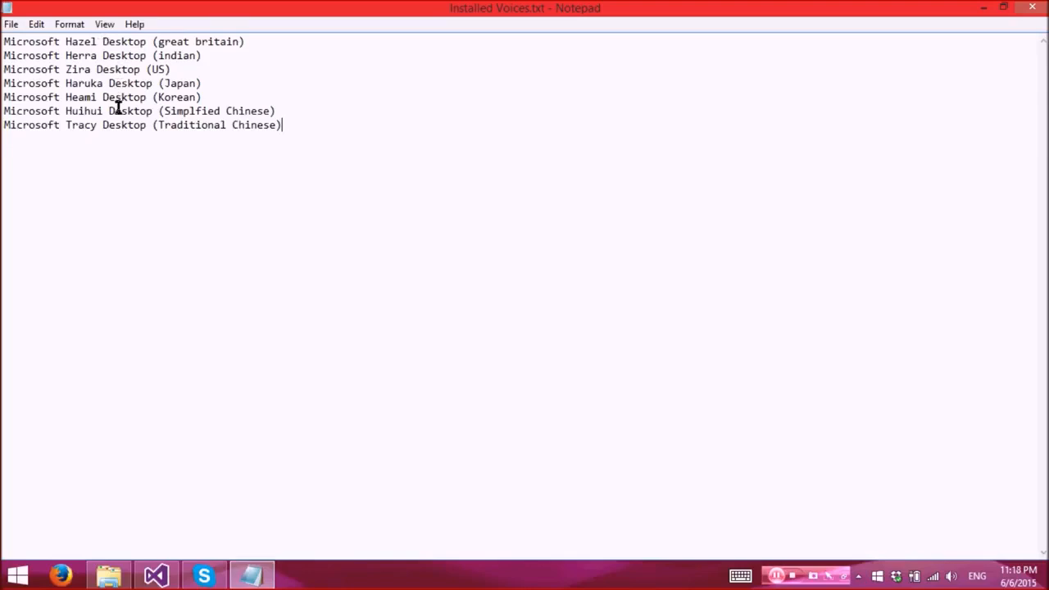
mouse_move(167, 129)
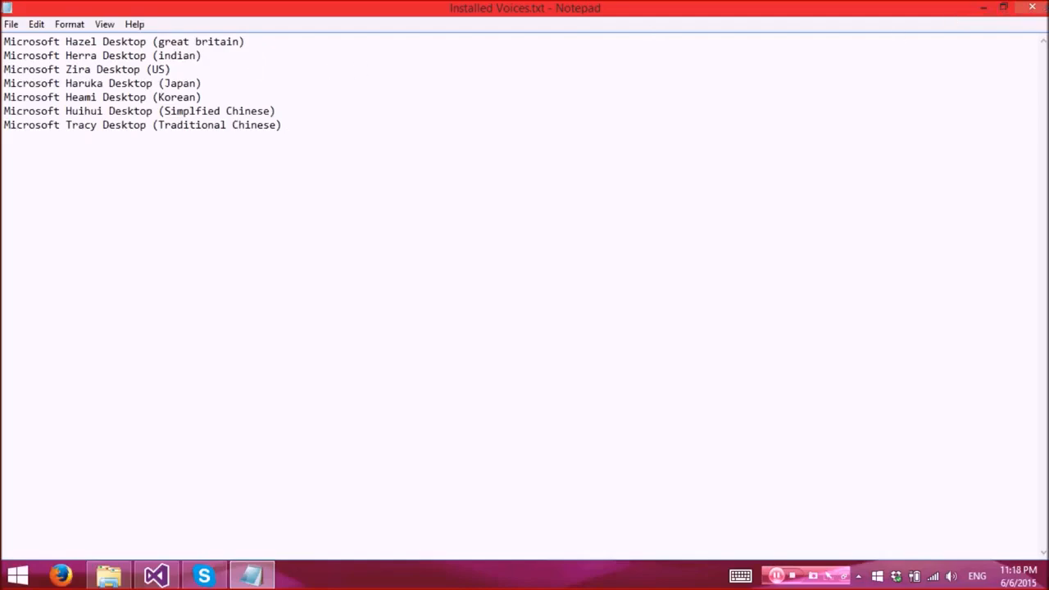
click(155, 573)
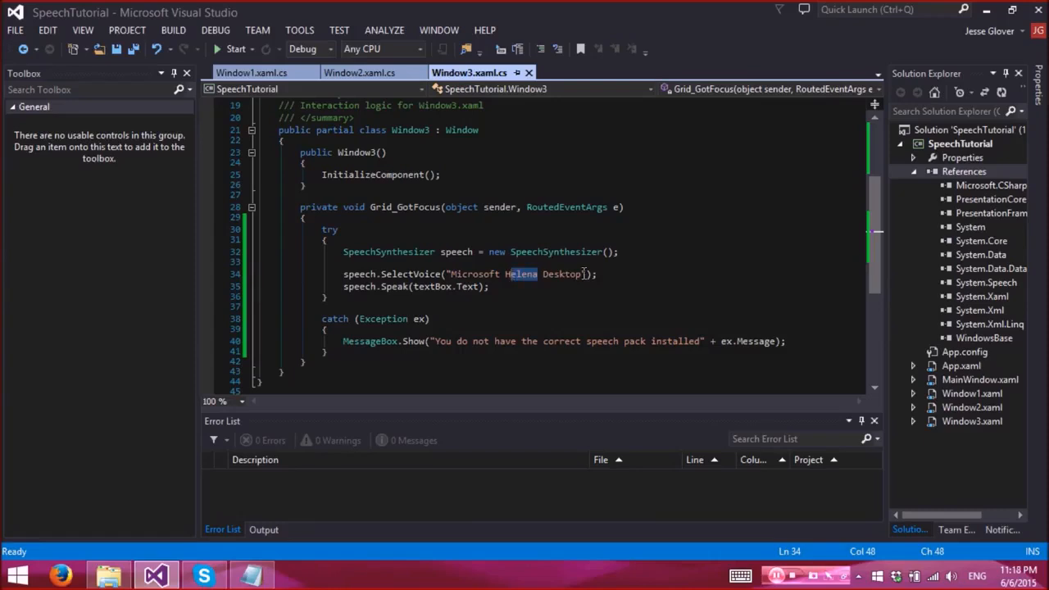
- Replace Helena with Hazel in Window3's SelectVoice string and start the build
text(Hazel)
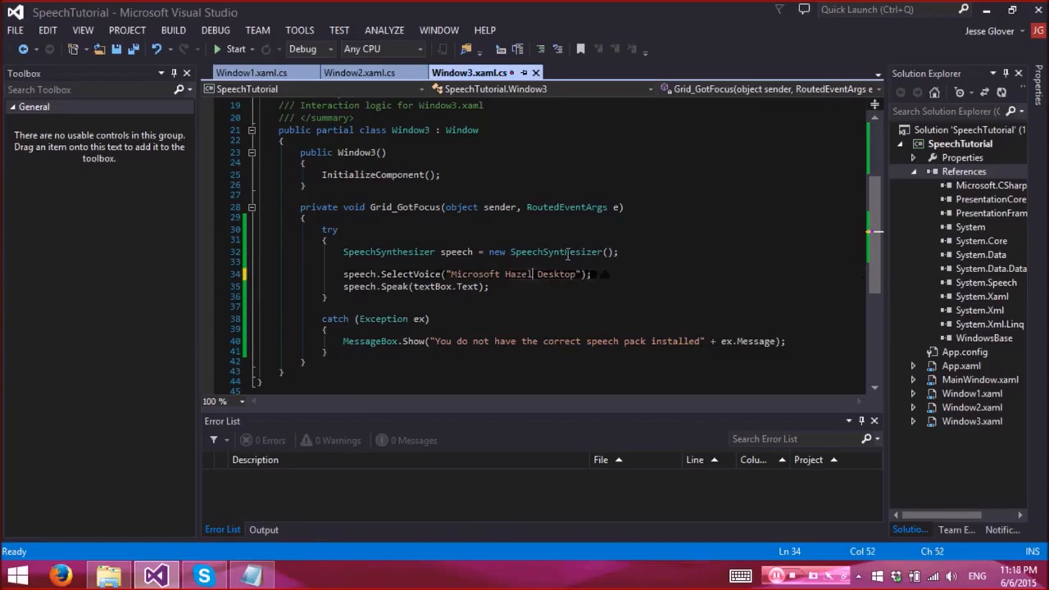
double_click(555, 252)
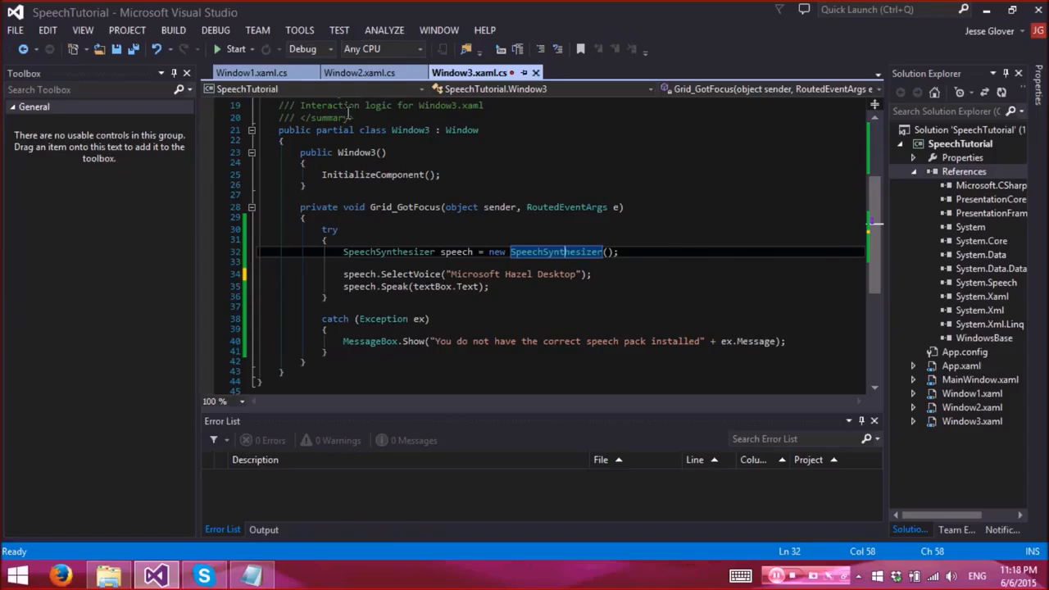
click(235, 48)
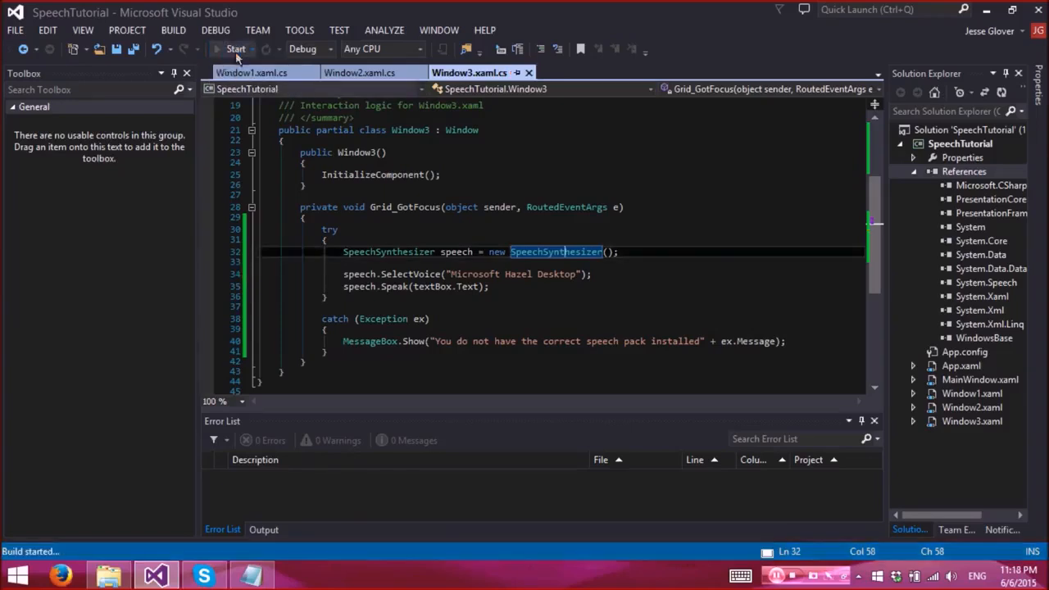
- Run the app, opening Window3 via British Accent without error, then Window1 via American Accent
click(235, 49)
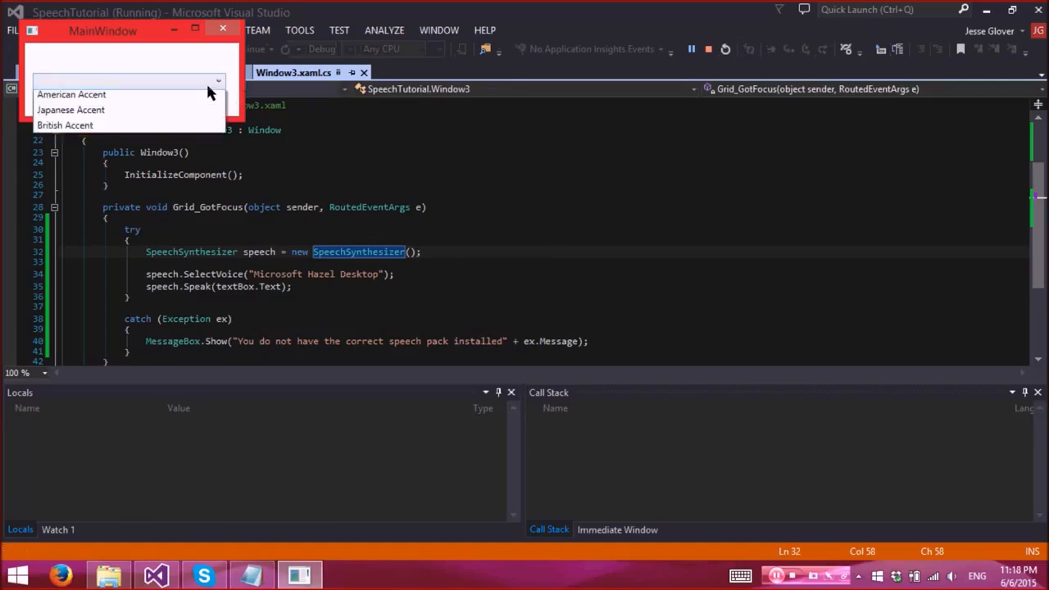
click(71, 93)
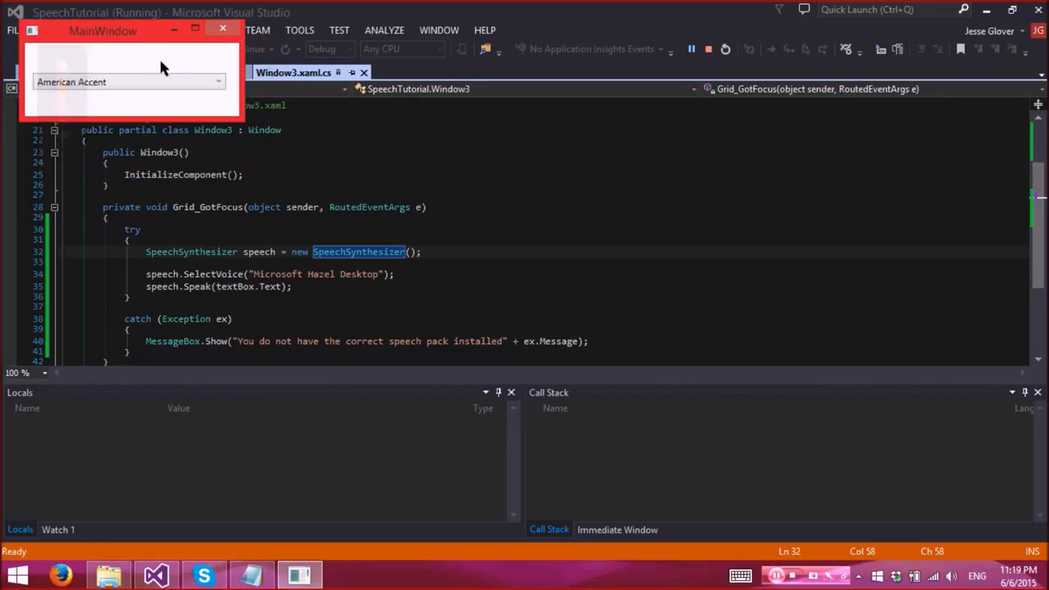
click(127, 81)
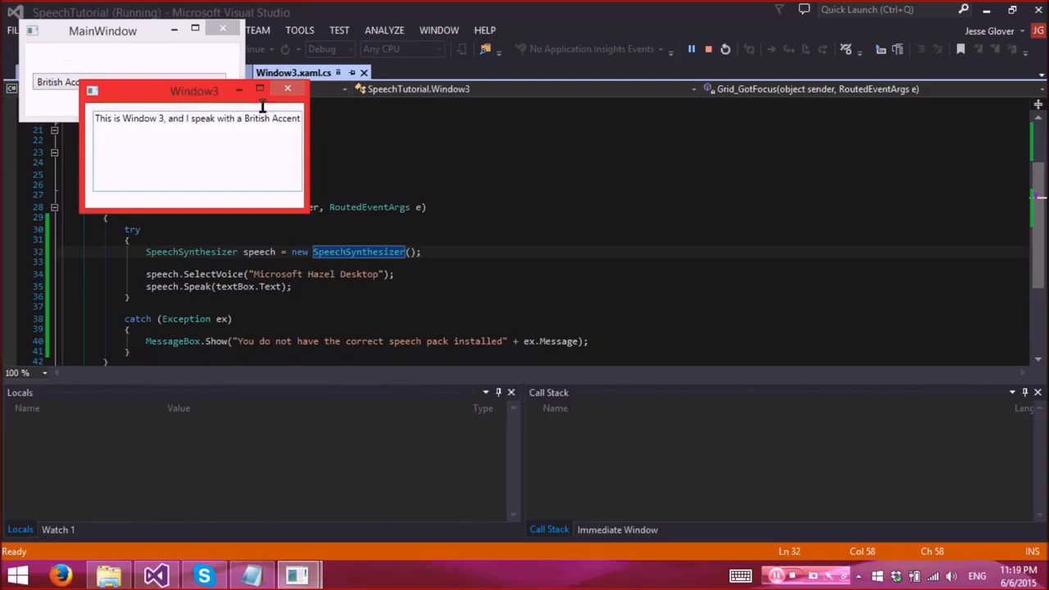
click(127, 81)
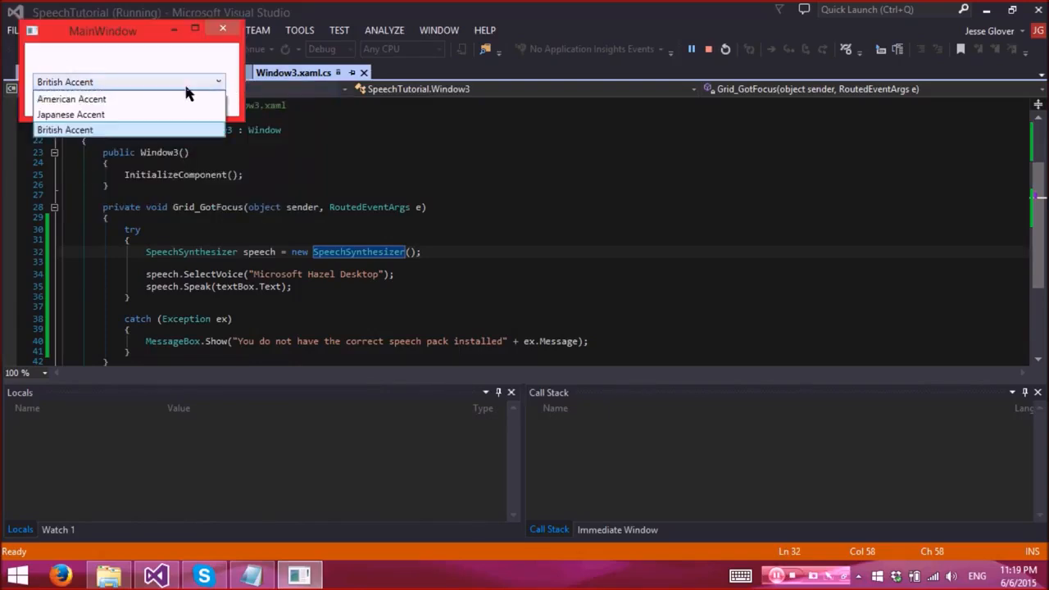
click(71, 99)
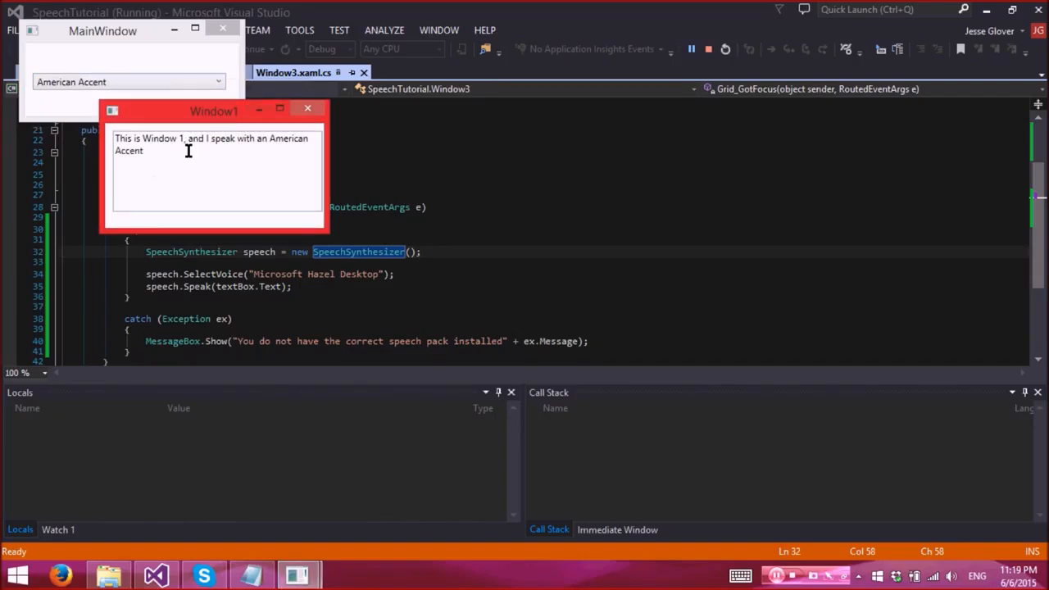
mouse_move(317, 132)
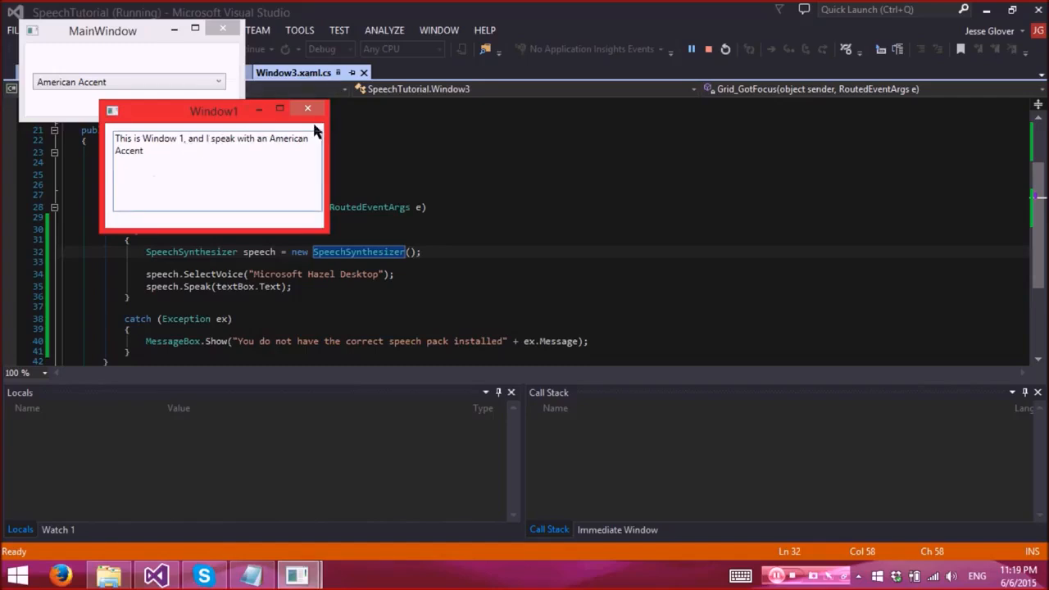